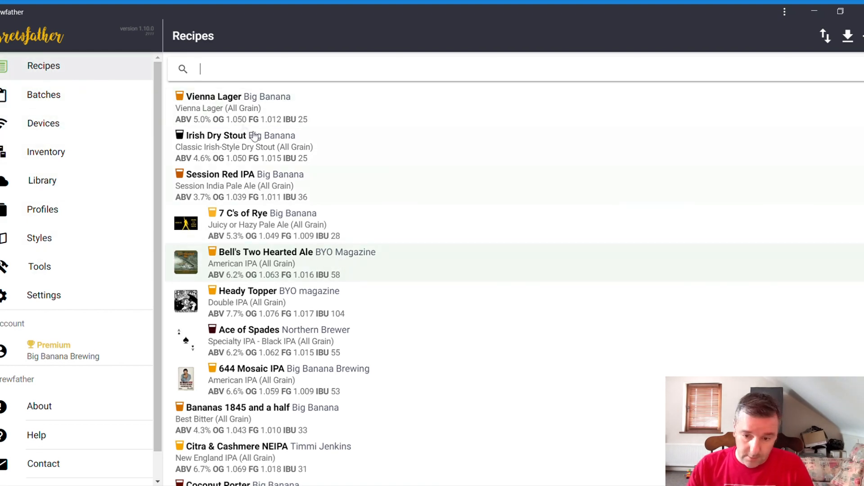
mouse_move(35, 103)
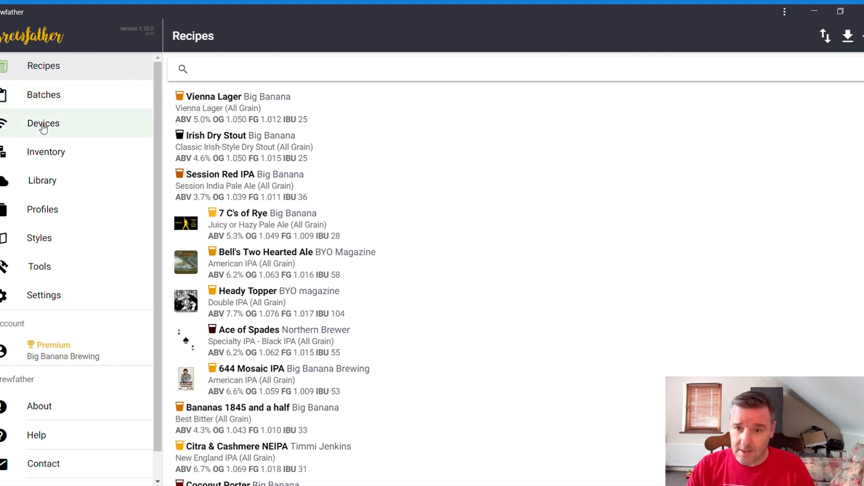
Show the Devices page with the Green Tilt hydrometer reading SG 1.005 at 18.3 °C
click(43, 124)
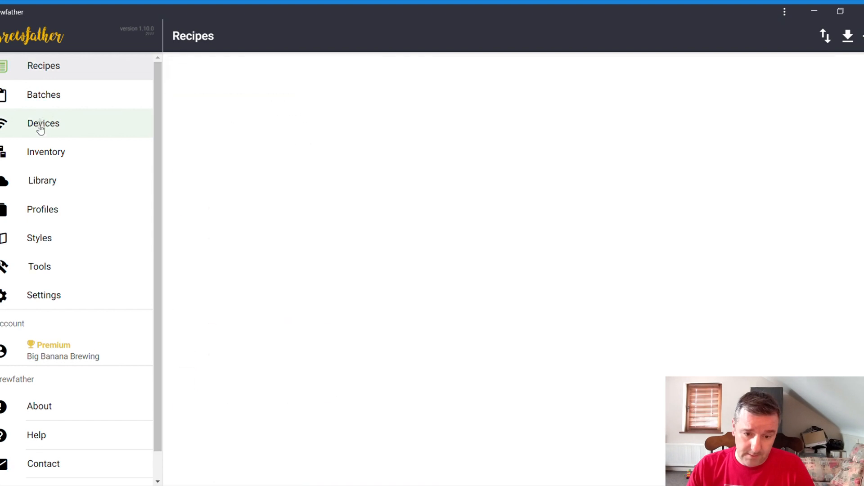
click(43, 122)
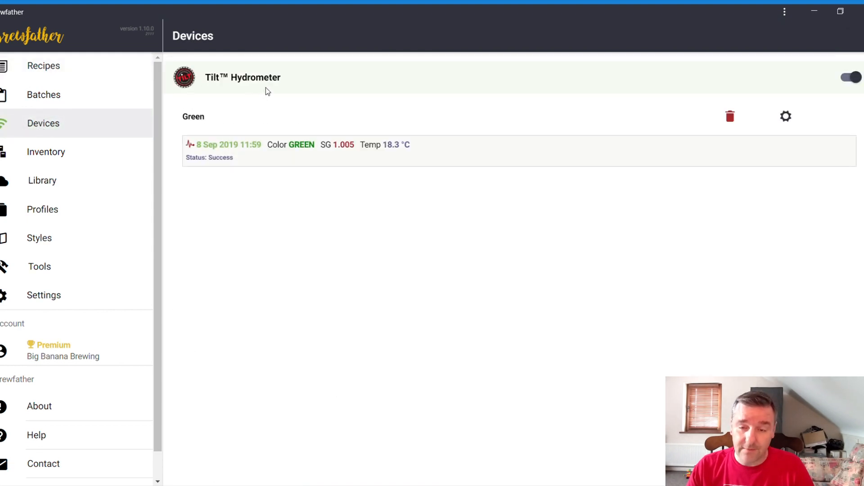
mouse_move(194, 151)
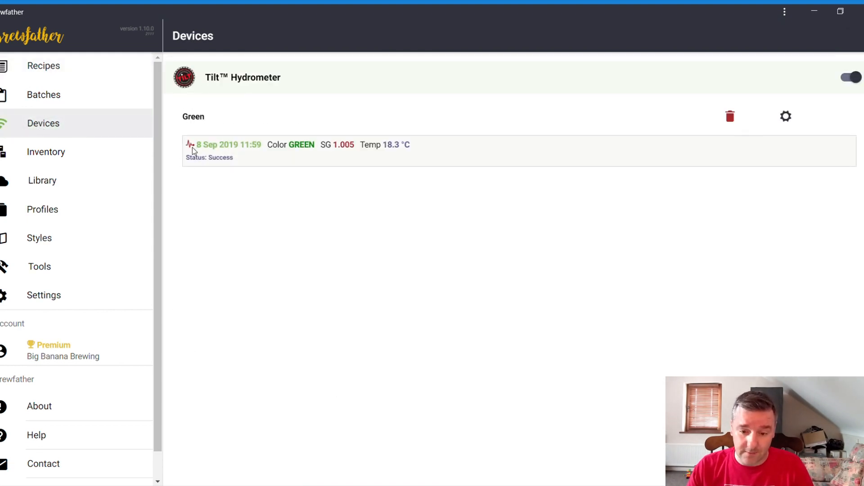
Go via Inventory to the Recipe Library listing 477 shared recipes like Pliny the Elder
click(45, 151)
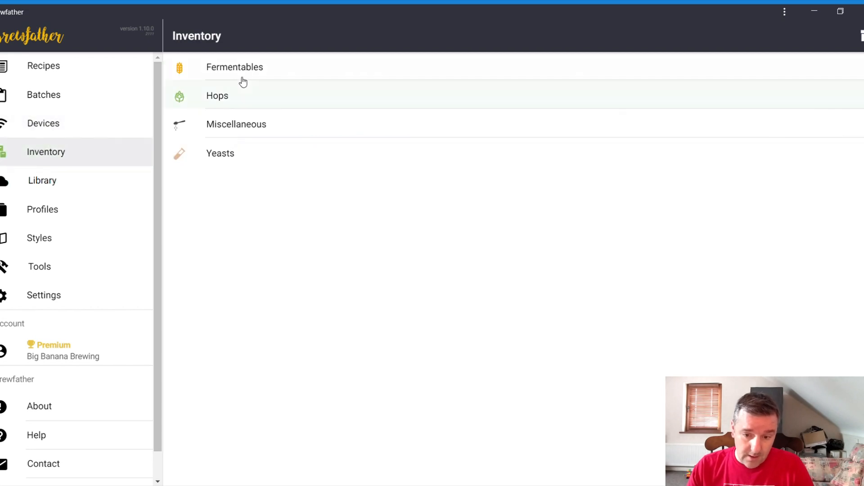
mouse_move(216, 68)
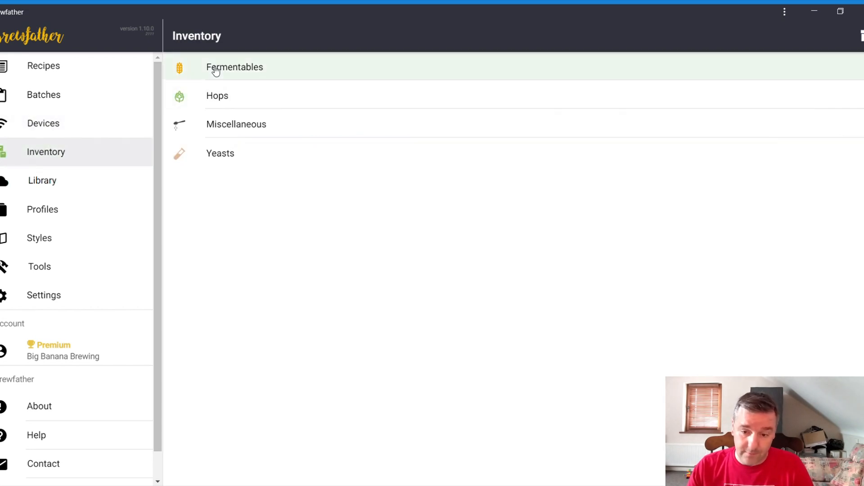
mouse_move(243, 130)
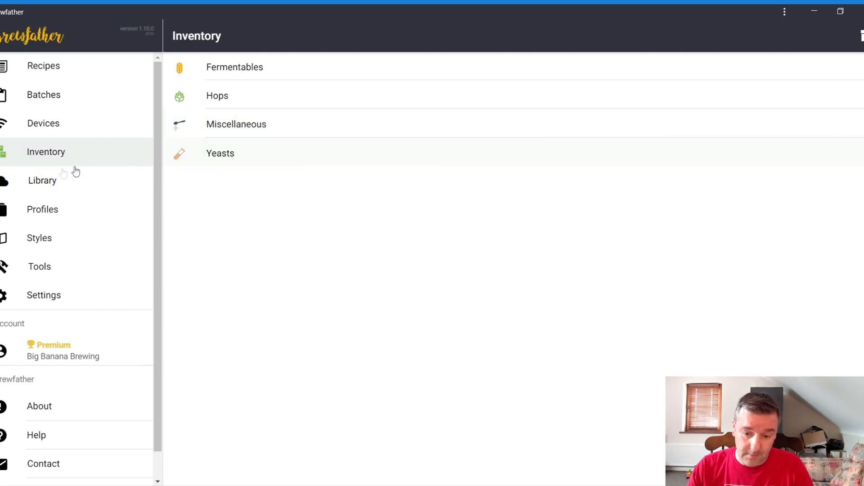
click(43, 180)
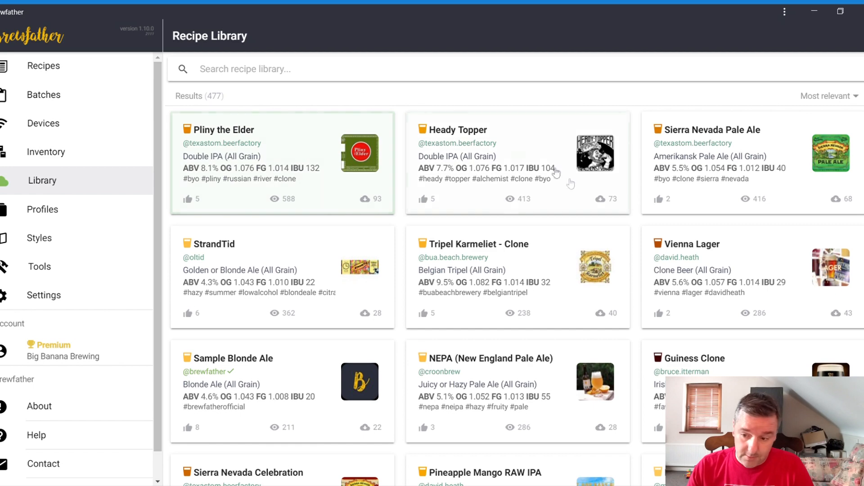
mouse_move(218, 154)
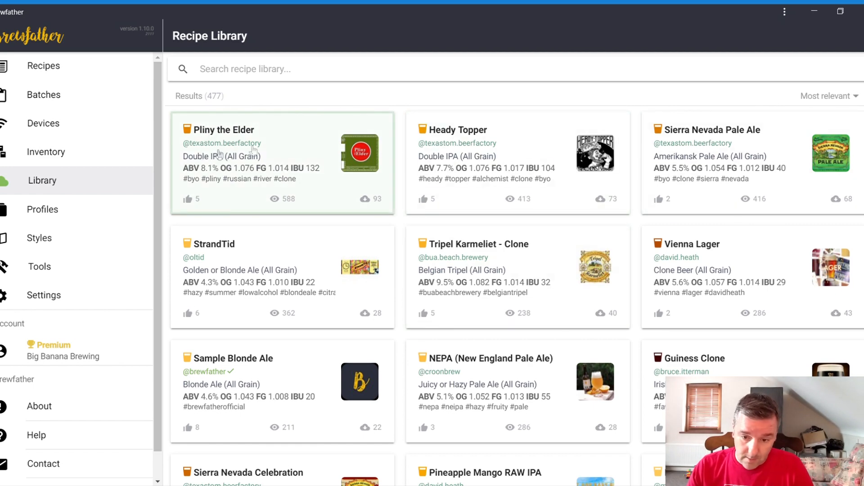
mouse_move(17, 191)
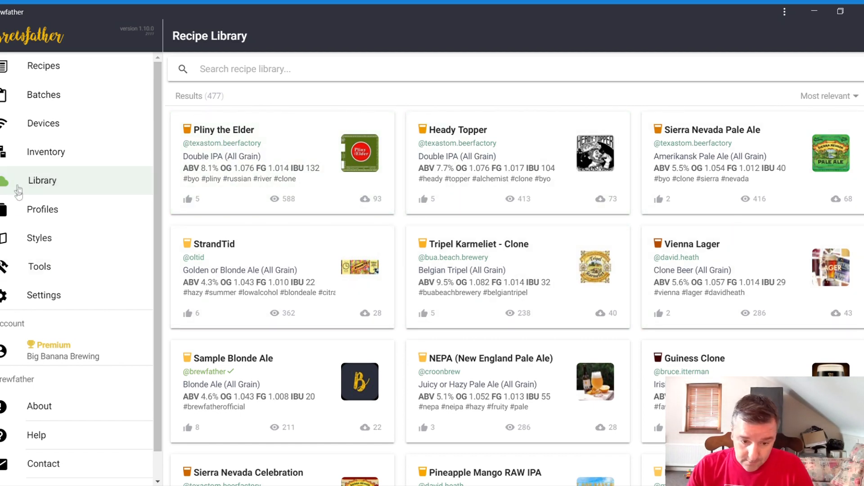
Browse the equipment profile list from BIAB to Speidel Braumeister, with Robobrew v3 starred
click(43, 209)
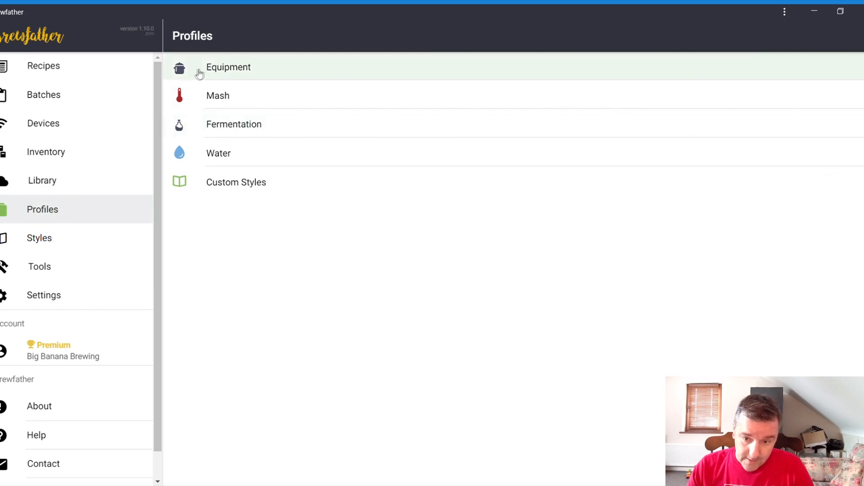
mouse_move(231, 69)
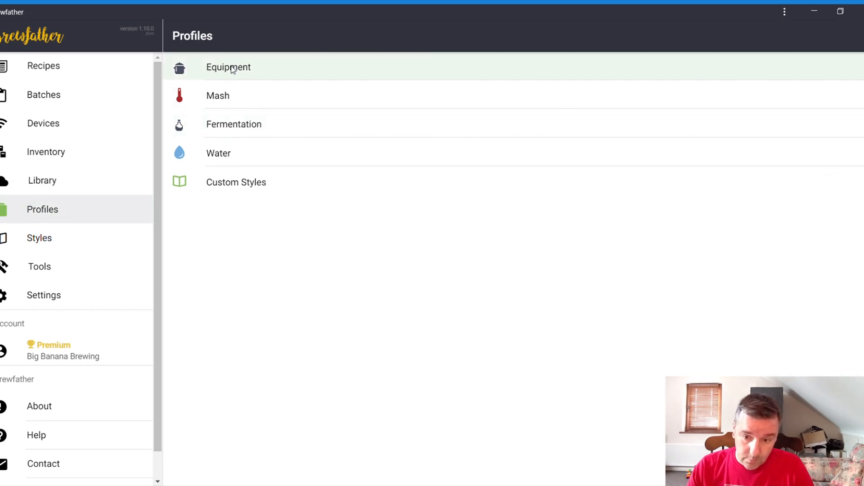
click(229, 67)
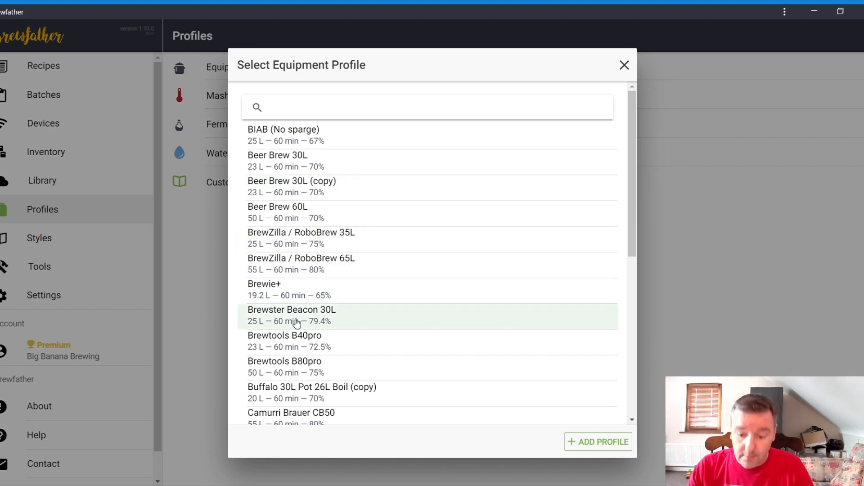
scroll(down, 3)
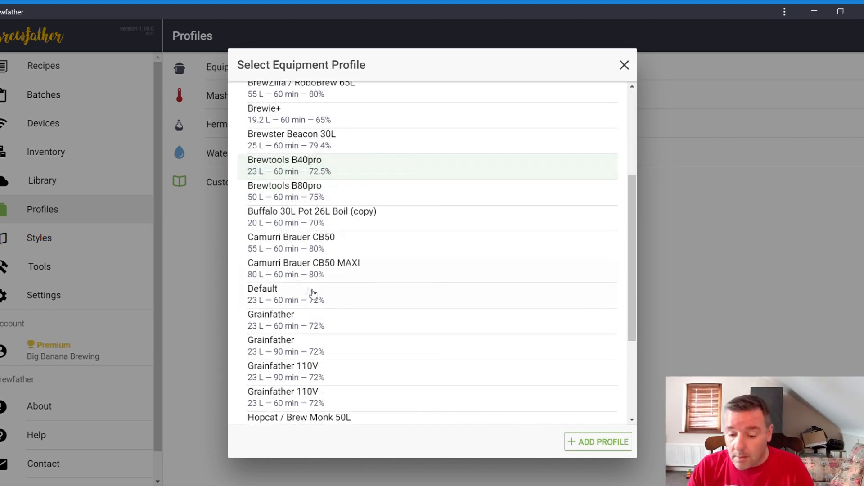
scroll(down, 3)
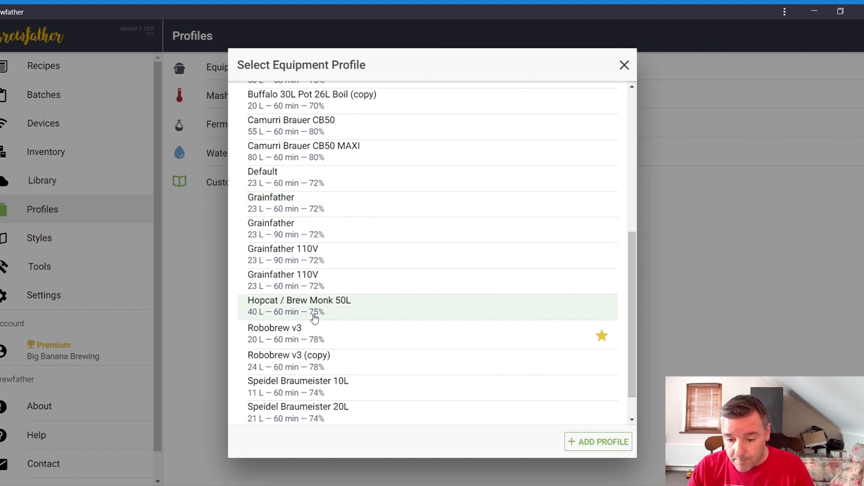
mouse_move(355, 95)
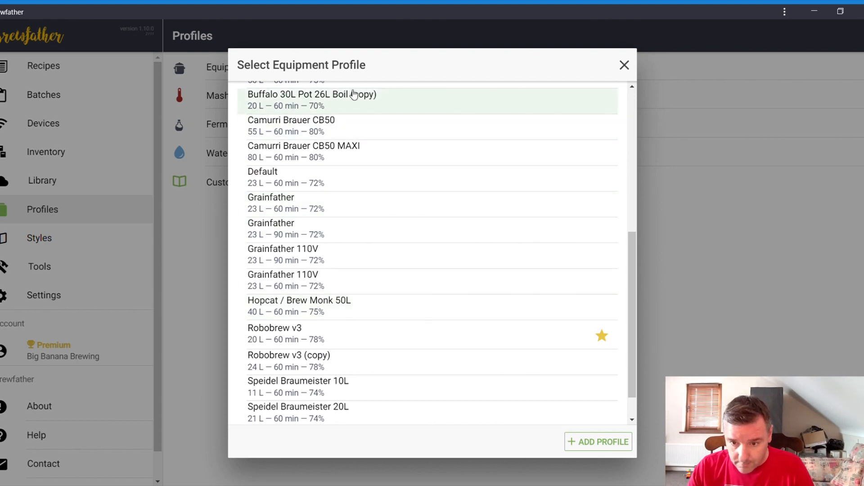
mouse_move(367, 114)
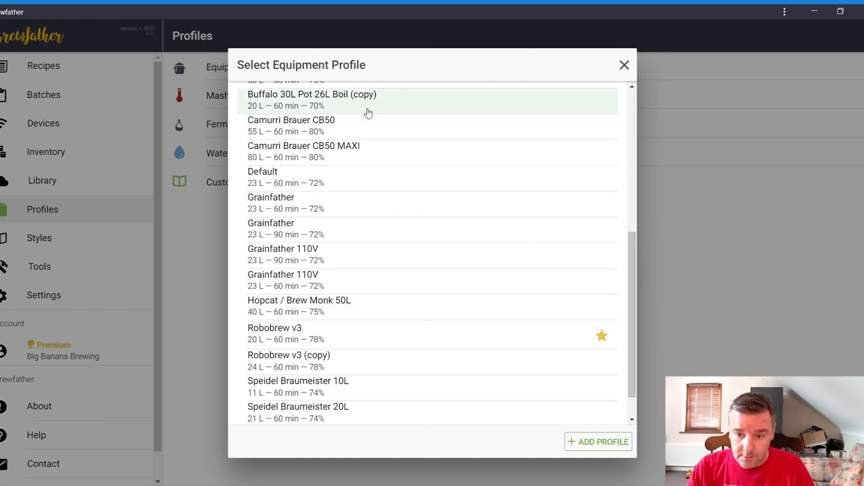
scroll(down, 3)
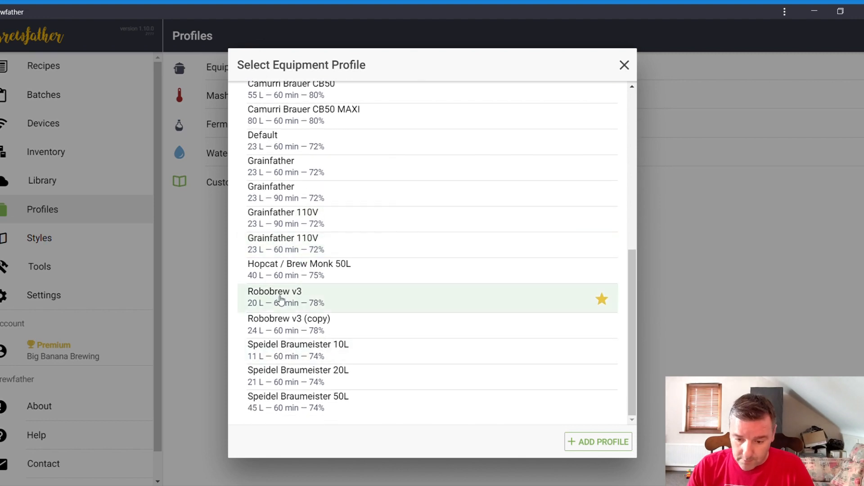
mouse_move(275, 320)
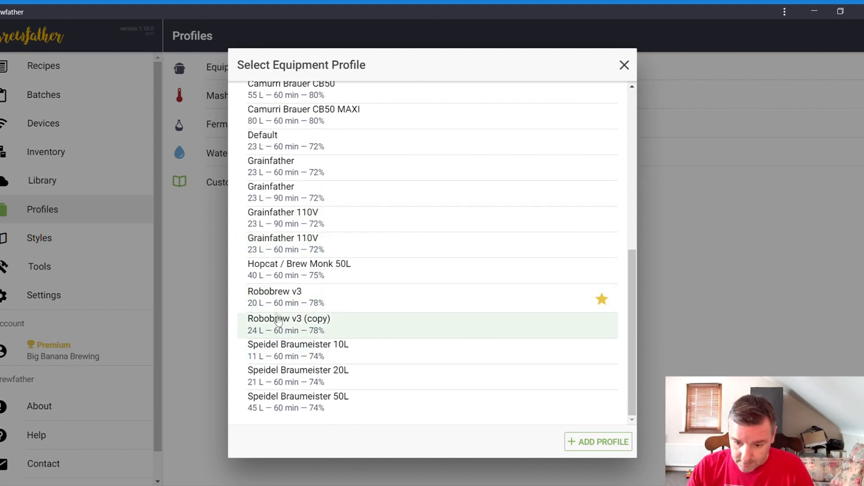
mouse_move(292, 333)
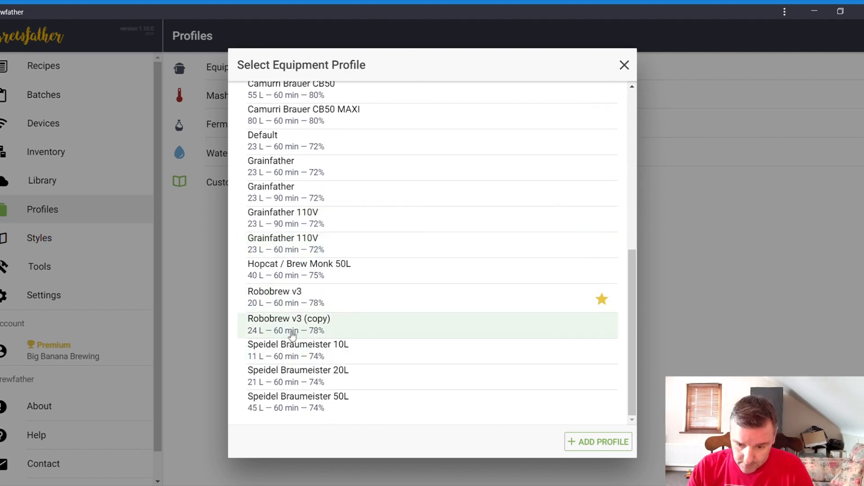
mouse_move(270, 308)
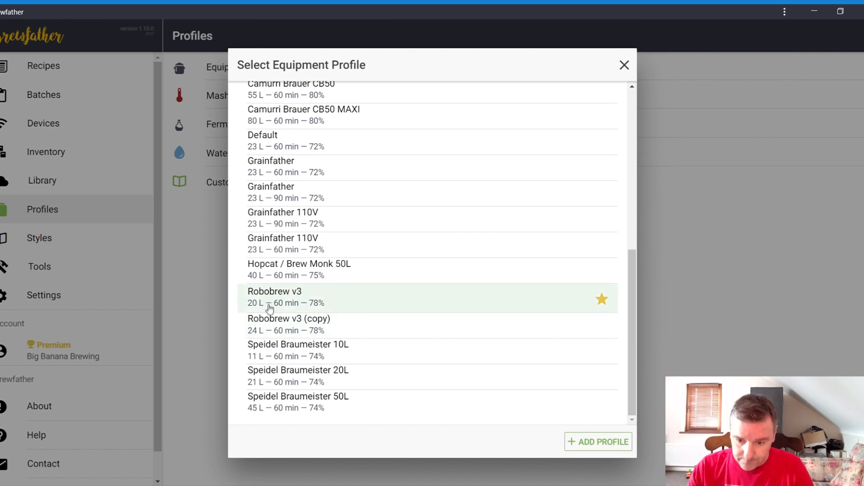
mouse_move(285, 278)
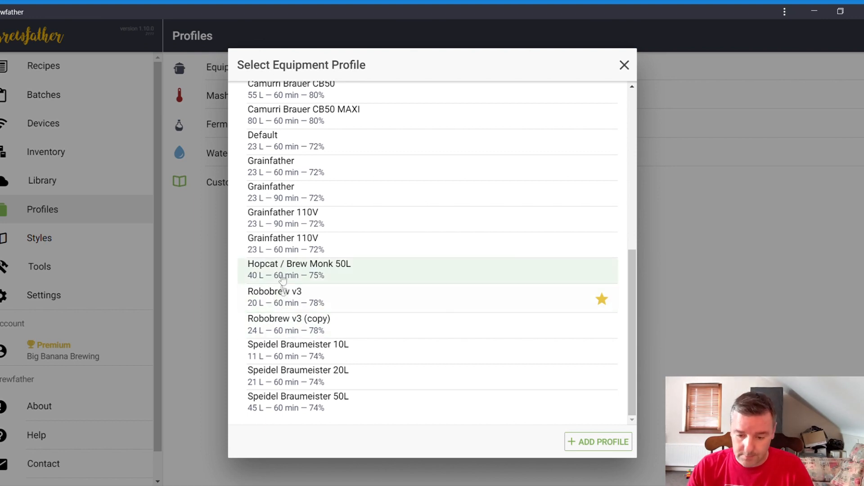
mouse_move(287, 332)
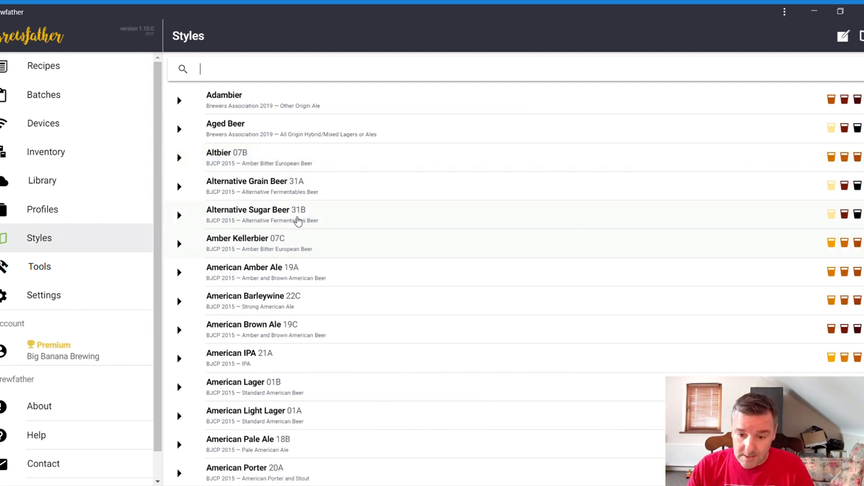
mouse_move(222, 397)
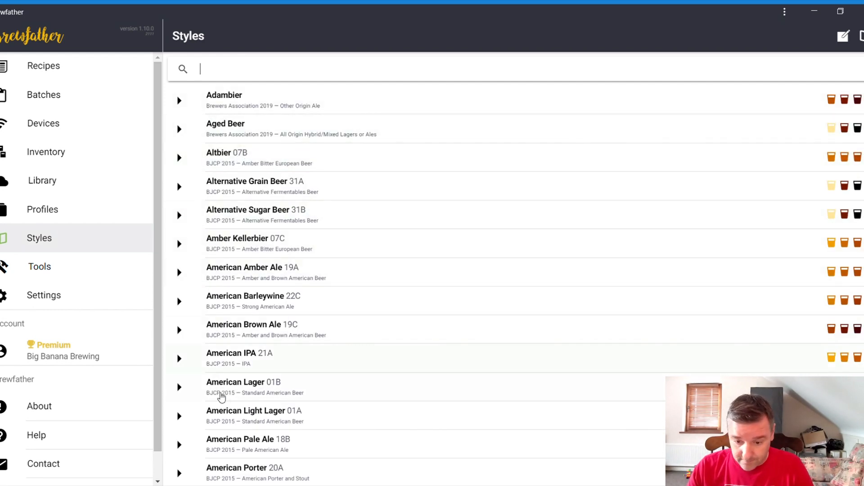
Scroll the Styles catalogue down through the American lagers, ales and stouts
scroll(down, 3)
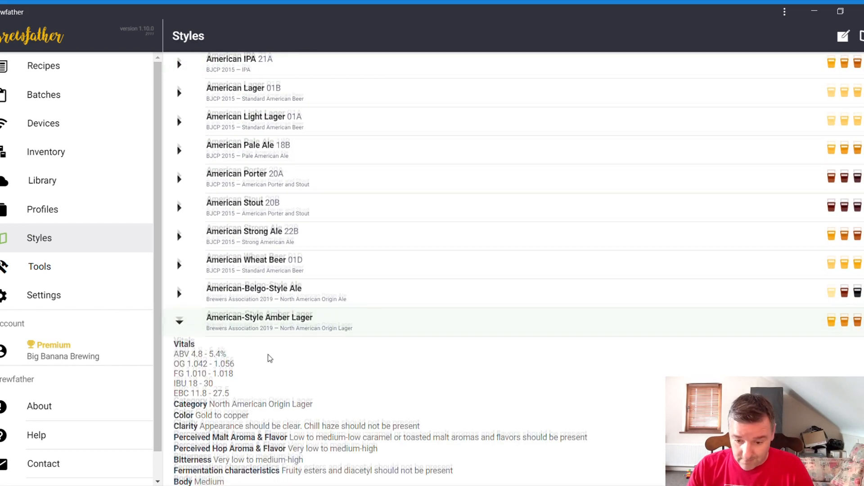
scroll(down, 3)
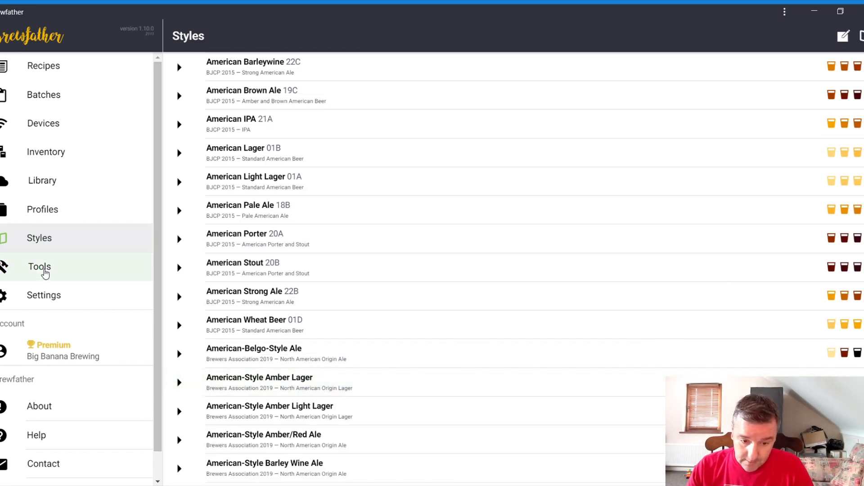
Bring up the Color Converter calculator with blank SRM, EBC and °L fields
click(40, 267)
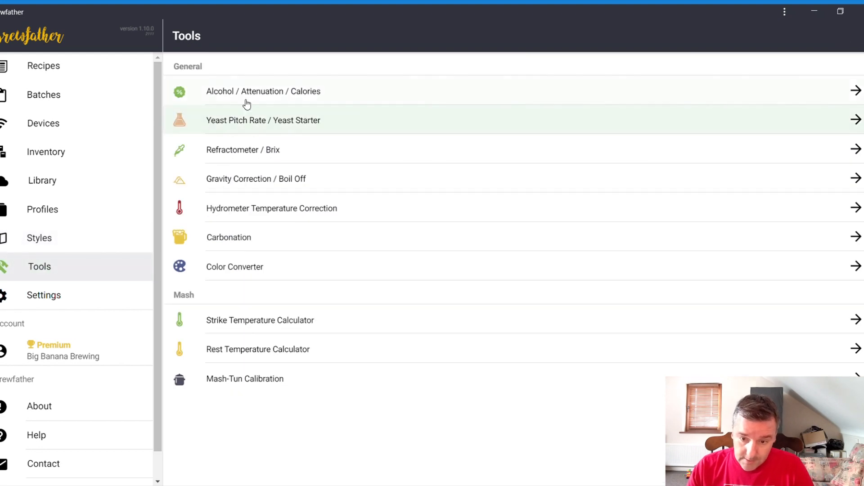
mouse_move(310, 95)
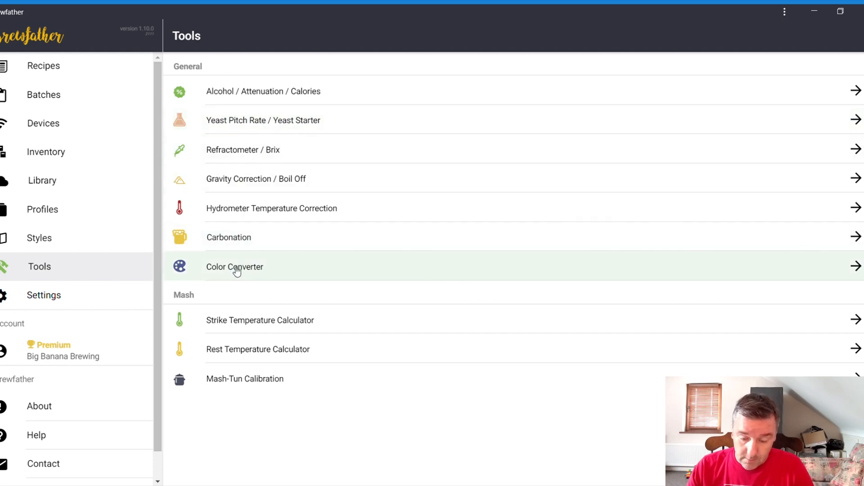
click(235, 266)
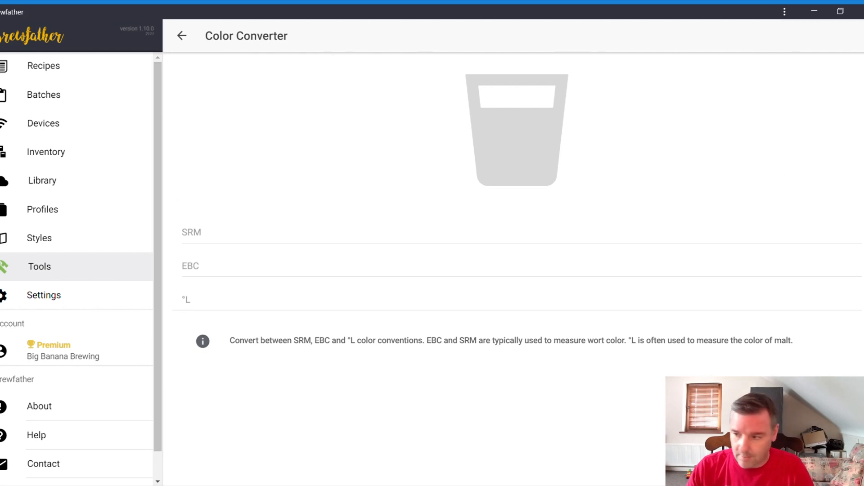
mouse_move(73, 266)
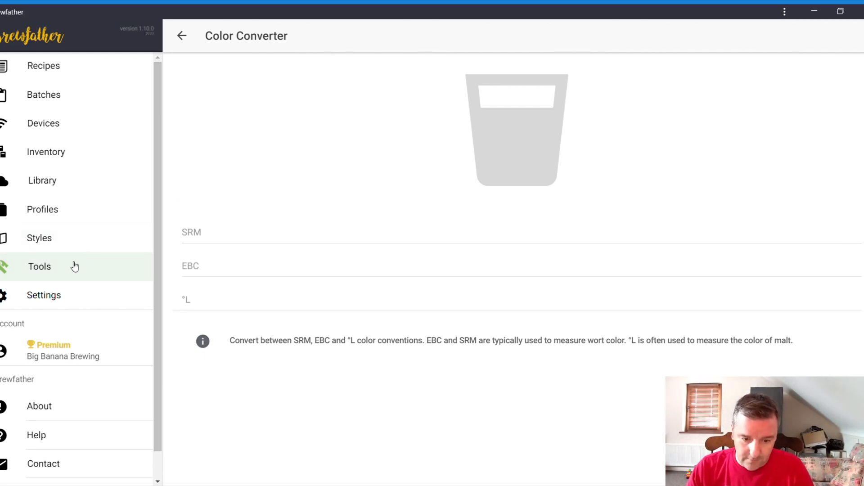
mouse_move(146, 275)
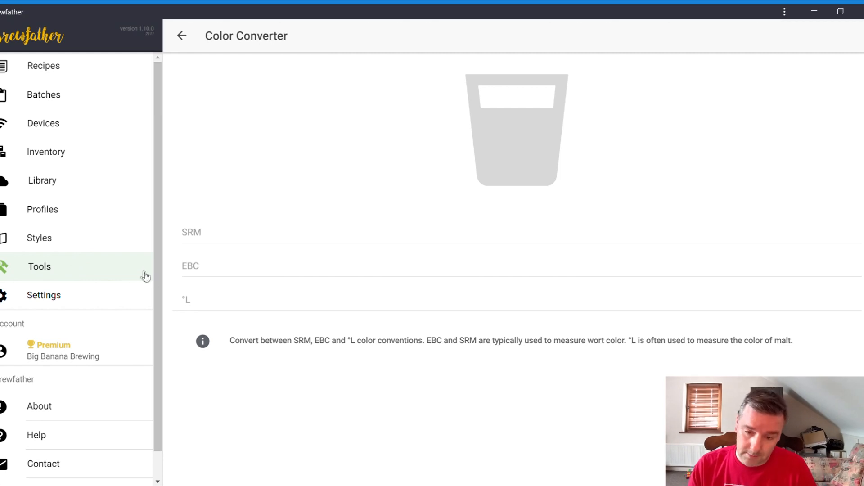
Review the app Settings, then return to the Recipes list with Vienna Lager and Irish Dry Stout
click(43, 295)
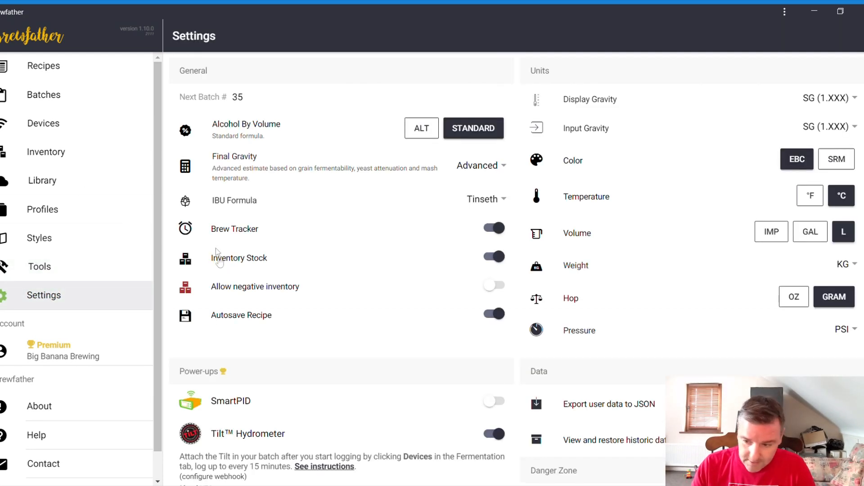
mouse_move(599, 248)
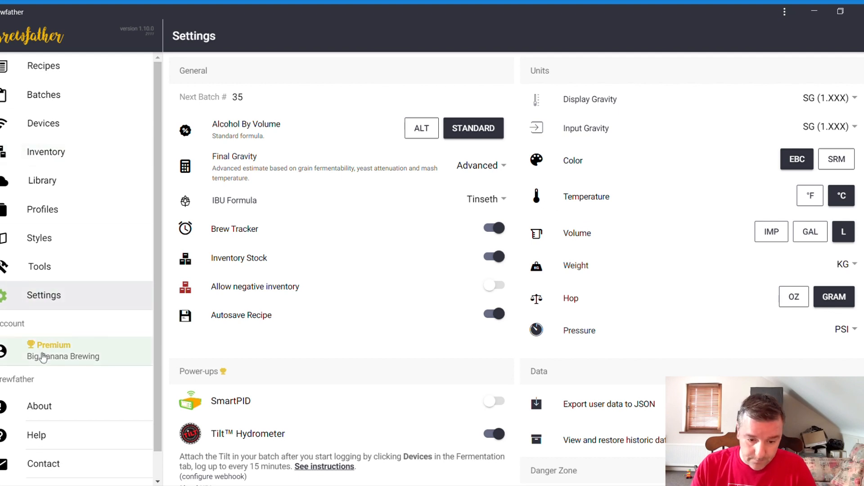
click(43, 66)
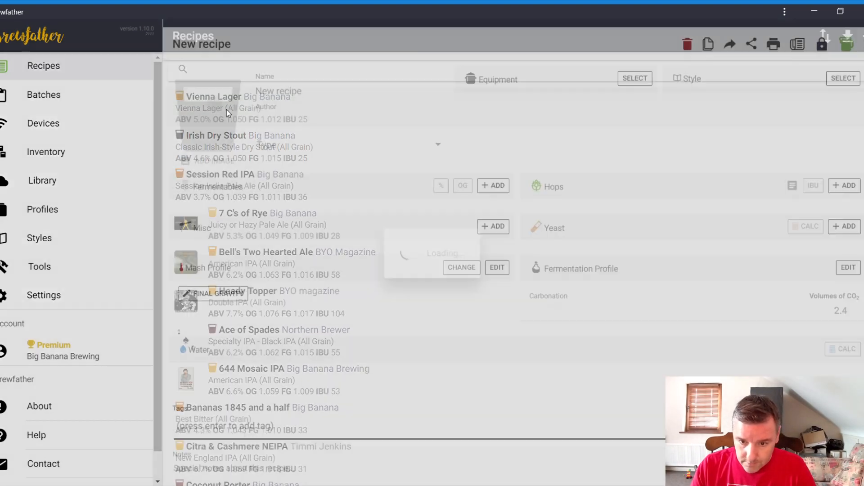
click(212, 97)
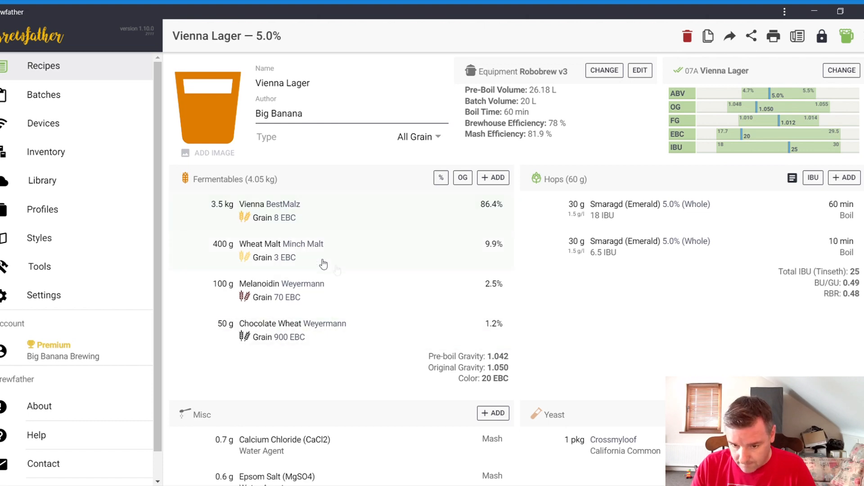
mouse_move(675, 104)
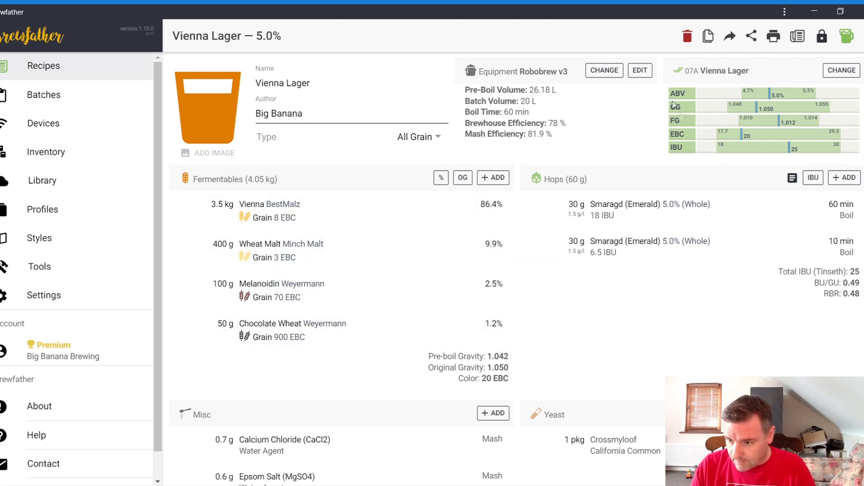
mouse_move(614, 107)
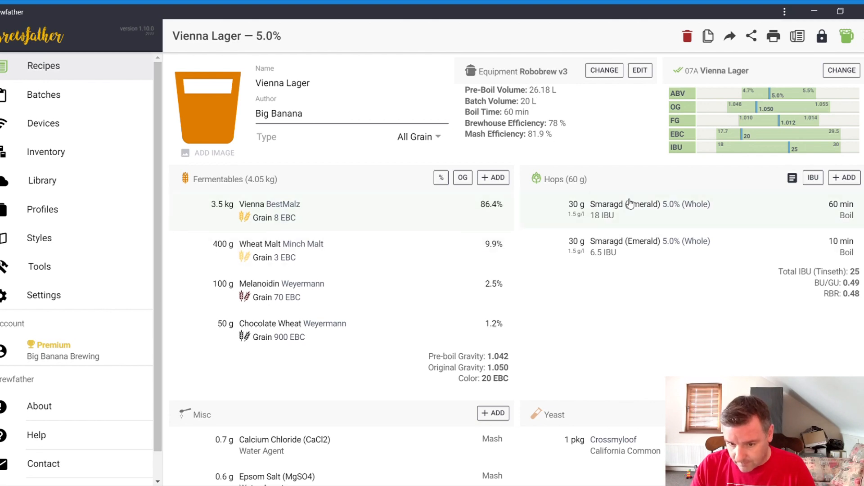
scroll(down, 3)
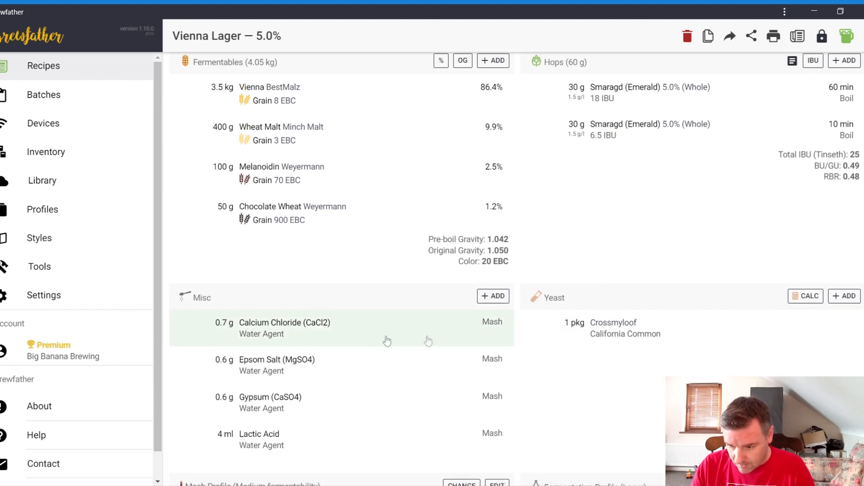
scroll(down, 3)
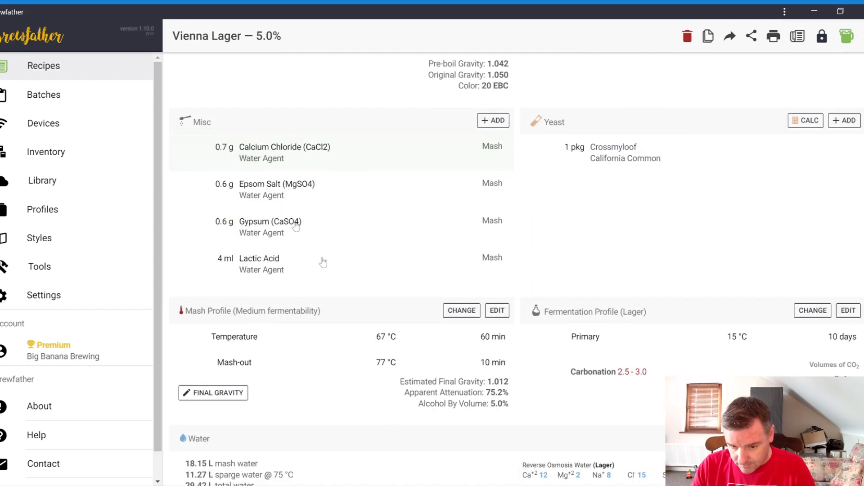
mouse_move(294, 298)
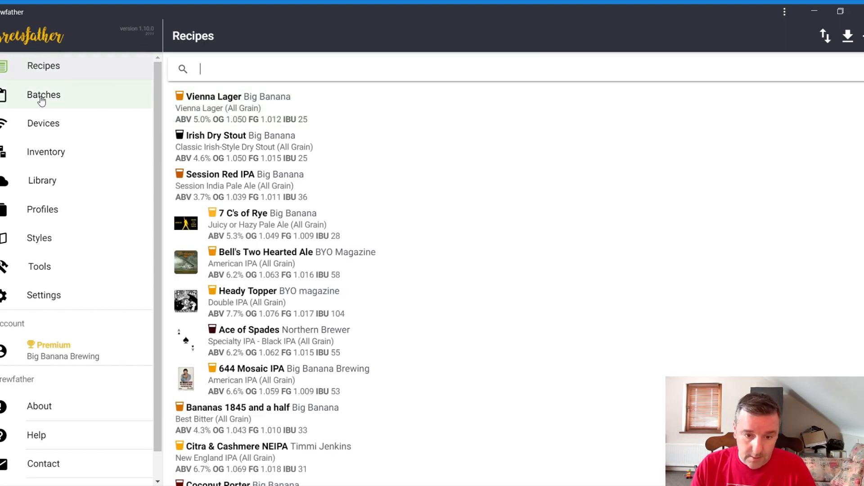
View the Batches list of planned, fermenting and completed batches
click(44, 94)
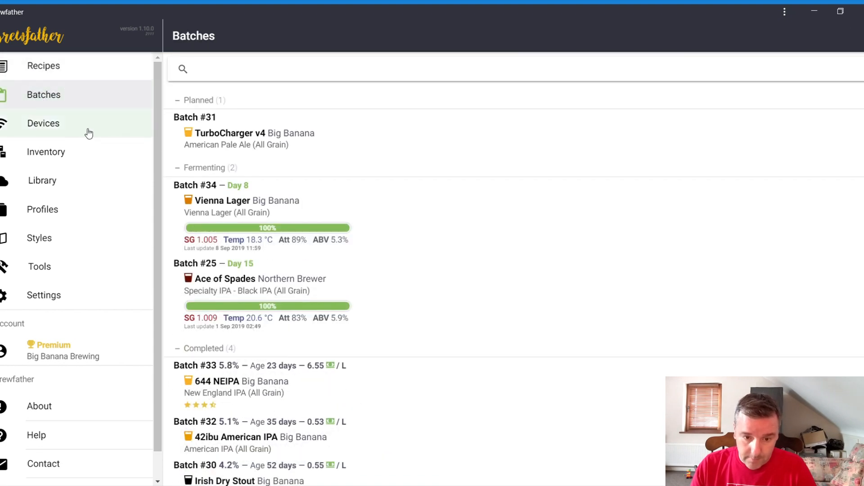
mouse_move(235, 141)
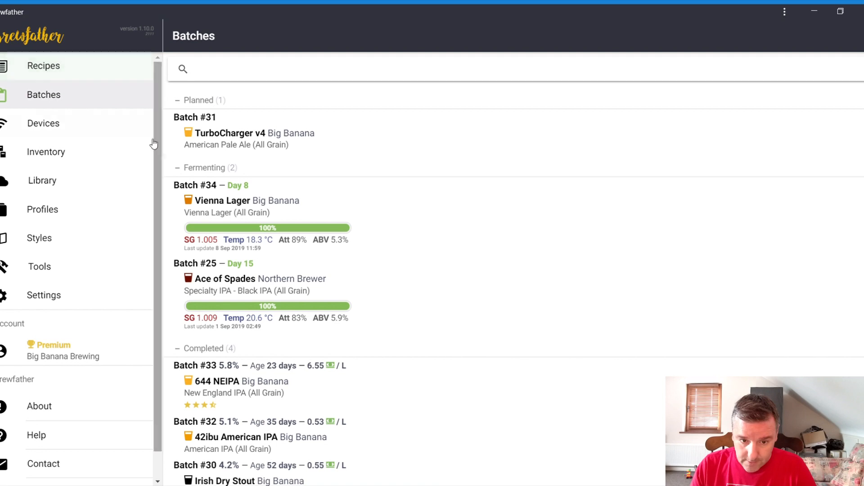
mouse_move(196, 189)
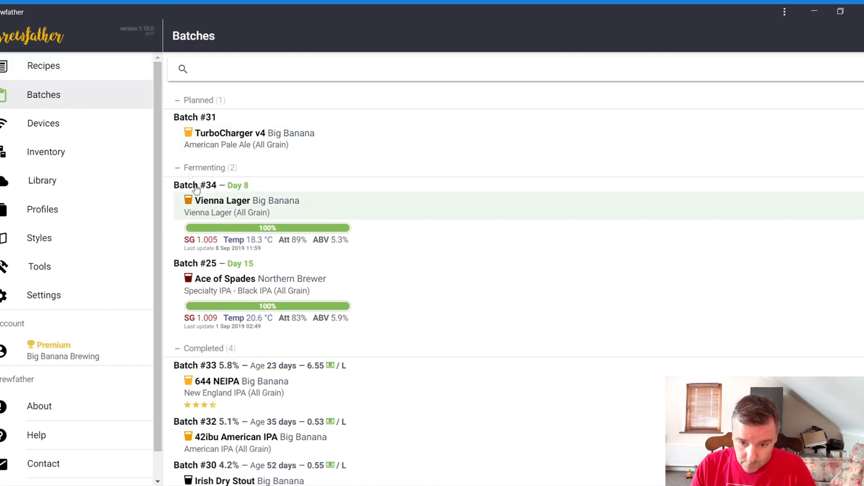
click(43, 65)
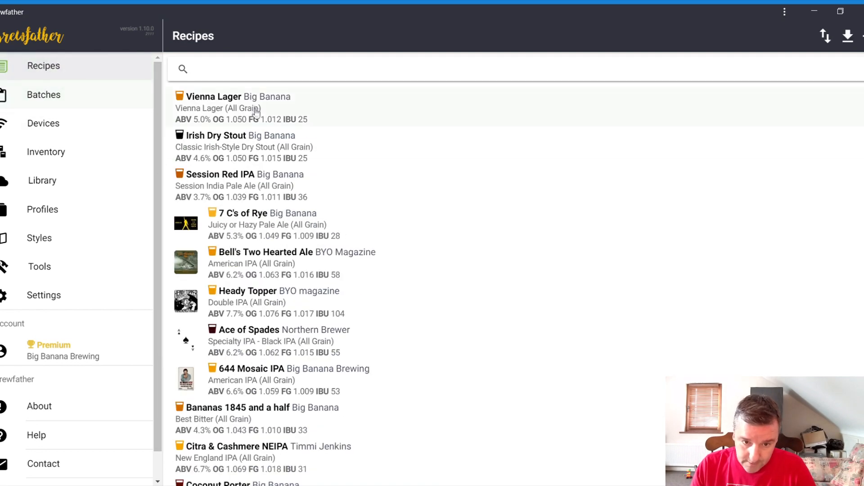
click(43, 95)
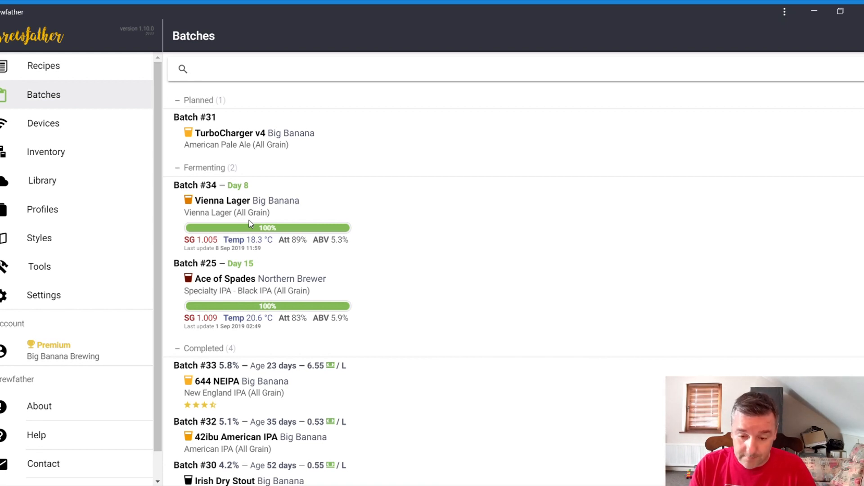
click(207, 68)
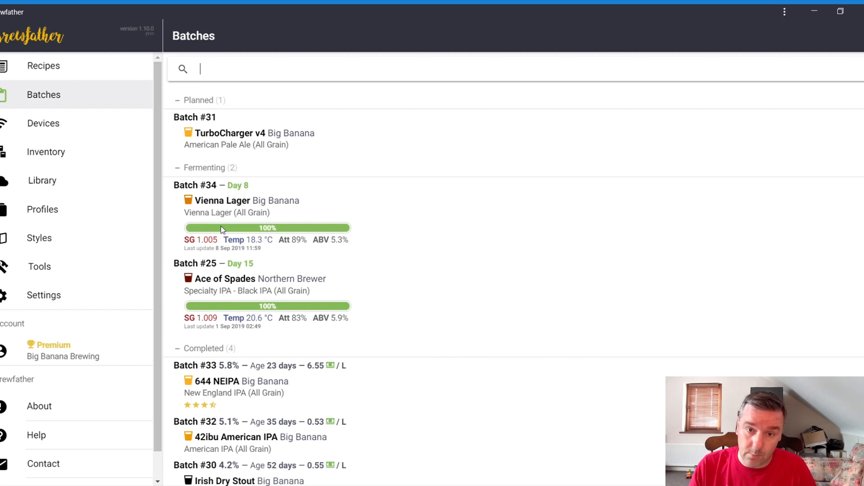
Browse the Inventory's fermentables in stock, such as Rye Malt and Vienna
click(45, 152)
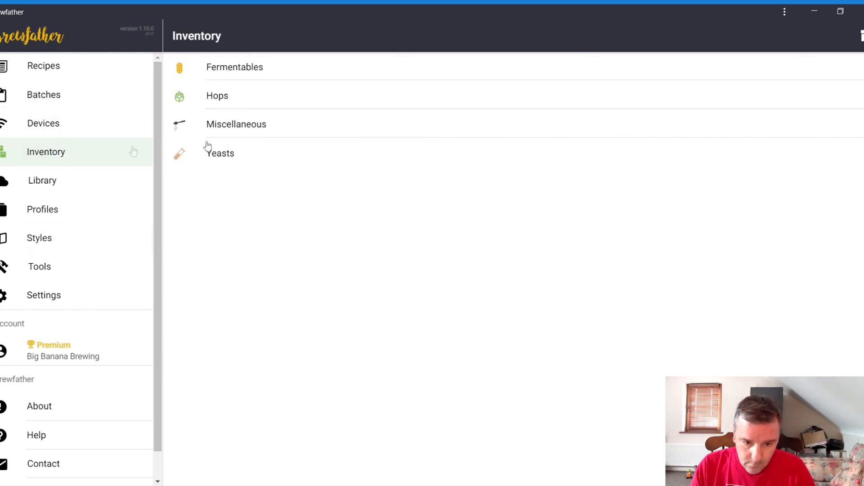
click(234, 66)
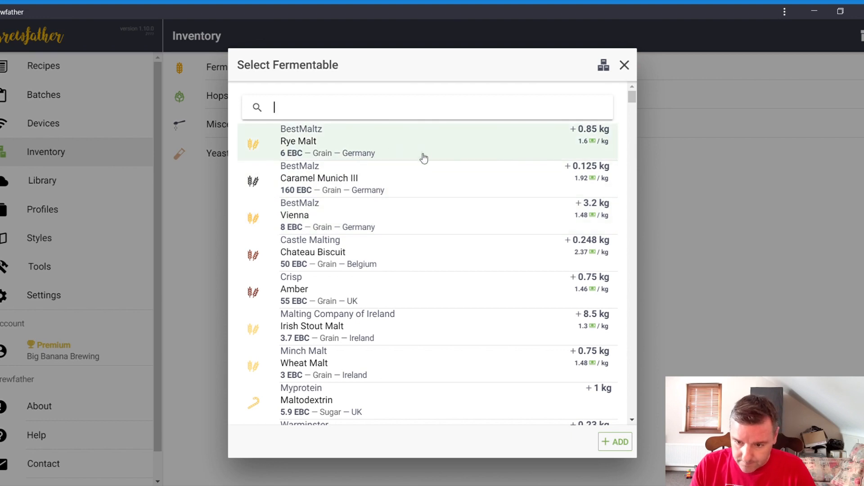
mouse_move(322, 182)
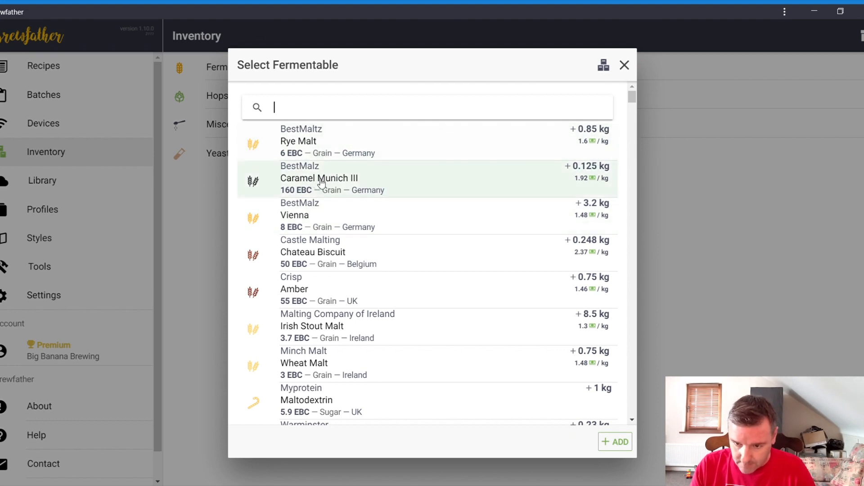
scroll(down, 3)
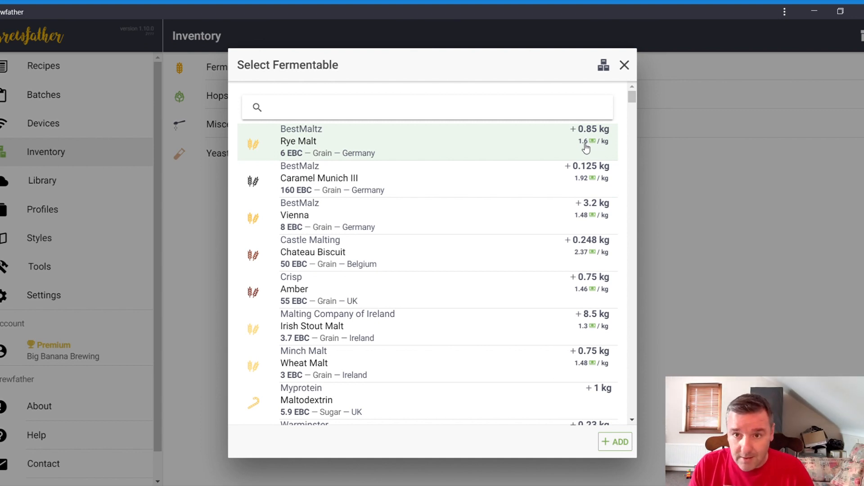
mouse_move(562, 154)
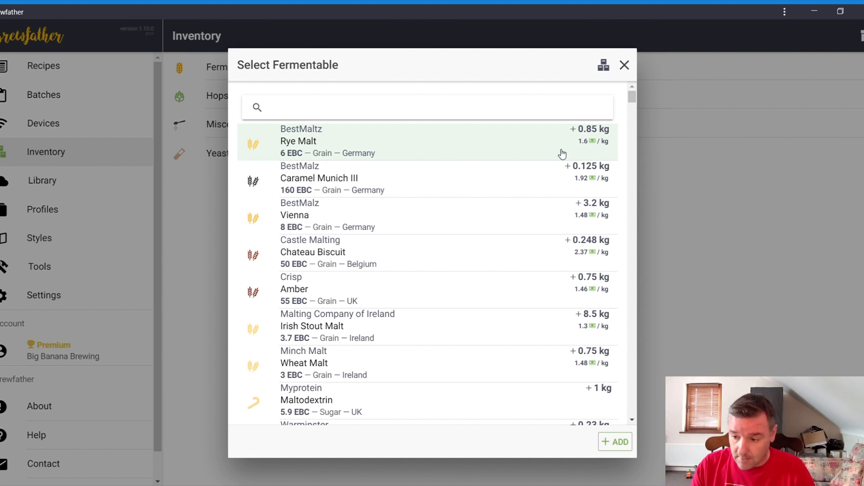
mouse_move(402, 157)
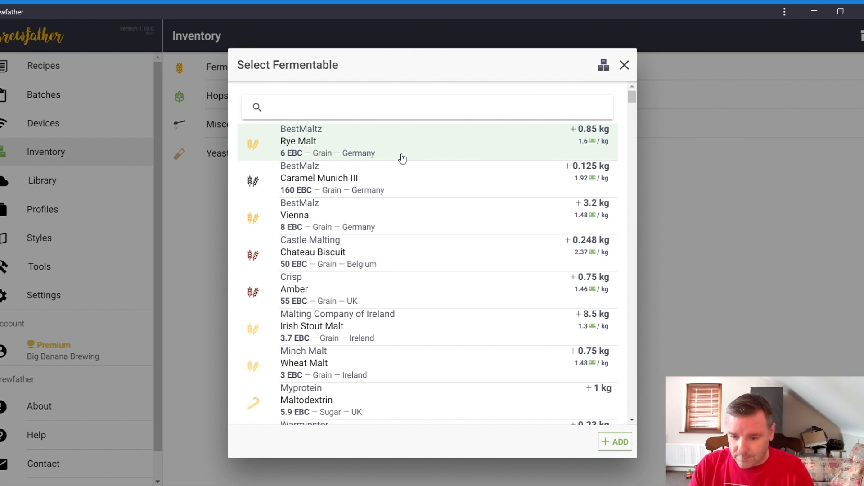
scroll(down, 3)
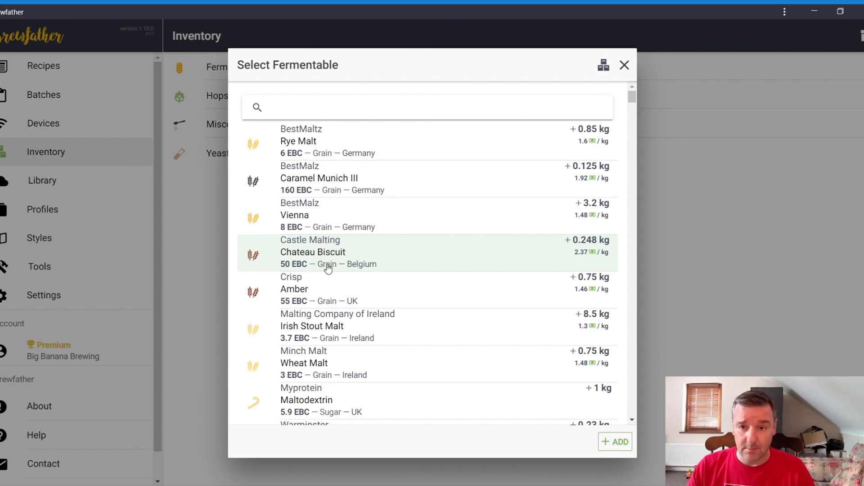
mouse_move(522, 92)
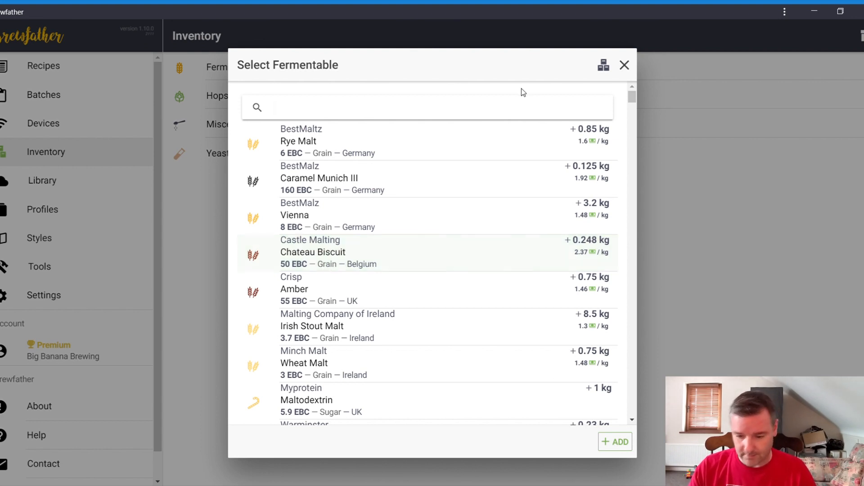
mouse_move(604, 75)
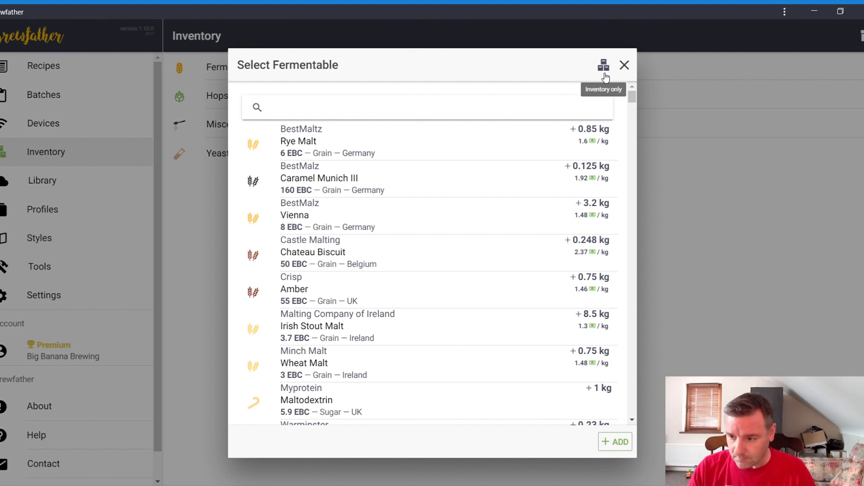
mouse_move(625, 65)
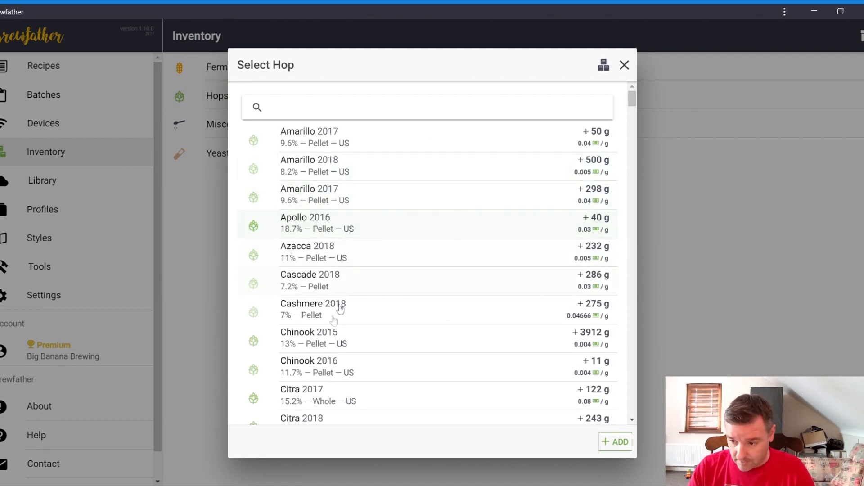
scroll(down, 3)
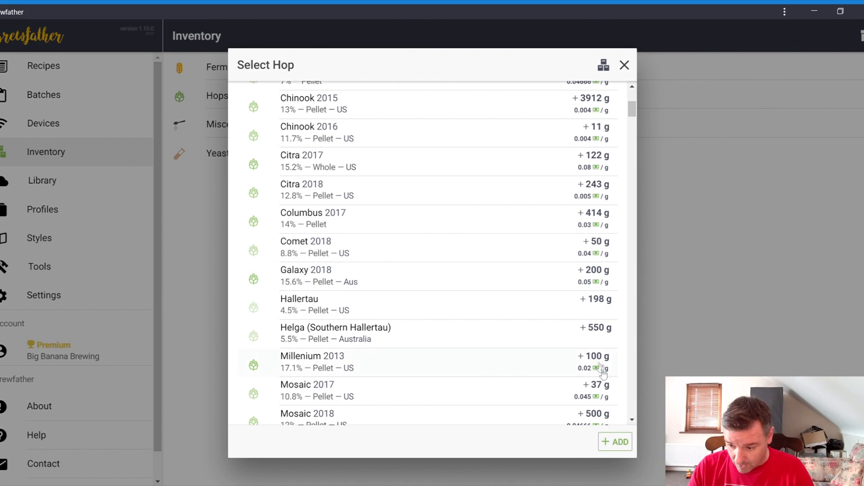
scroll(down, 3)
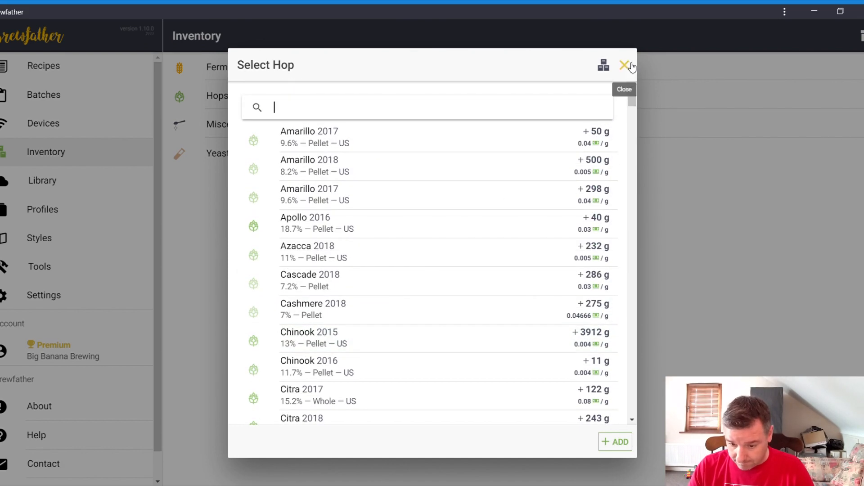
click(624, 65)
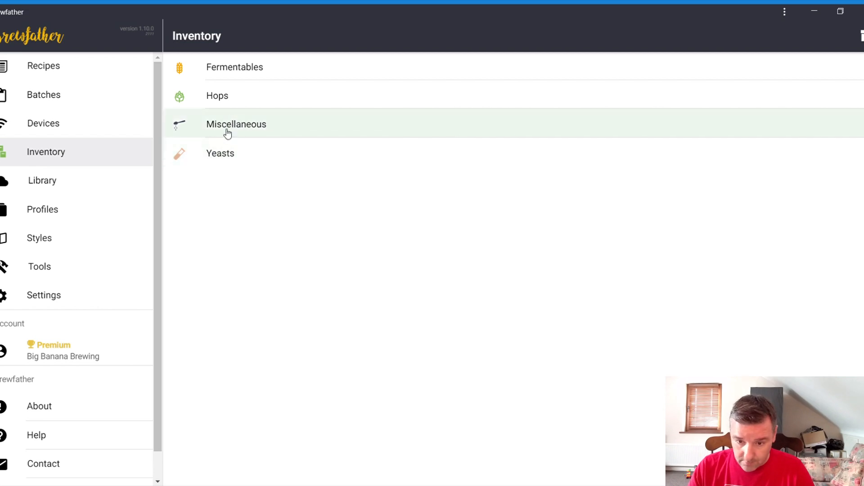
Close the yeast selection list and start a blank new recipe using Robobrew v3 equipment
click(220, 153)
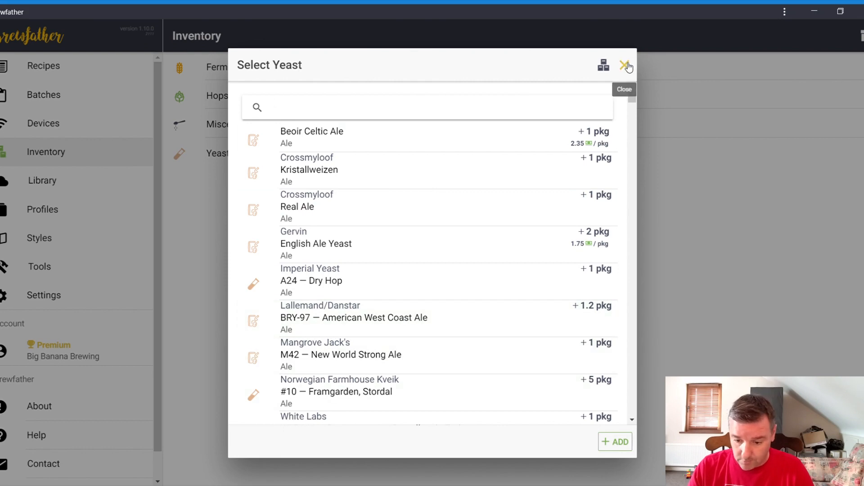
click(623, 65)
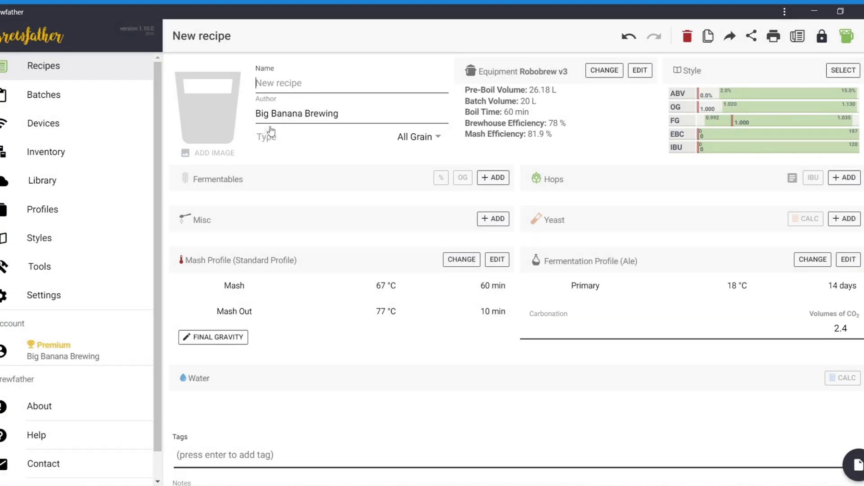
Name the new recipe Smash Beer and keep its type as All Grain
click(304, 82)
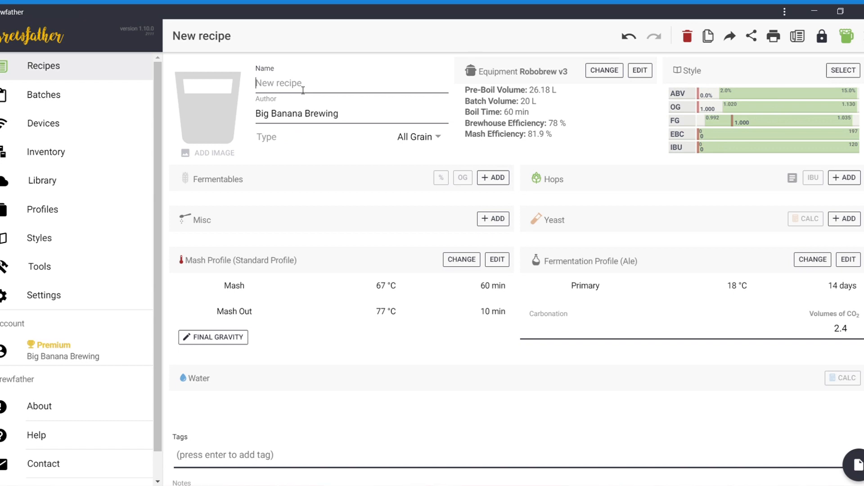
text(Sm)
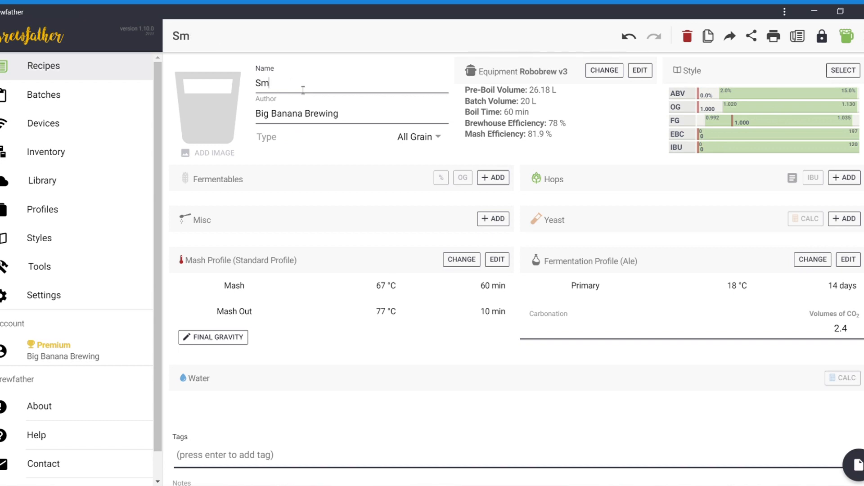
text(ash)
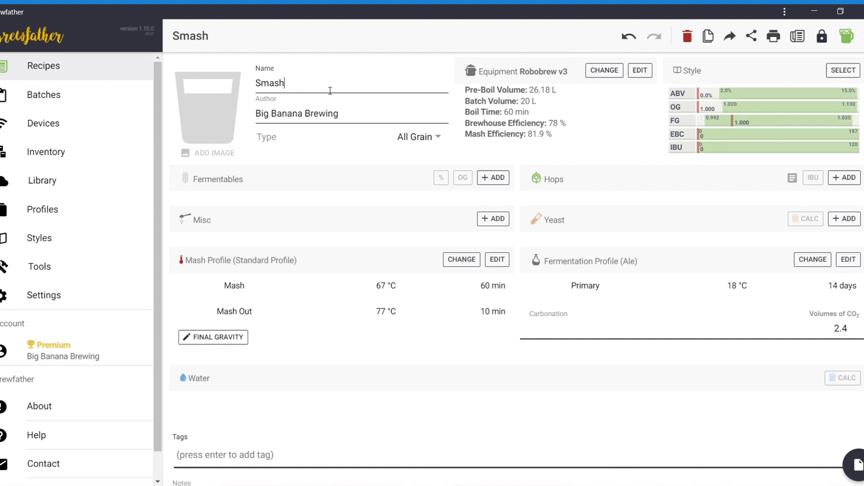
text(Beer)
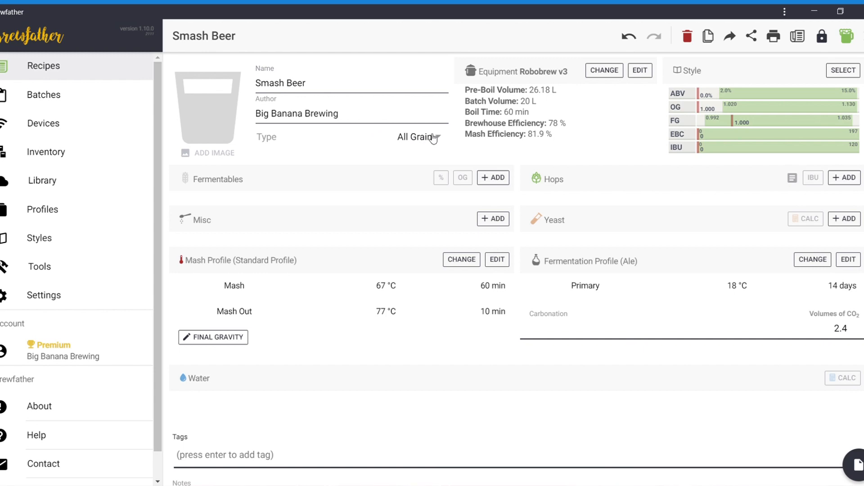
click(420, 137)
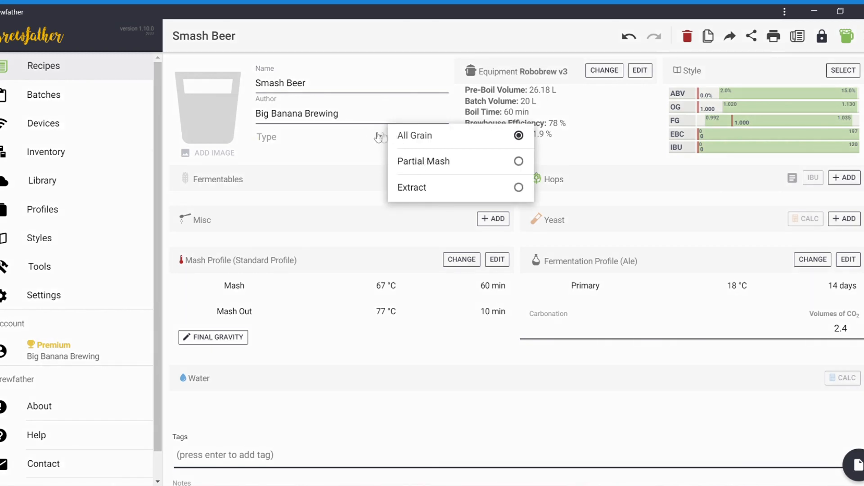
click(414, 135)
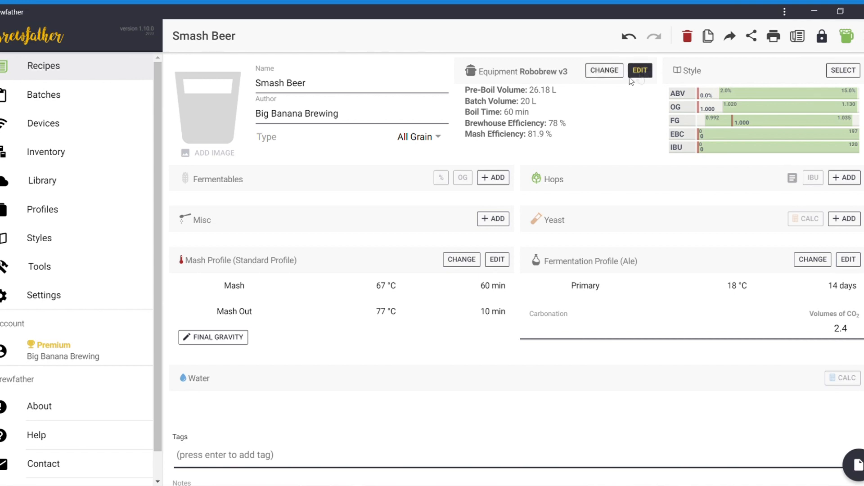
click(640, 70)
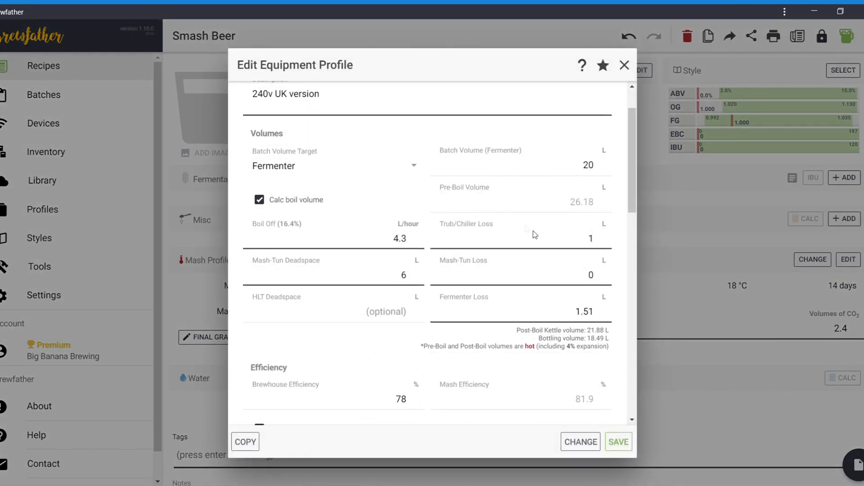
scroll(down, 3)
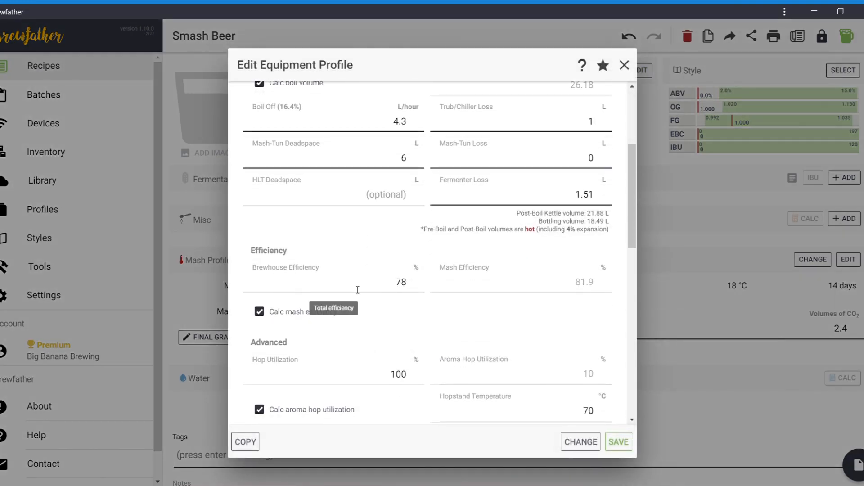
mouse_move(398, 293)
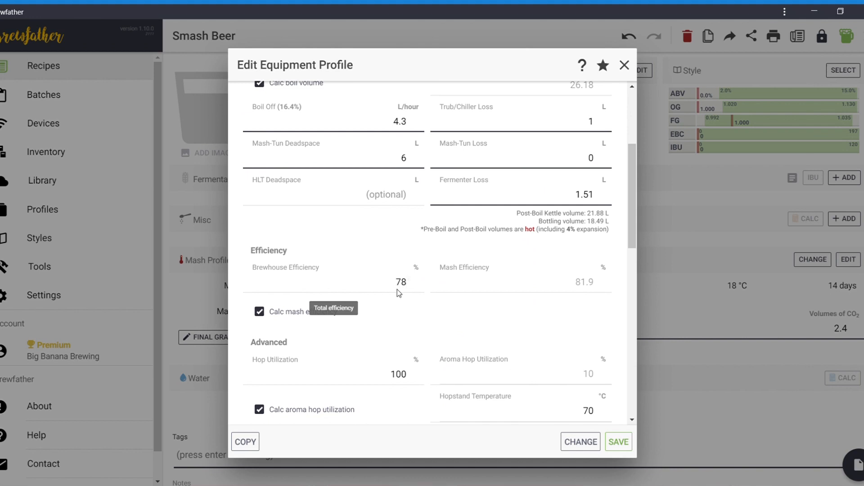
scroll(down, 3)
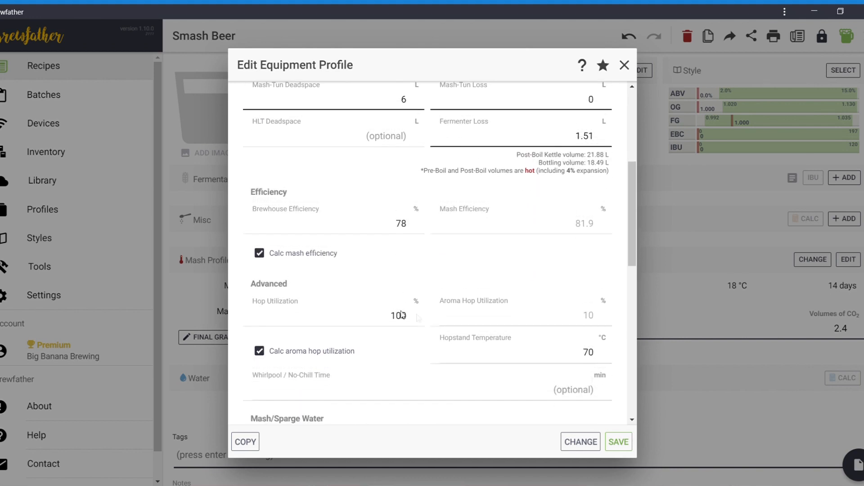
scroll(down, 3)
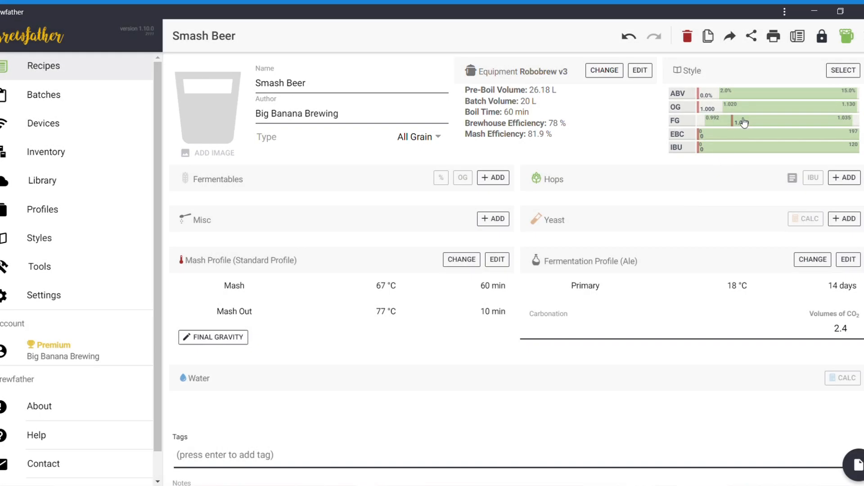
Search styles for 'amer' and assign 18B American Pale Ale to Smash Beer
click(842, 70)
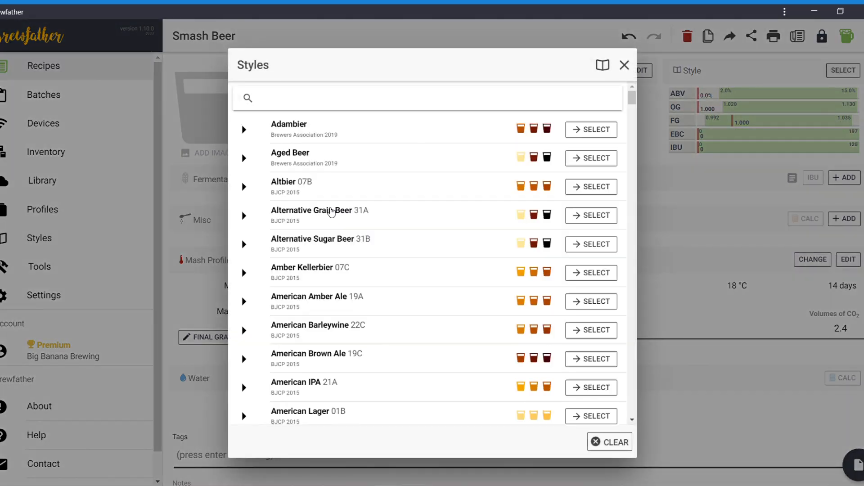
click(310, 99)
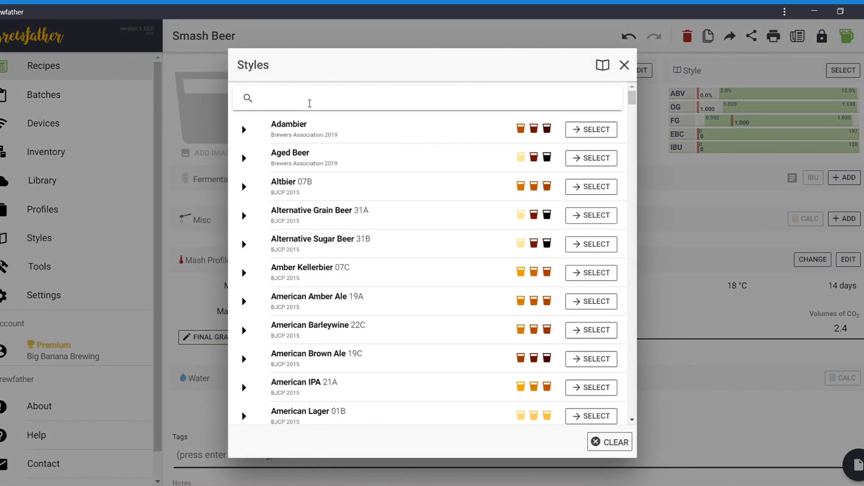
click(310, 103)
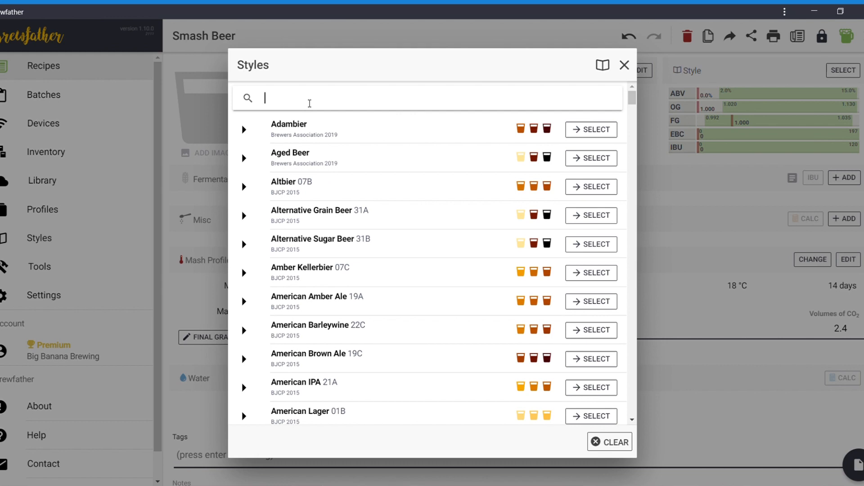
text(amer)
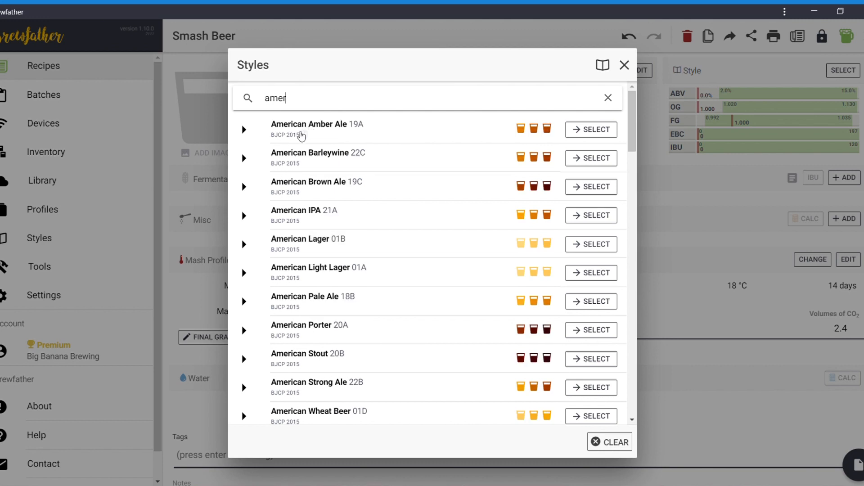
mouse_move(300, 280)
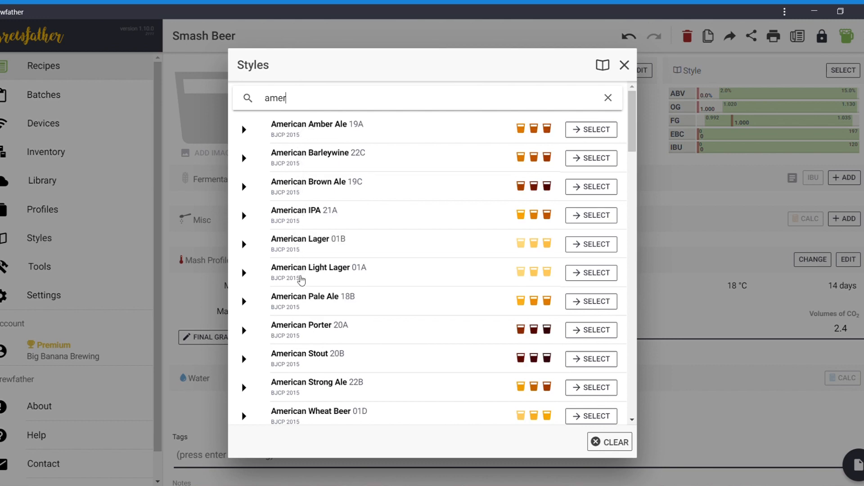
mouse_move(294, 303)
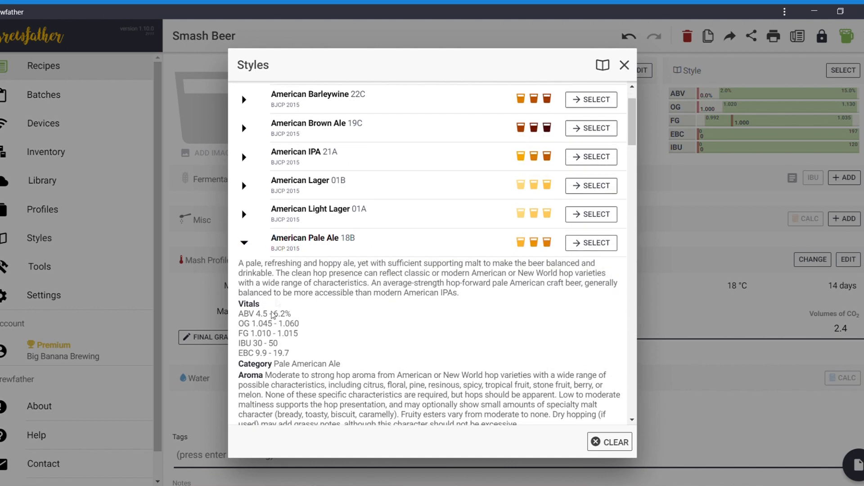
mouse_move(493, 278)
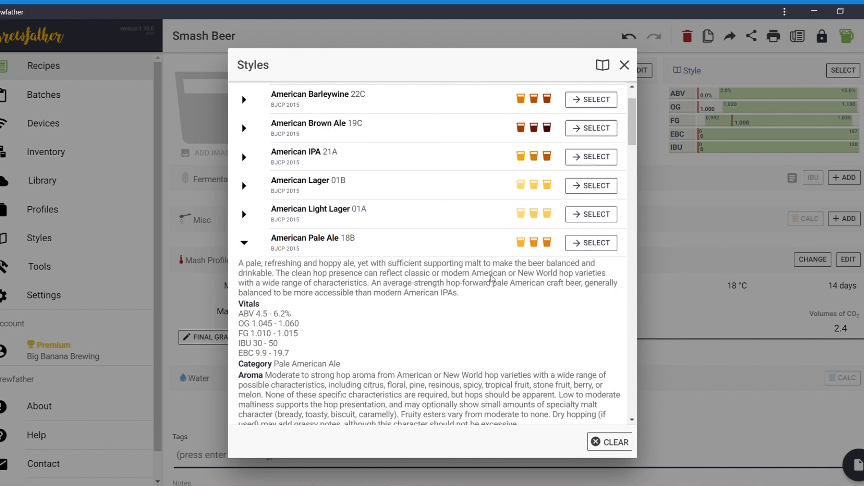
mouse_move(257, 359)
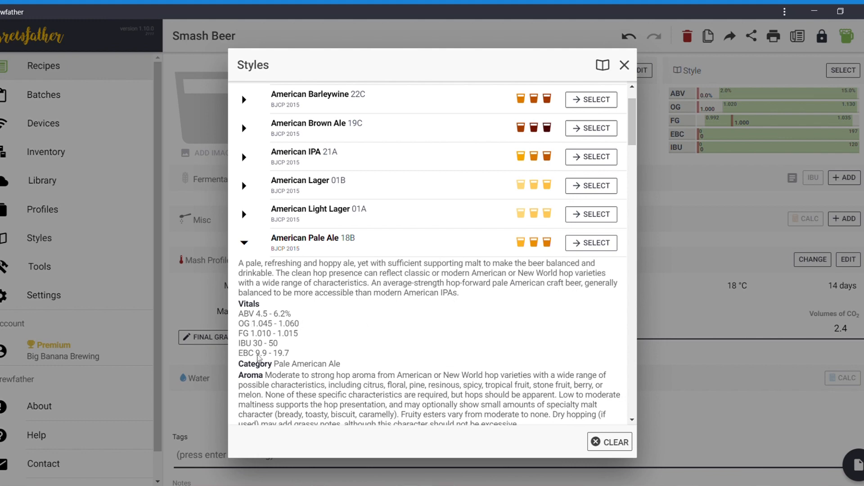
mouse_move(599, 246)
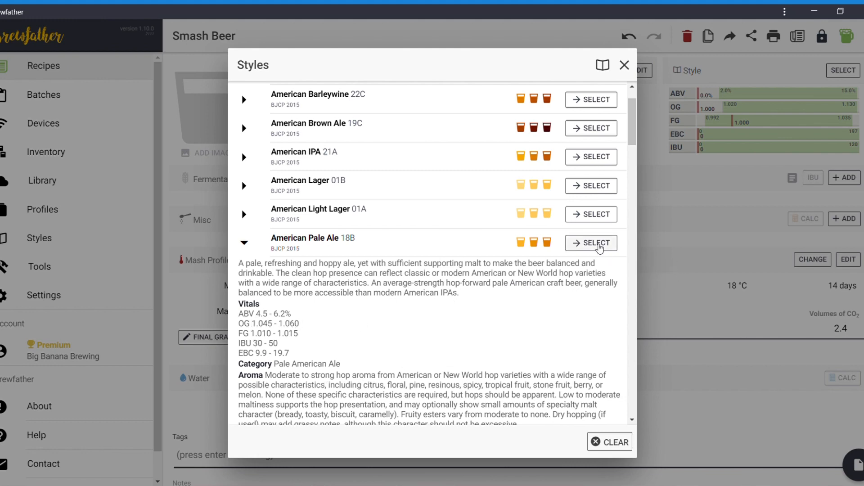
click(590, 243)
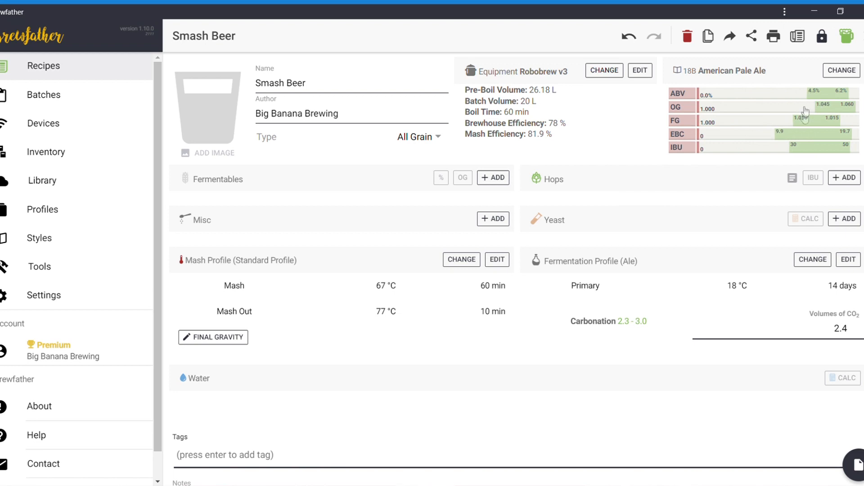
mouse_move(798, 76)
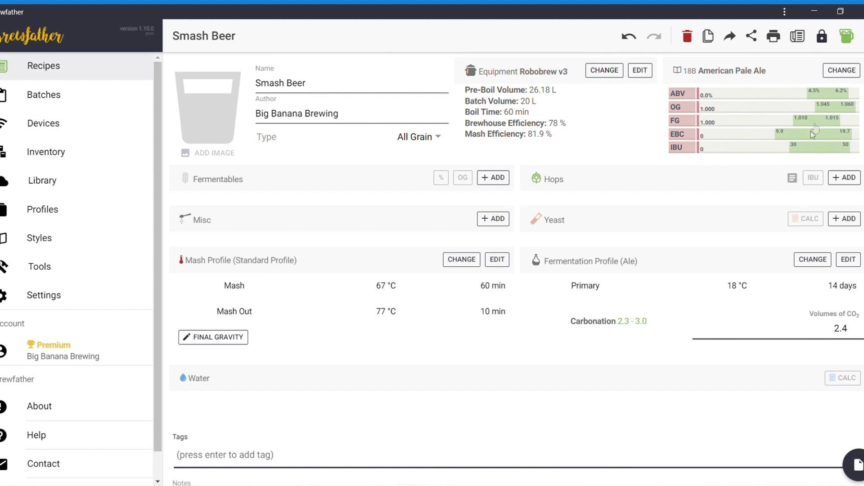
mouse_move(823, 131)
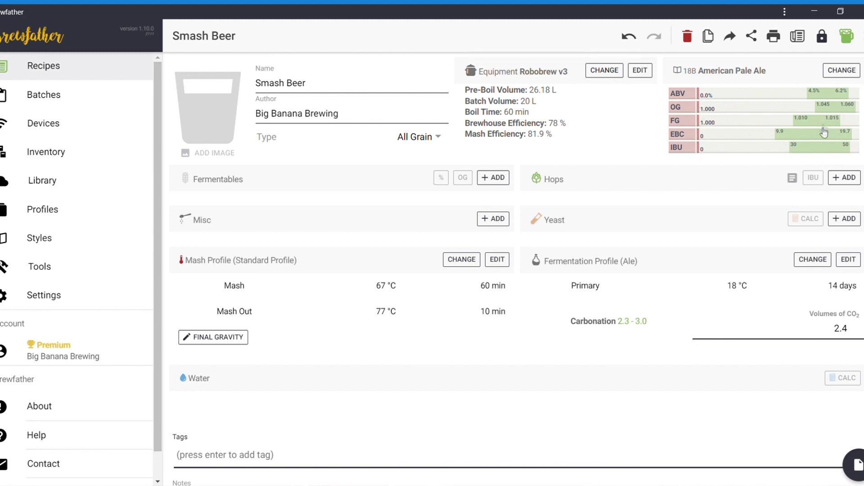
mouse_move(668, 197)
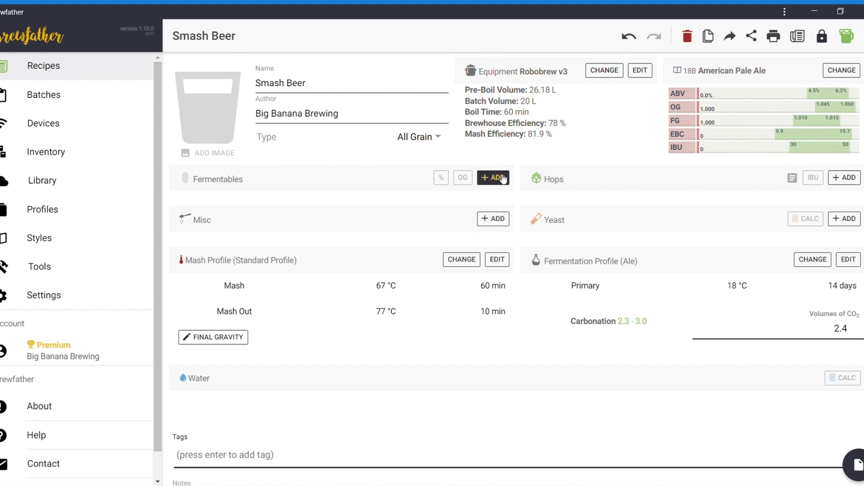
Add 4 kg of Irish Stout Malt as a fermentable, giving 1.048 OG and 5.1% ABV
click(493, 178)
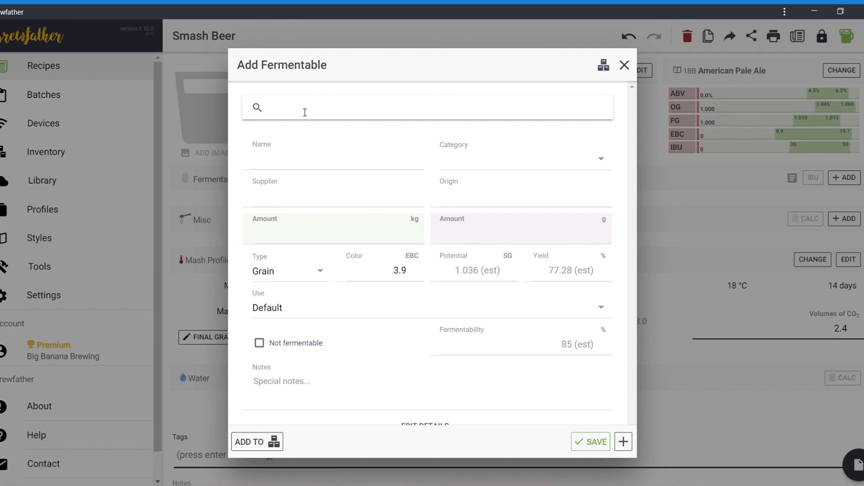
text(pale)
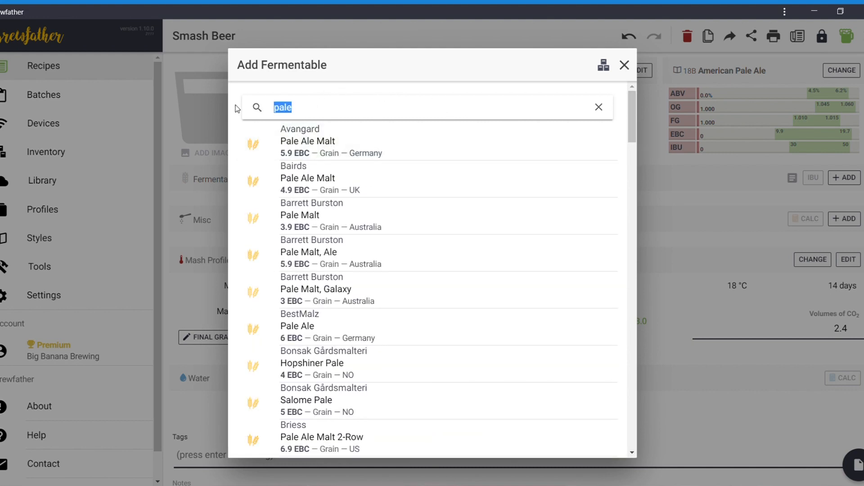
text(malt)
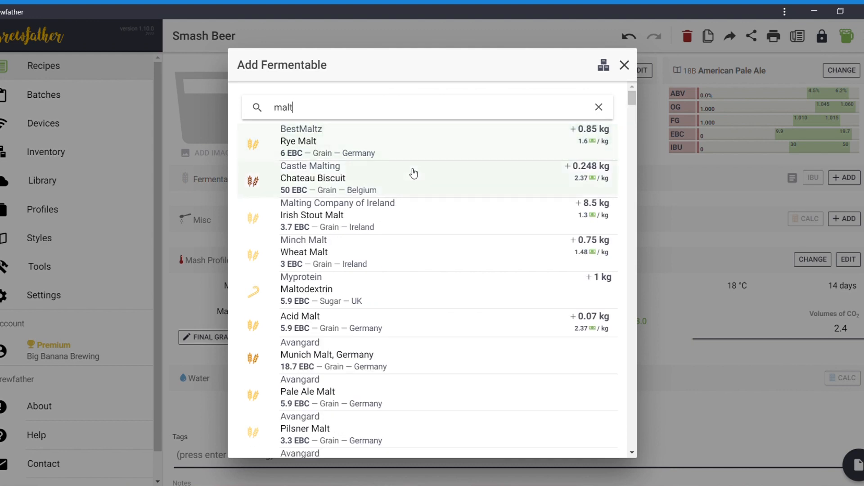
mouse_move(317, 216)
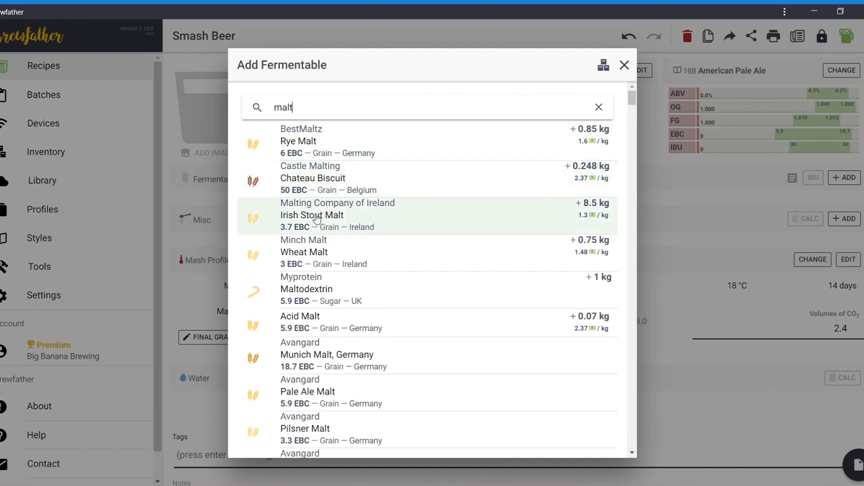
mouse_move(337, 209)
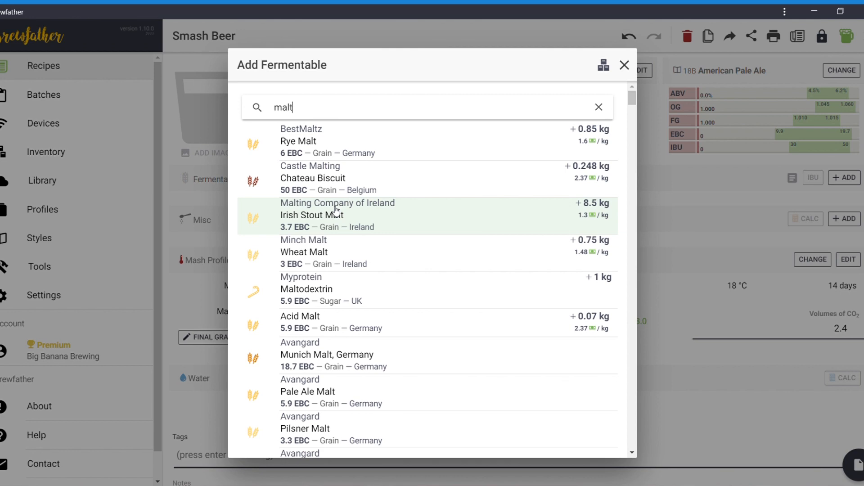
click(337, 214)
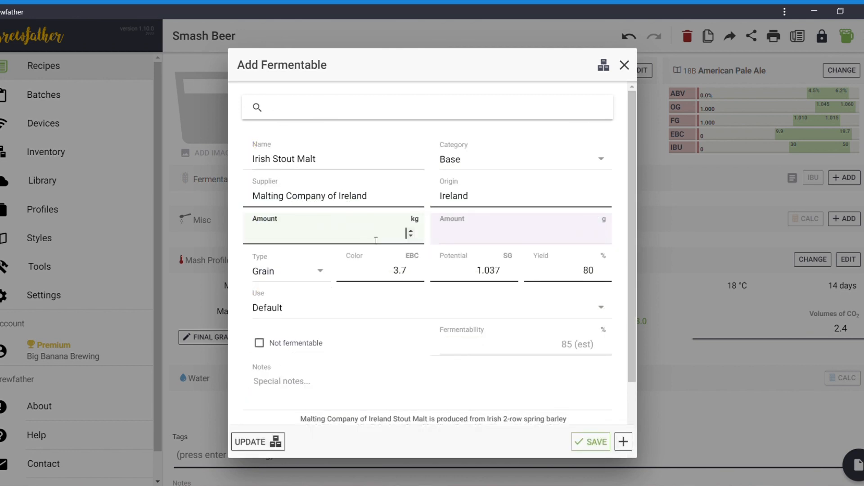
text(4)
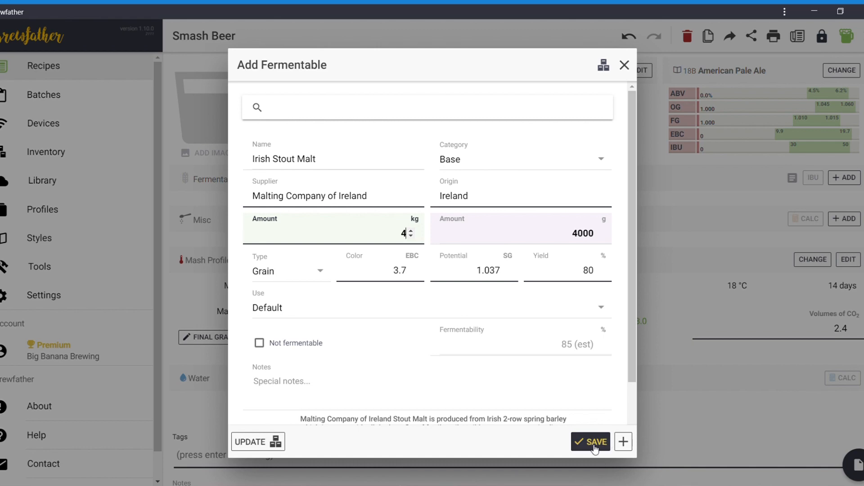
click(590, 441)
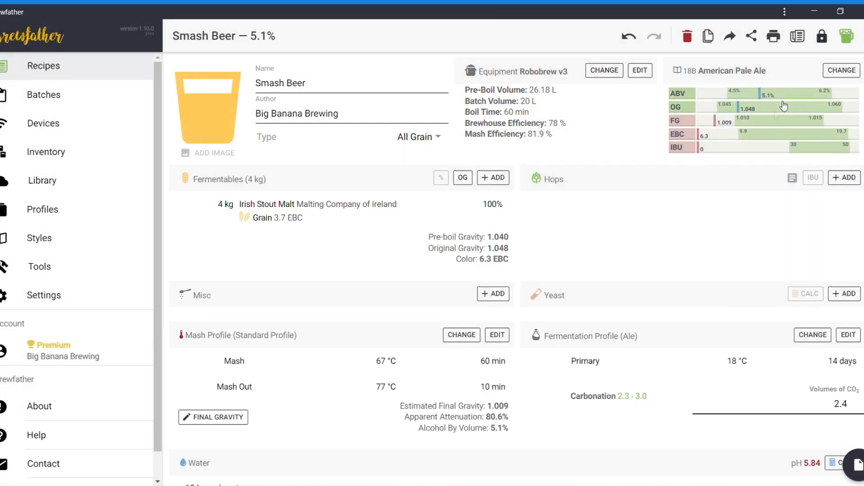
mouse_move(784, 104)
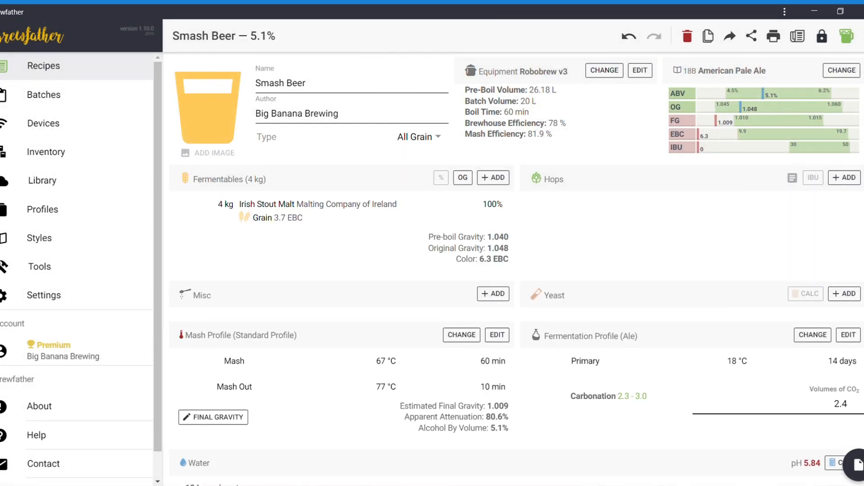
mouse_move(758, 99)
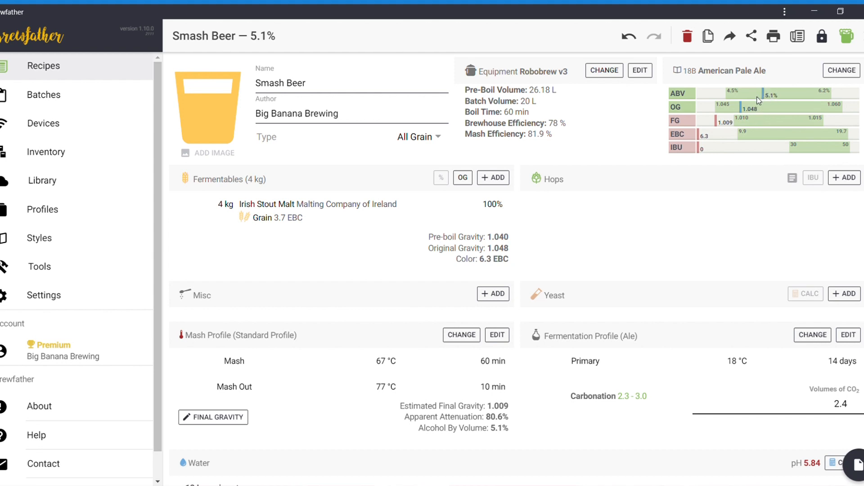
mouse_move(704, 117)
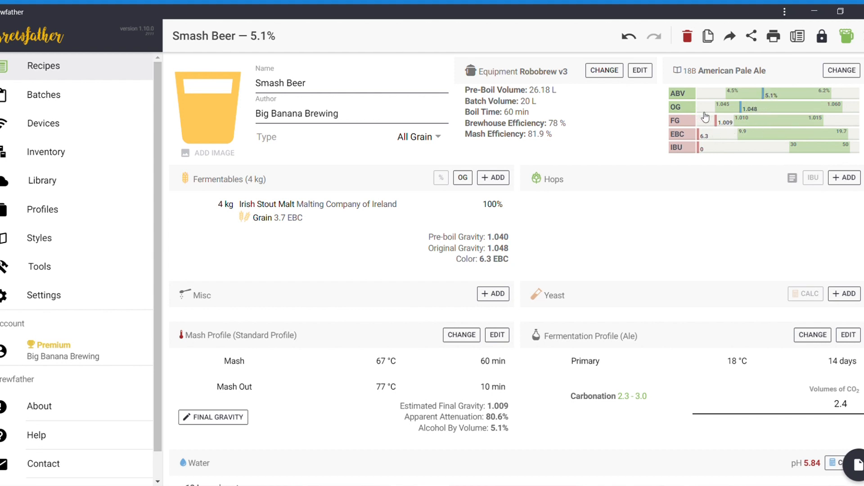
mouse_move(709, 126)
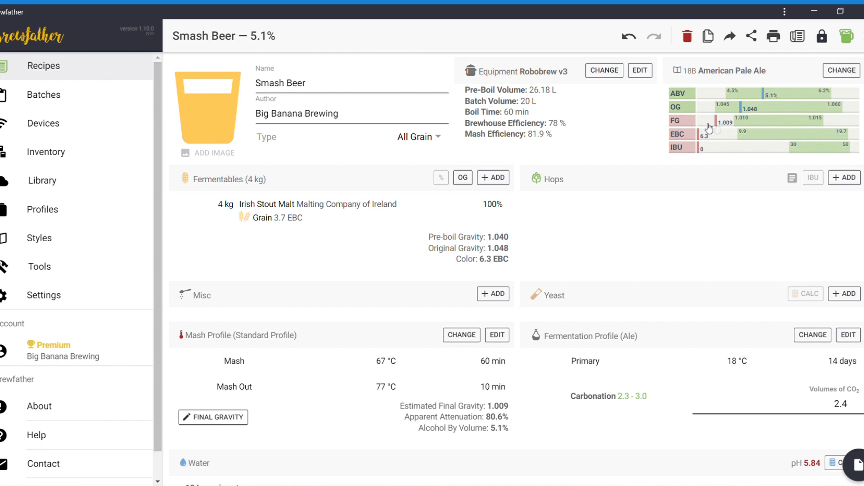
mouse_move(731, 144)
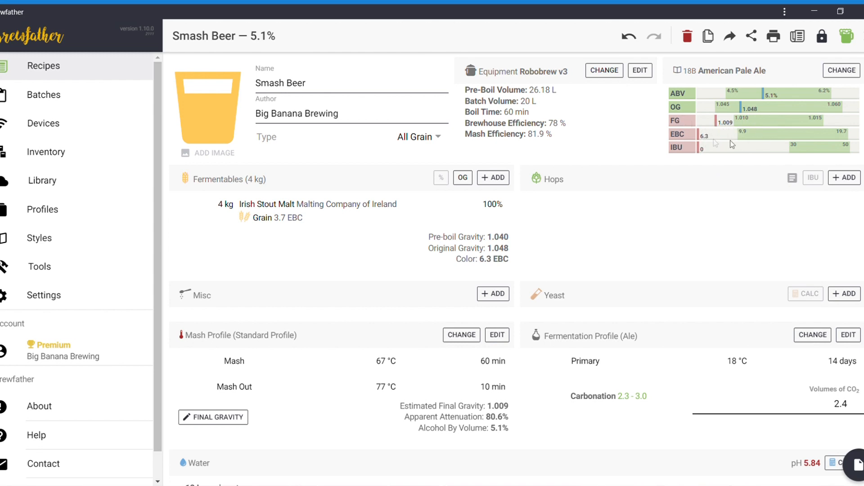
mouse_move(749, 138)
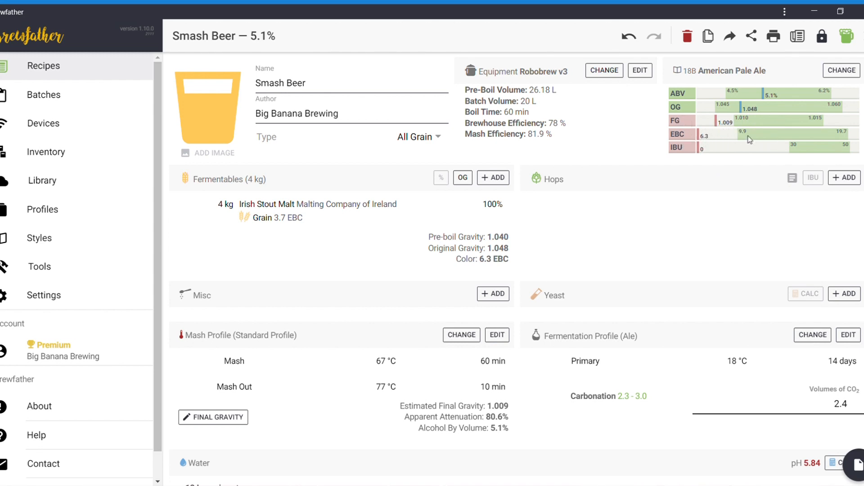
mouse_move(823, 182)
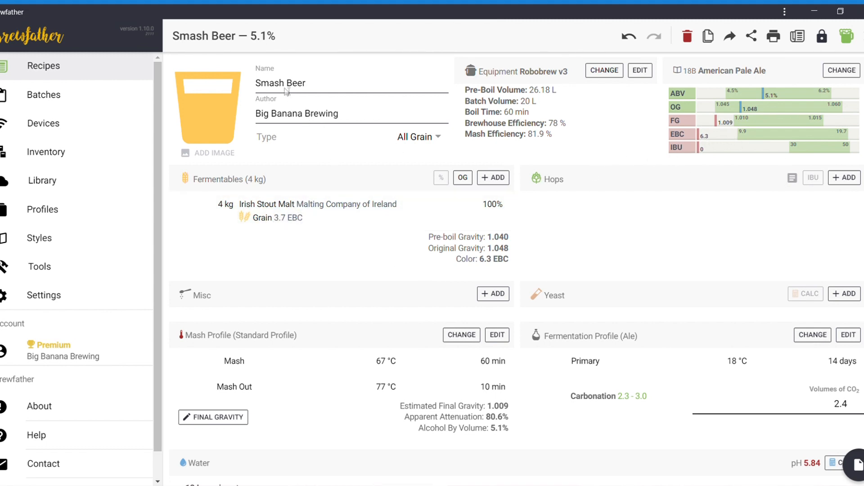
mouse_move(461, 199)
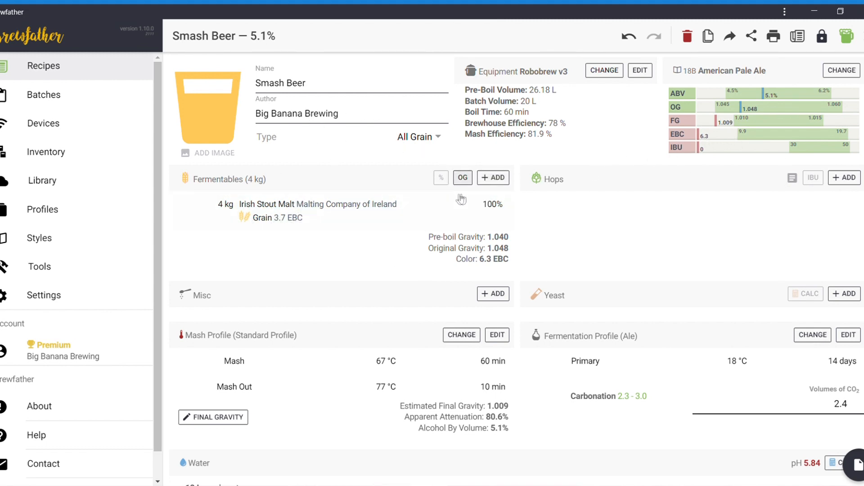
Add 200 g of Crisp Crystal Light, raising OG to 1.050 and colour to 10.6 EBC
click(494, 177)
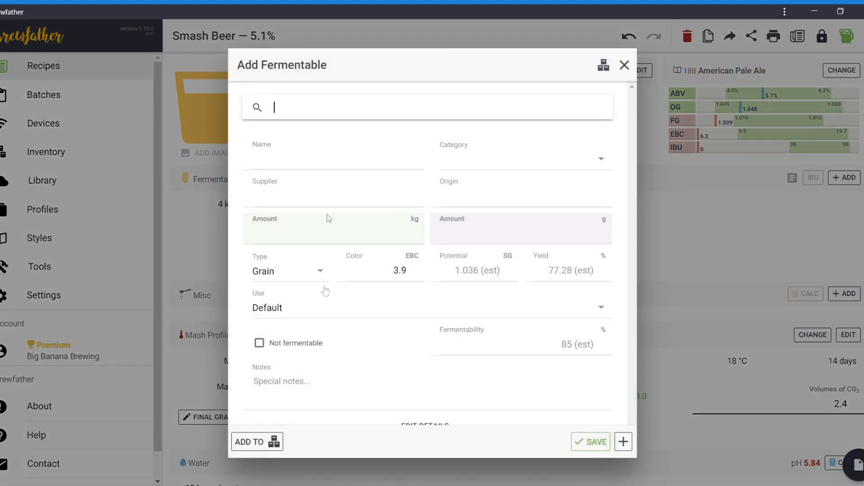
text(h)
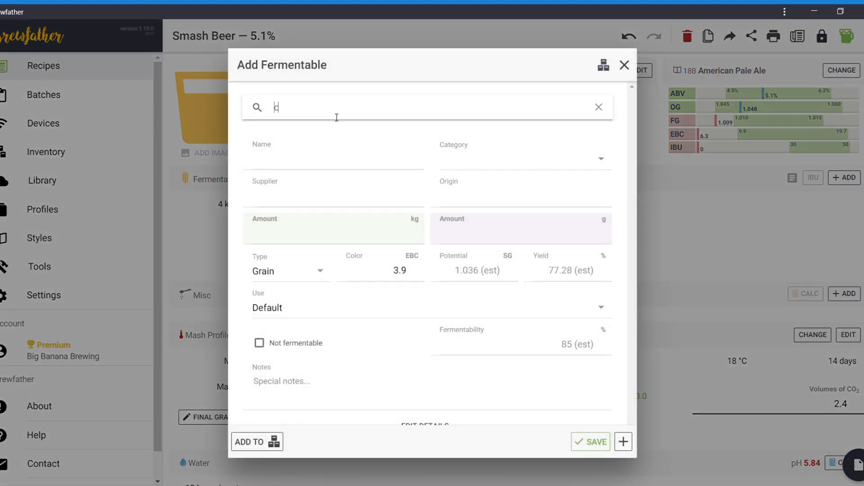
text(crys)
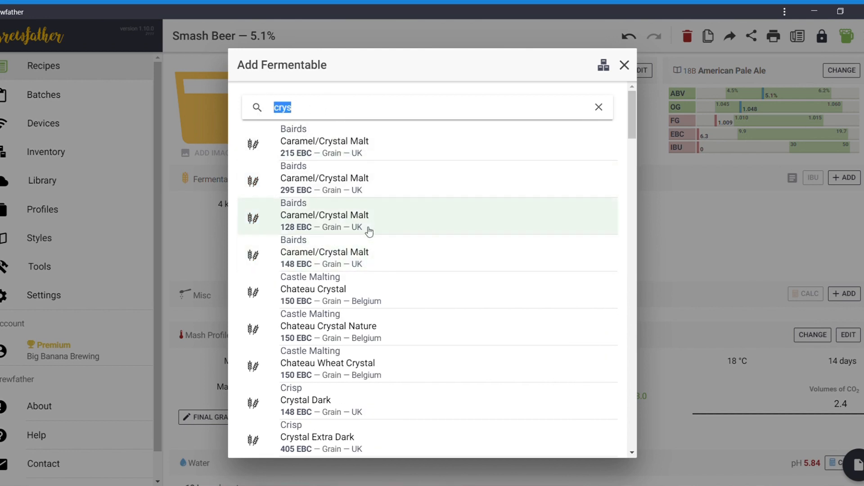
scroll(down, 3)
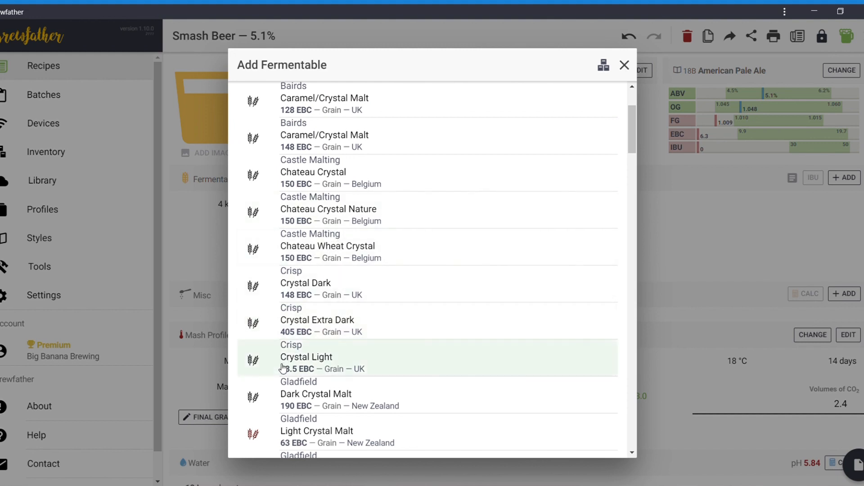
mouse_move(319, 313)
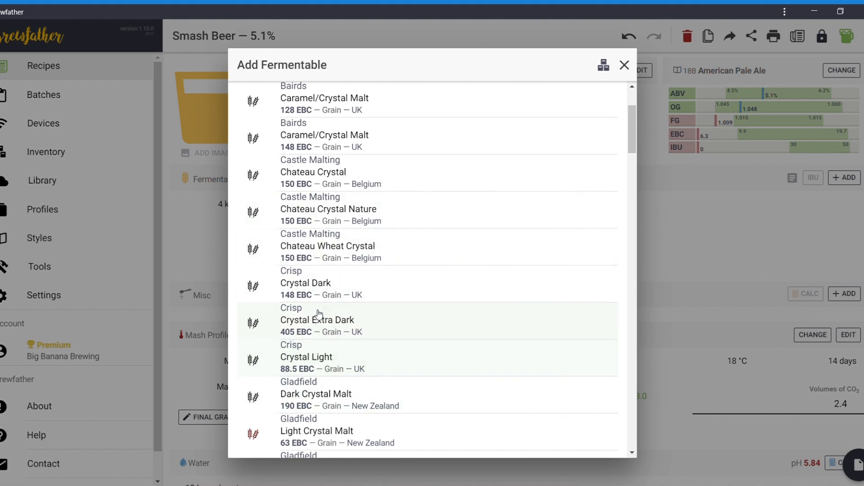
click(306, 357)
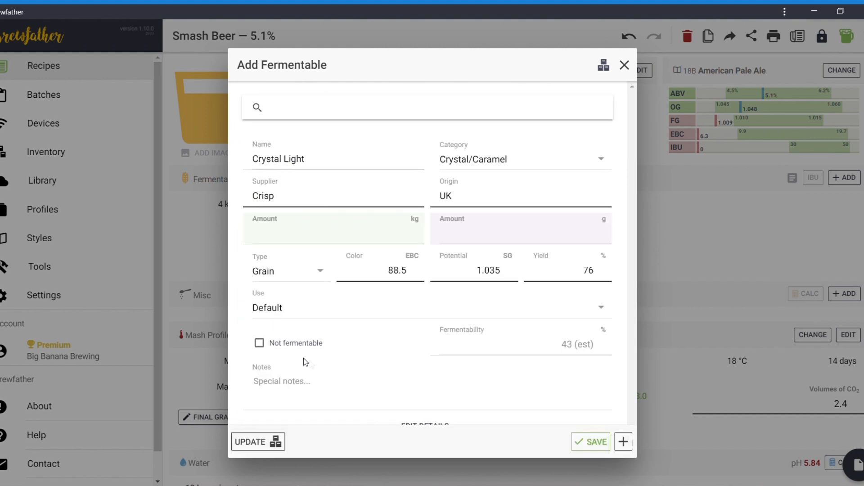
click(333, 232)
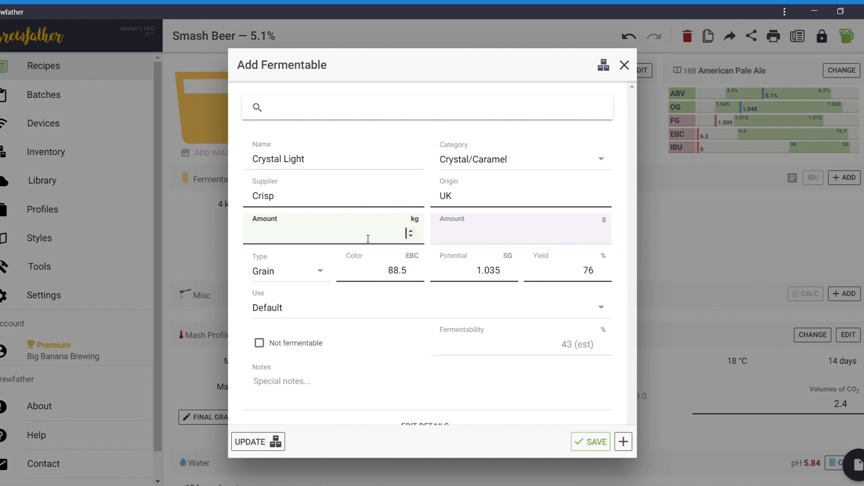
text(200)
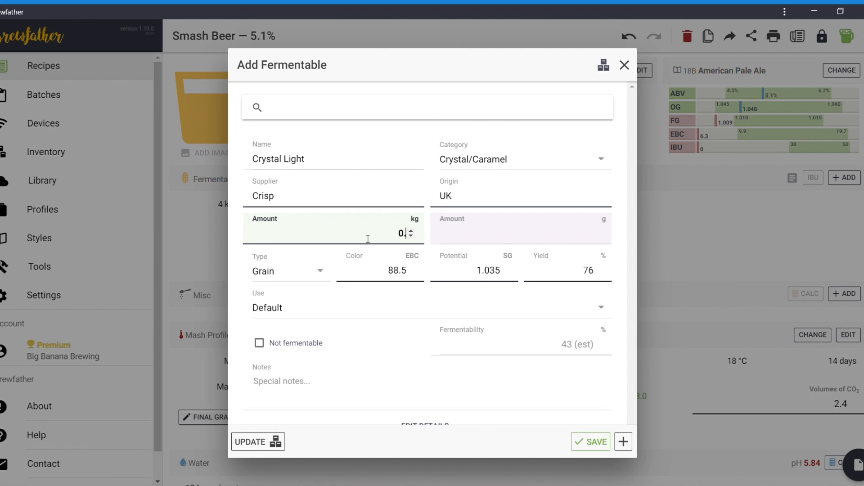
click(590, 442)
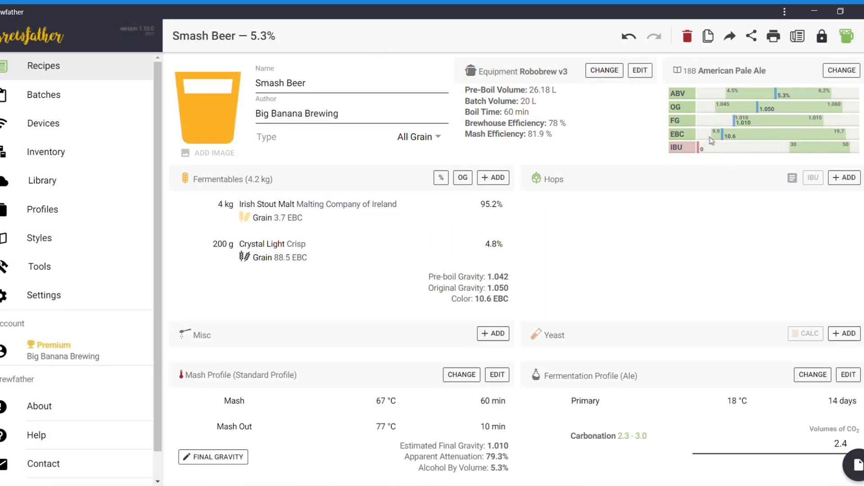
mouse_move(695, 109)
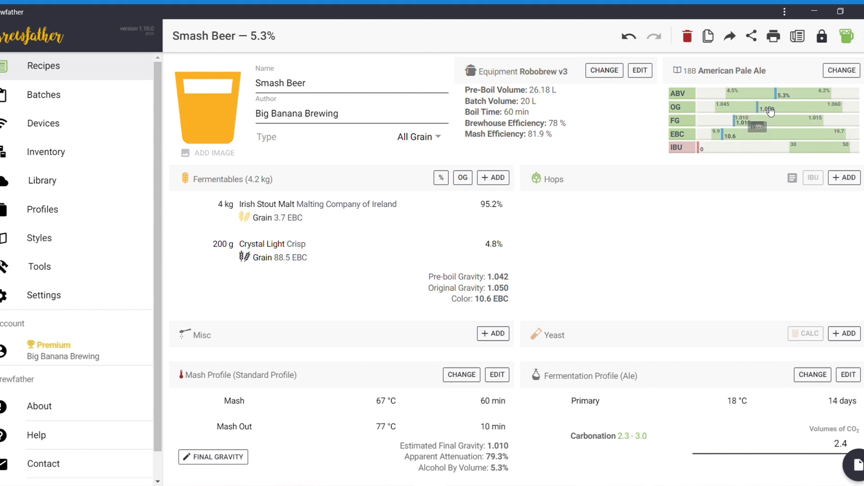
mouse_move(734, 130)
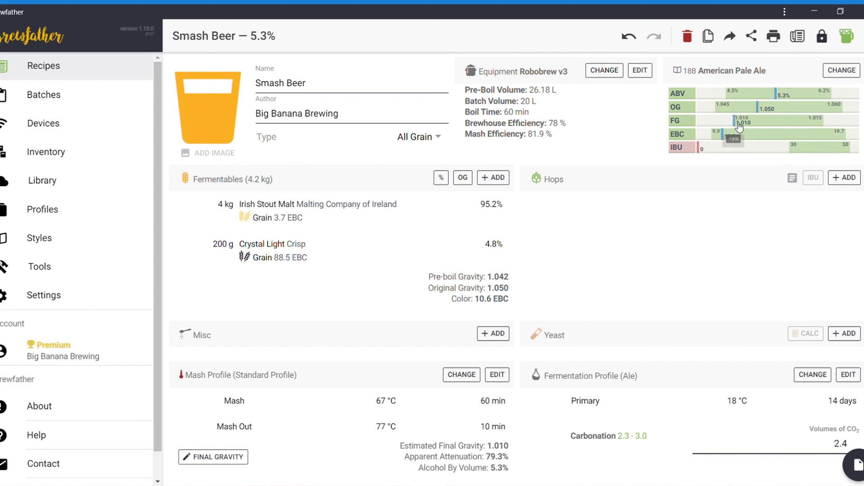
mouse_move(724, 143)
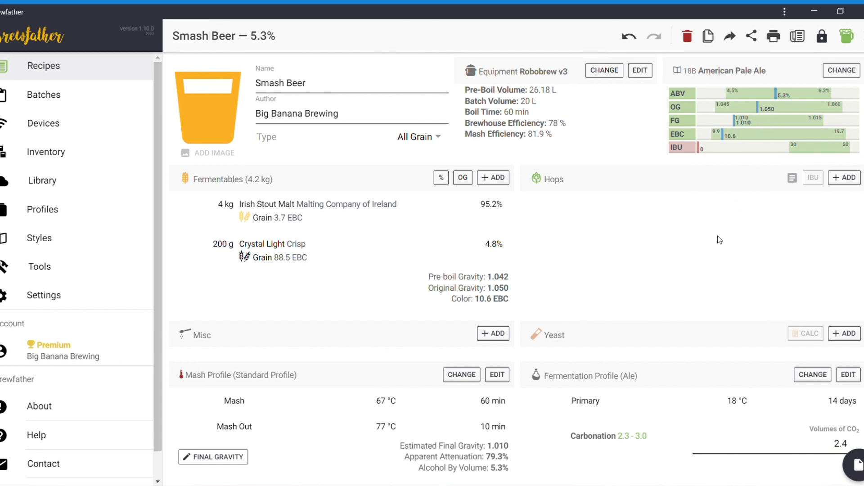
mouse_move(605, 283)
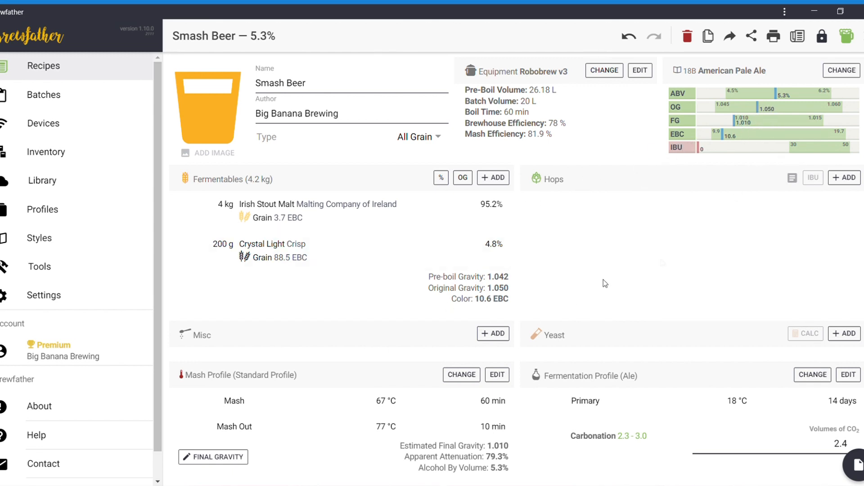
Add 10 g of Citra 12.8% pellet hops for a 60-minute boil, about 17 IBU
click(844, 178)
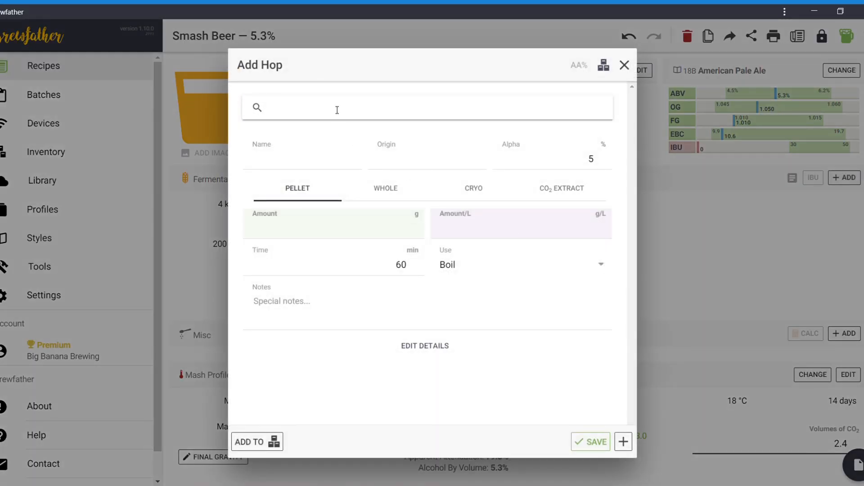
text(ci)
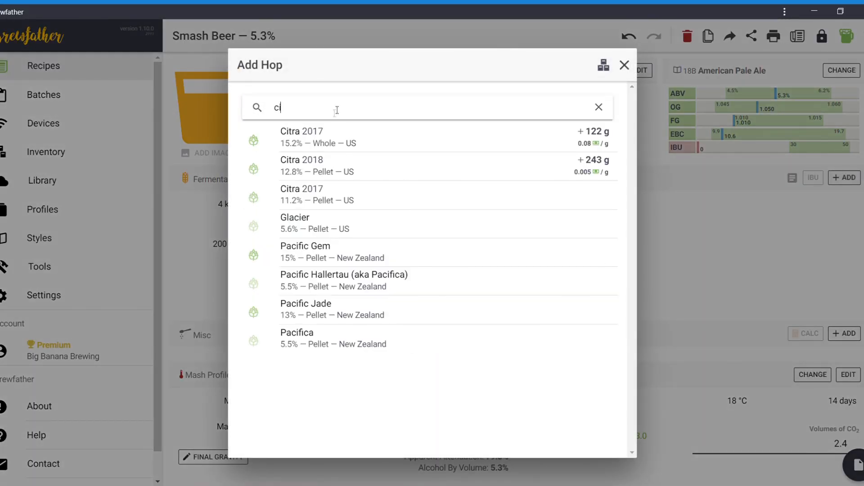
mouse_move(327, 140)
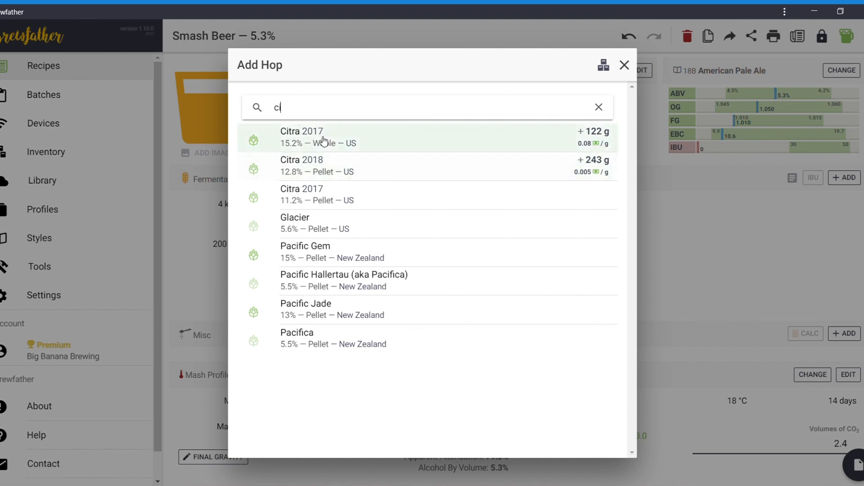
mouse_move(329, 146)
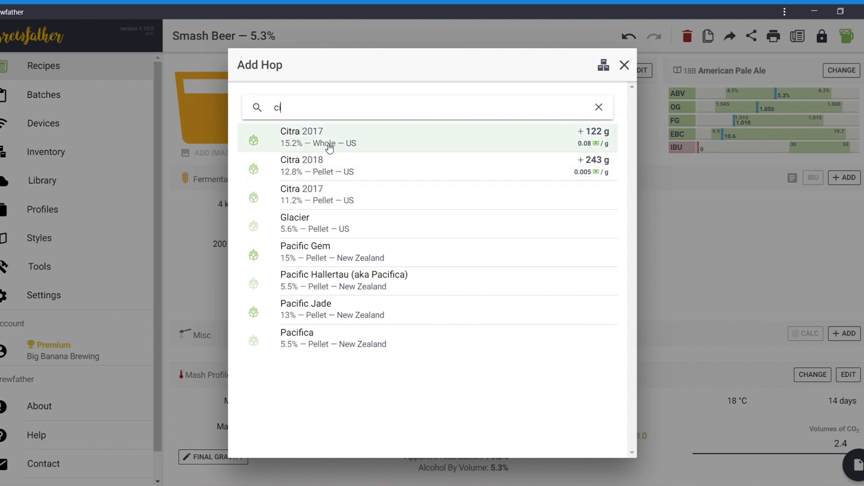
click(316, 165)
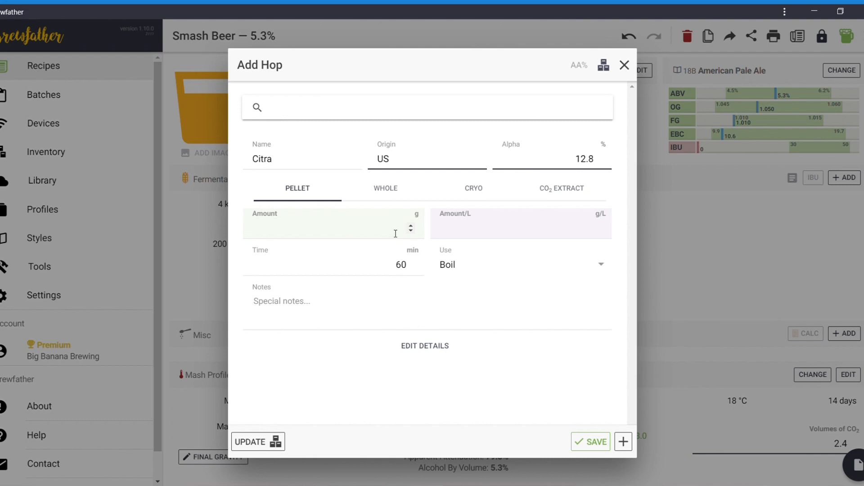
text(10)
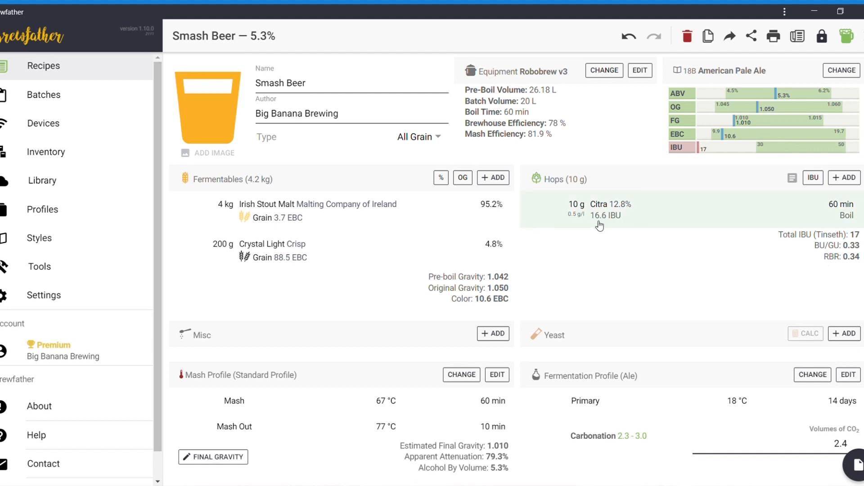
mouse_move(745, 167)
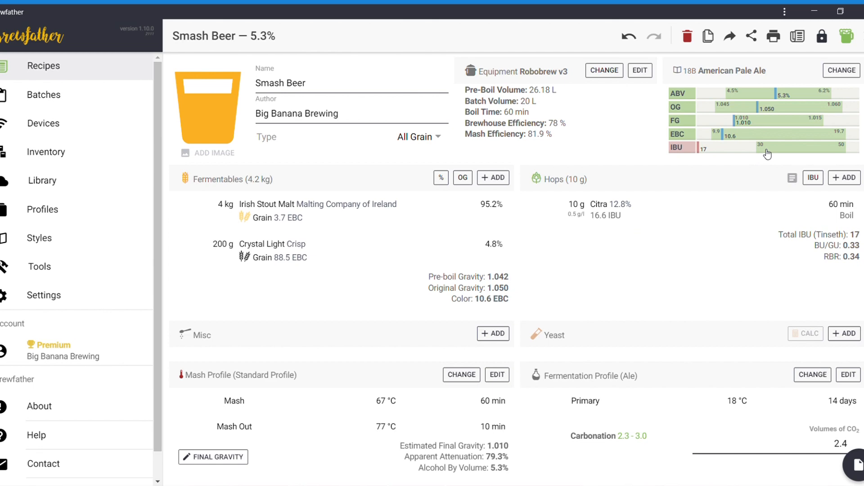
Add a 15 g Citra 12.8% hop addition at 10 minutes
click(844, 178)
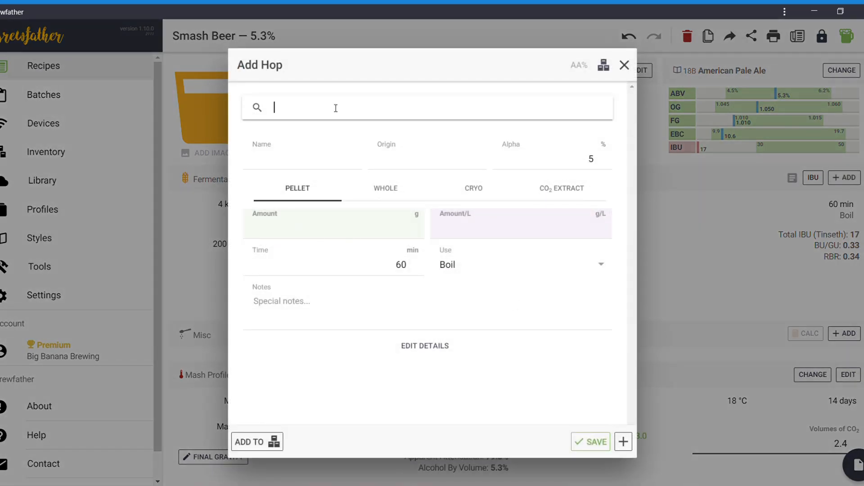
text(c)
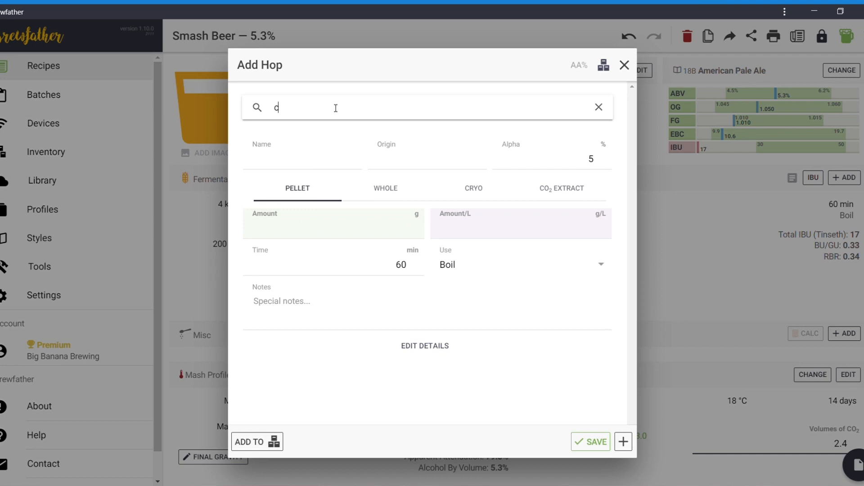
text(itra)
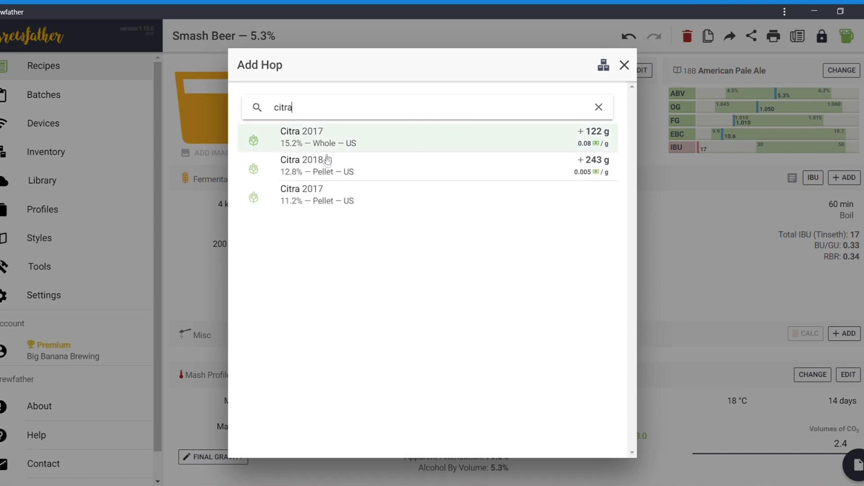
click(308, 166)
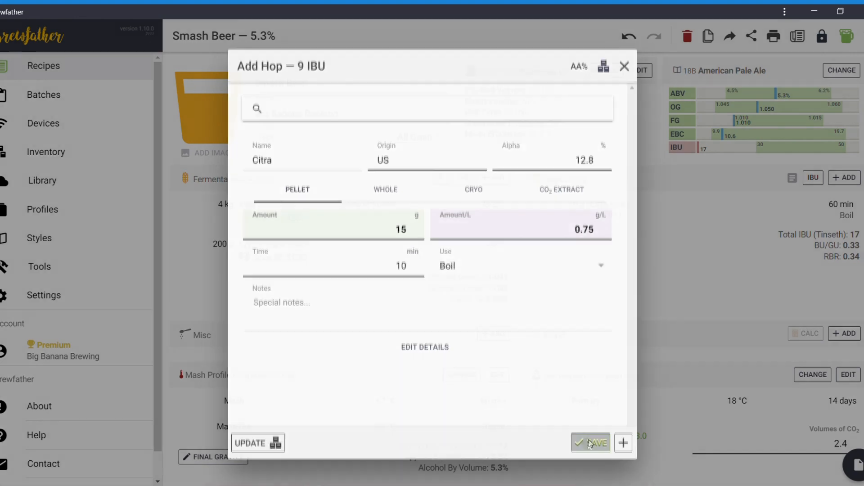
click(591, 442)
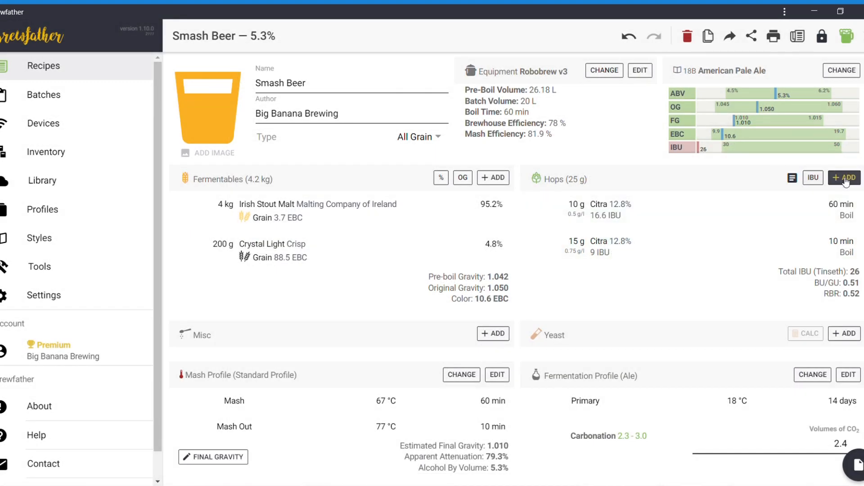
Add a 30 g Citra addition with a 5-minute boil time, totalling 36 IBU
click(844, 177)
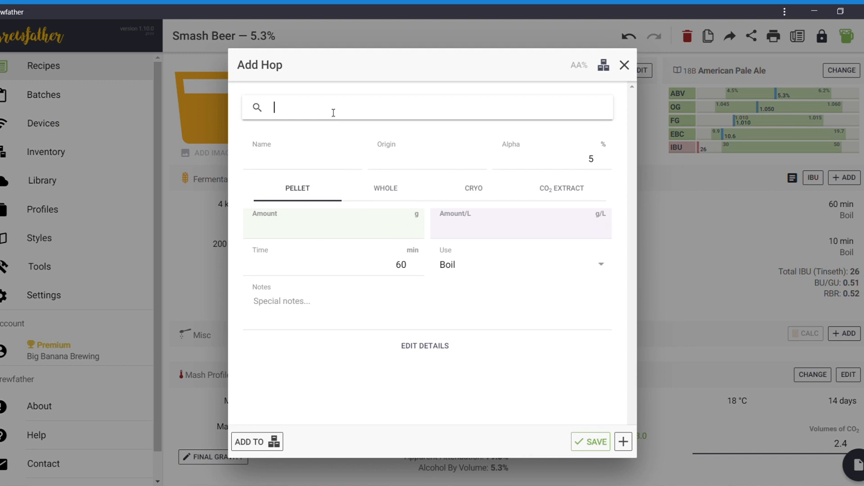
text(citra)
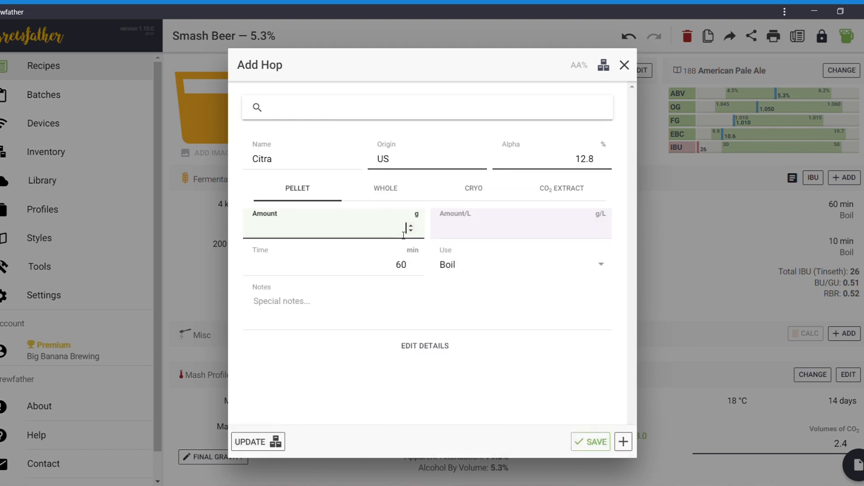
text(30)
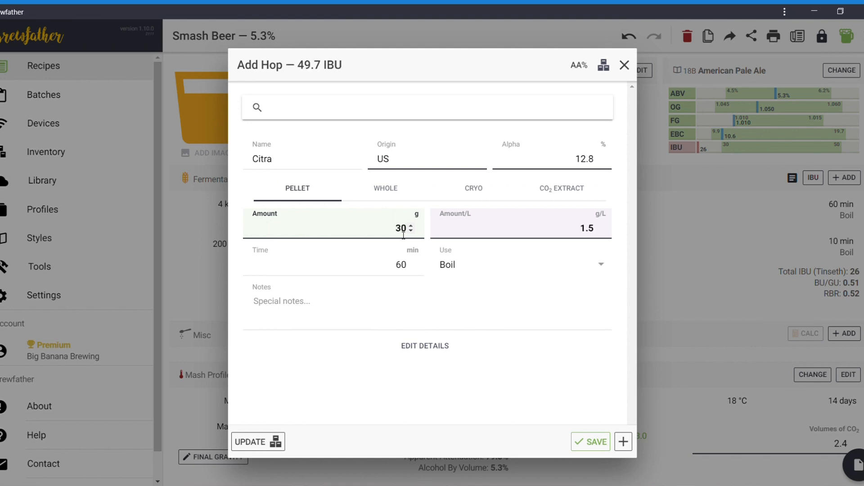
click(400, 265)
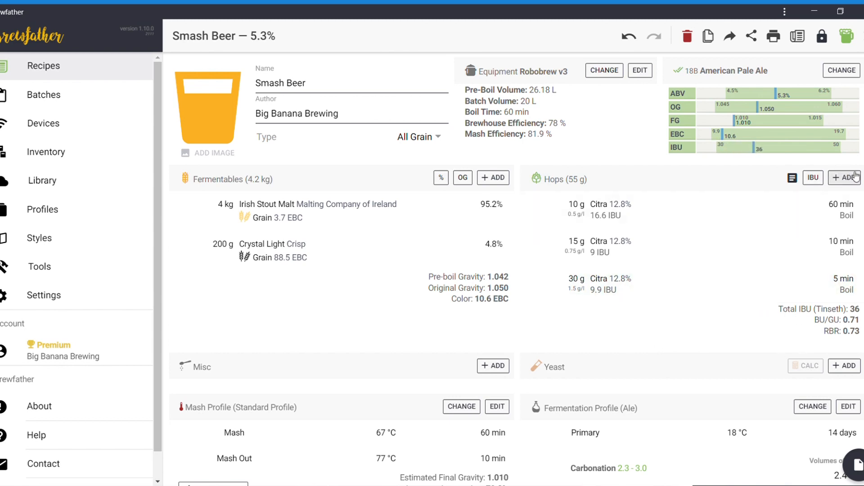
Add a 100 g Citra dry hop for 3 days, bringing total hops to 155 g
click(844, 178)
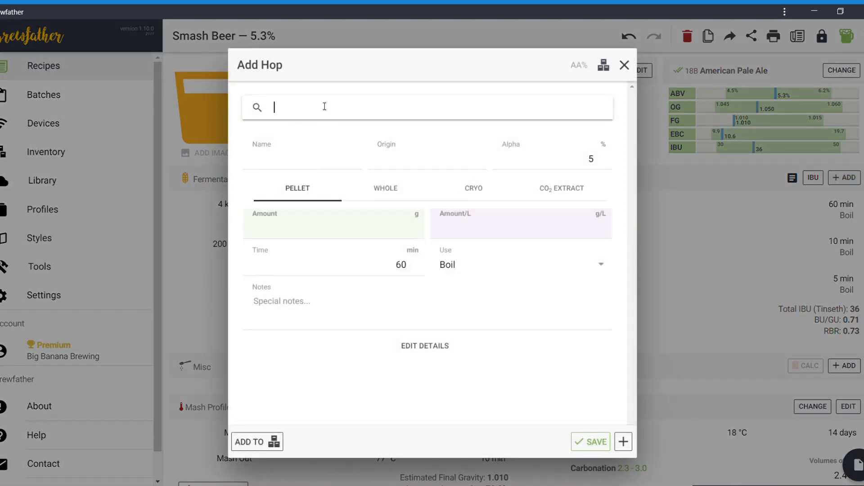
text(citra)
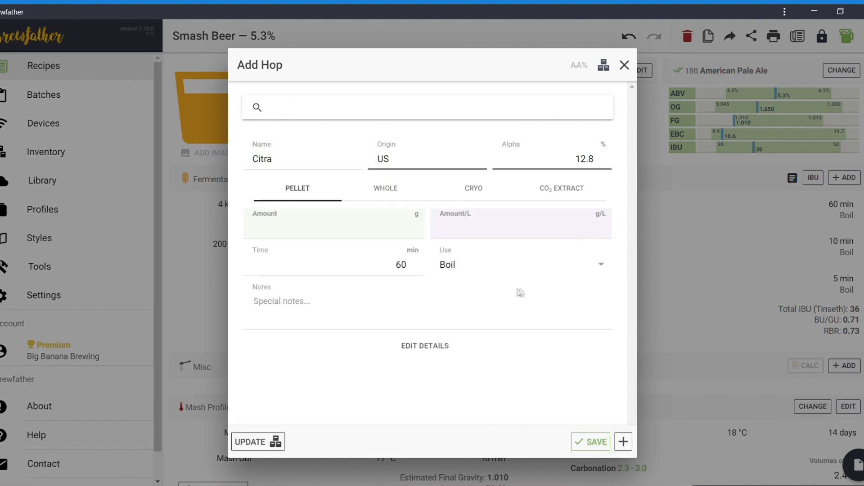
click(519, 265)
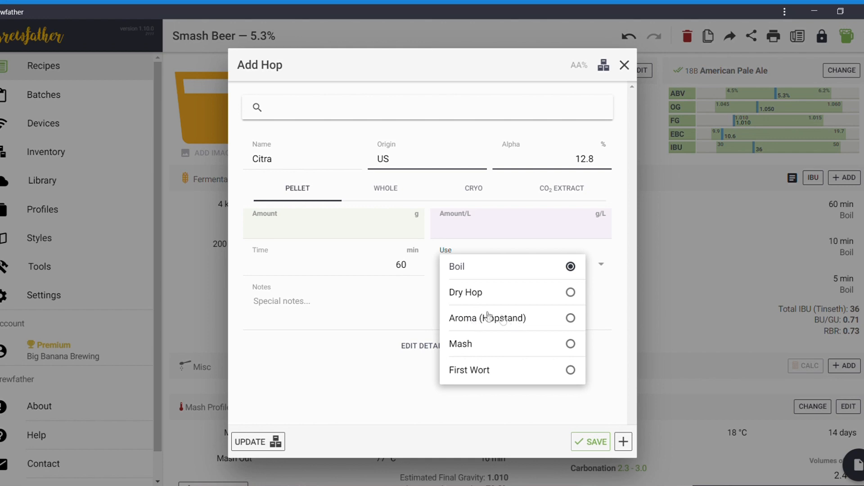
click(466, 293)
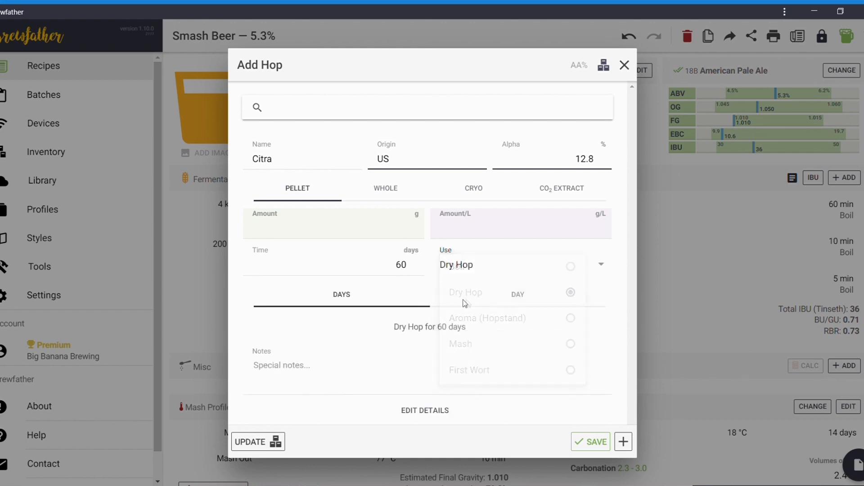
click(466, 292)
text(100)
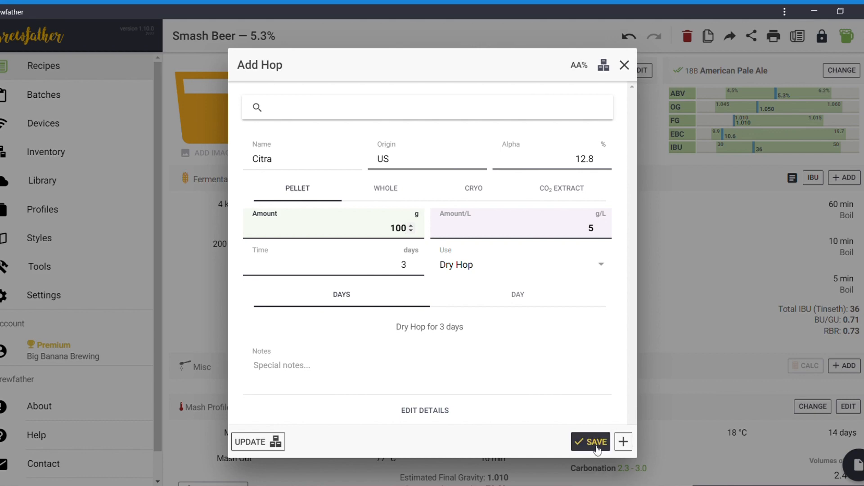
click(590, 441)
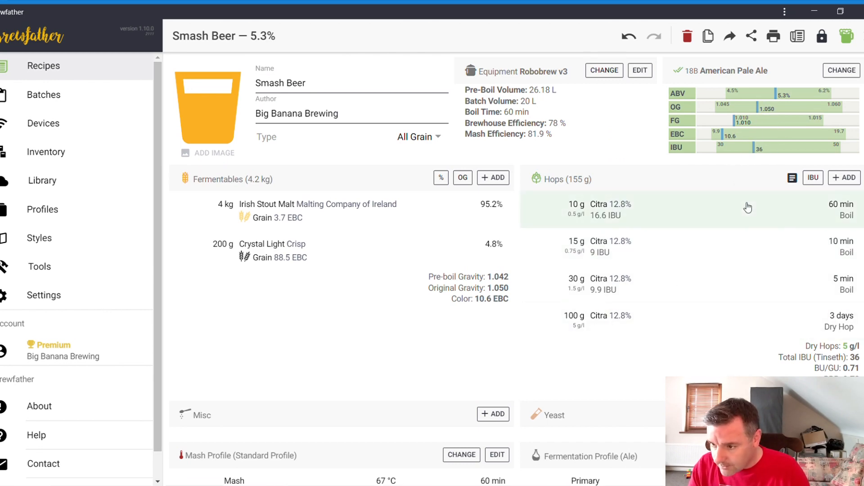
scroll(down, 3)
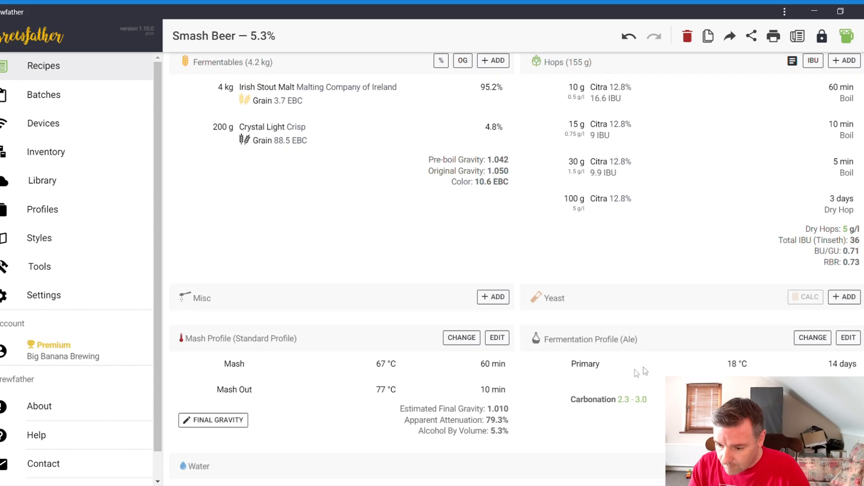
Add one package of Lallemand/Danstar BRY-97 American West Coast Ale yeast
click(845, 297)
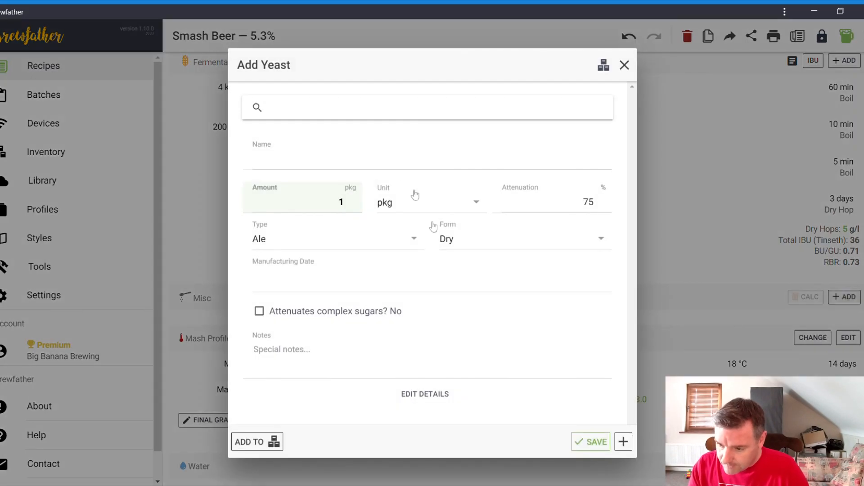
click(311, 107)
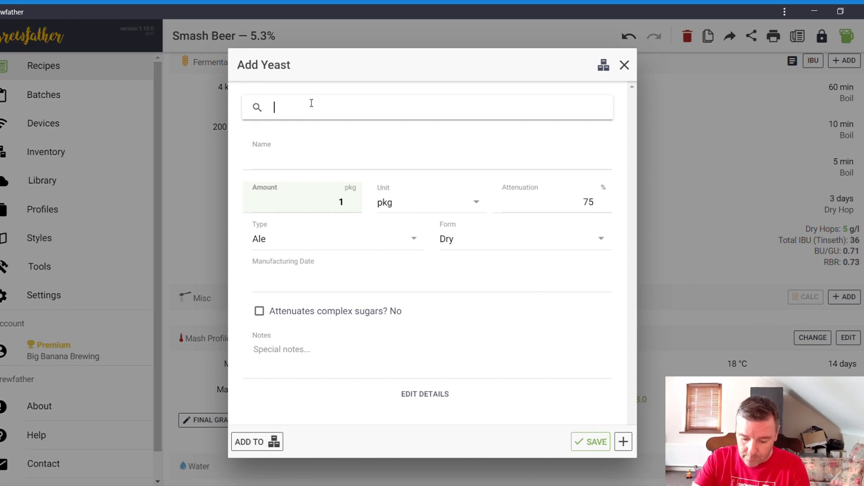
text(bry)
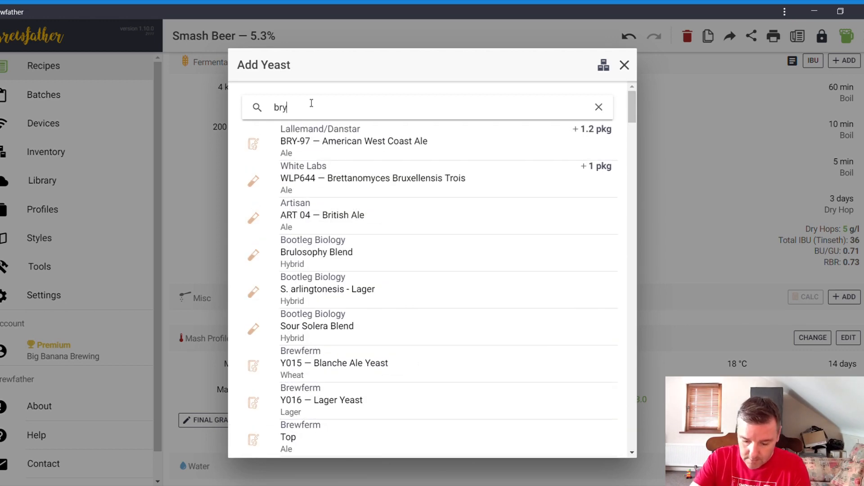
click(354, 141)
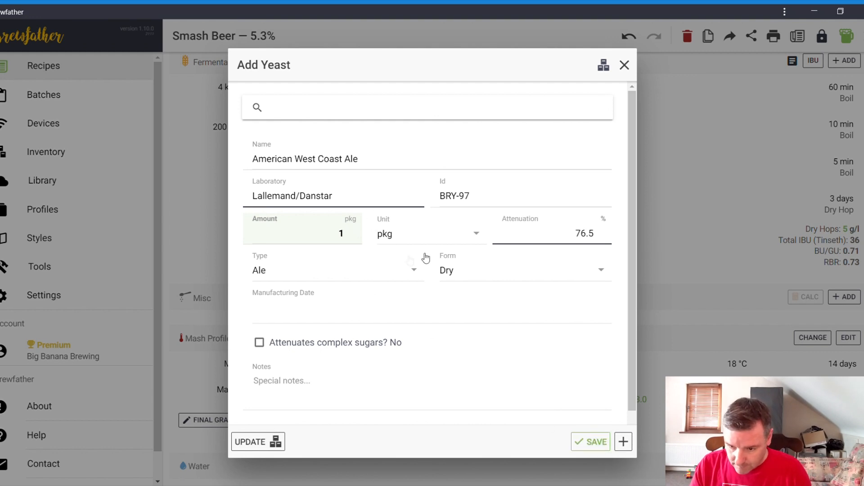
scroll(down, 3)
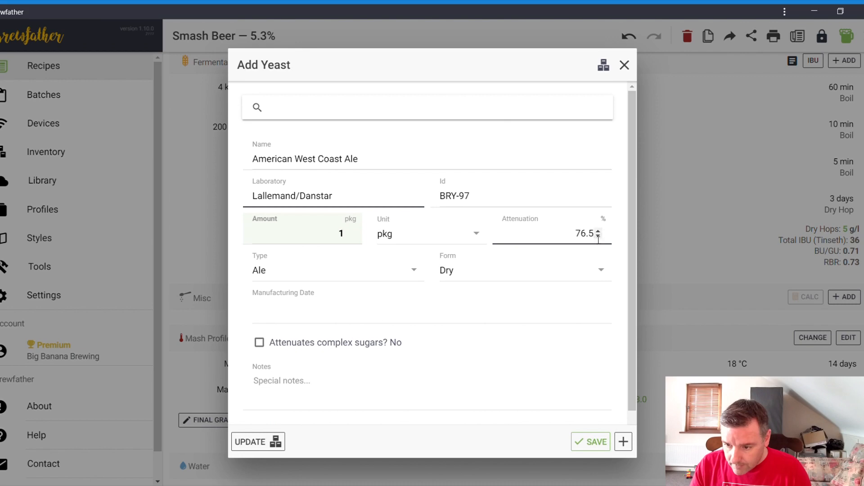
click(590, 441)
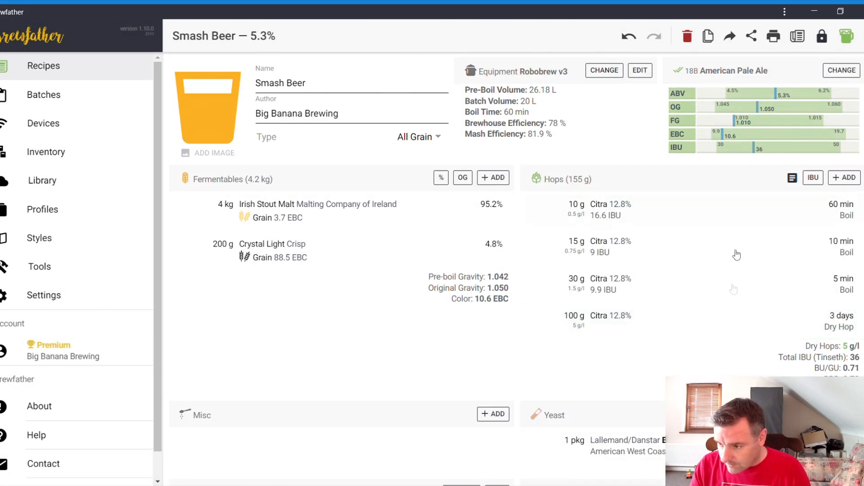
scroll(down, 3)
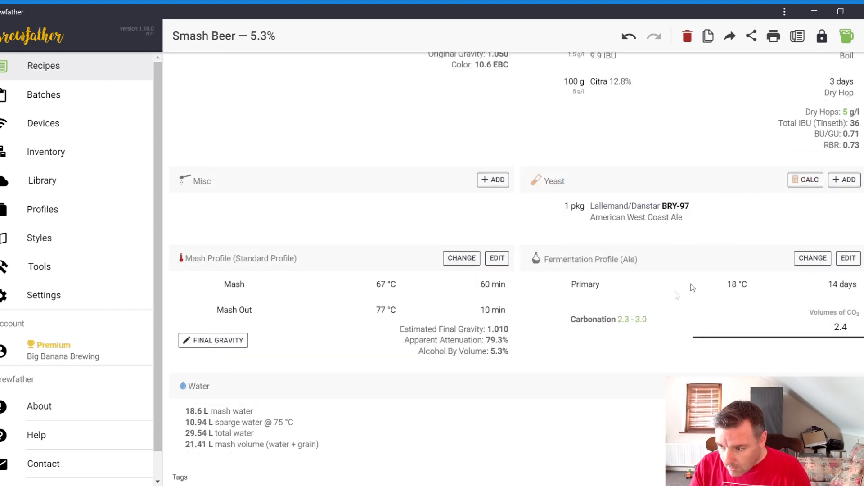
mouse_move(211, 188)
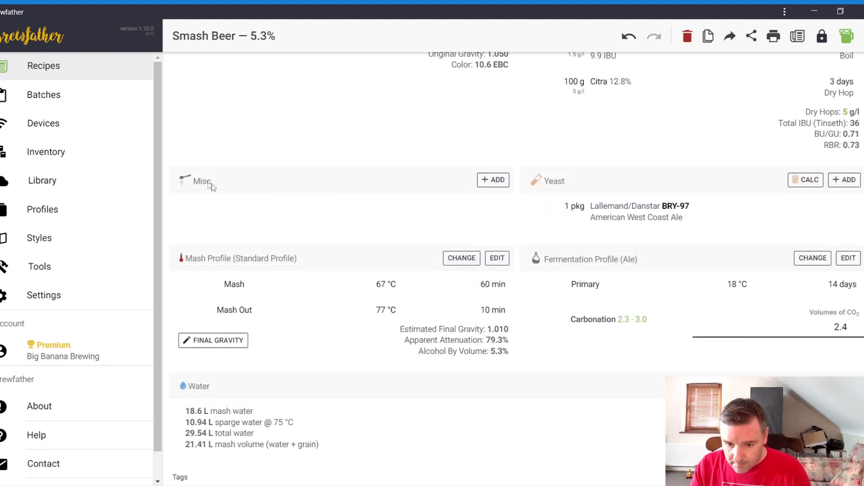
mouse_move(776, 250)
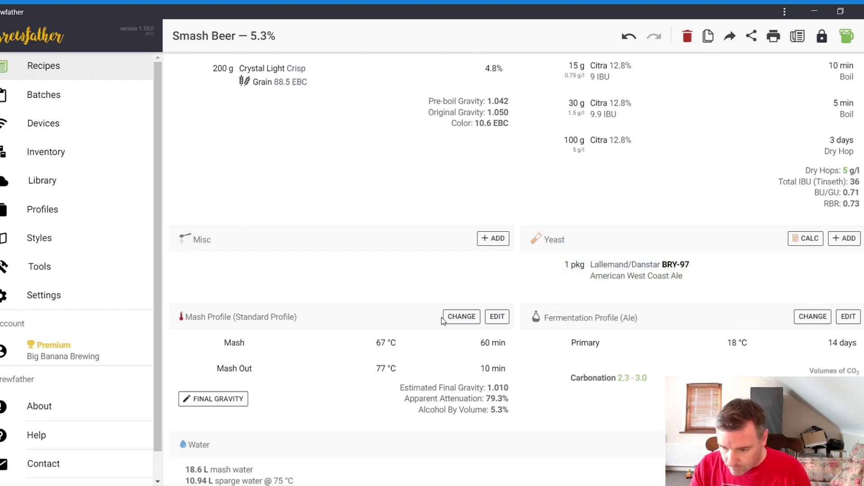
scroll(down, 3)
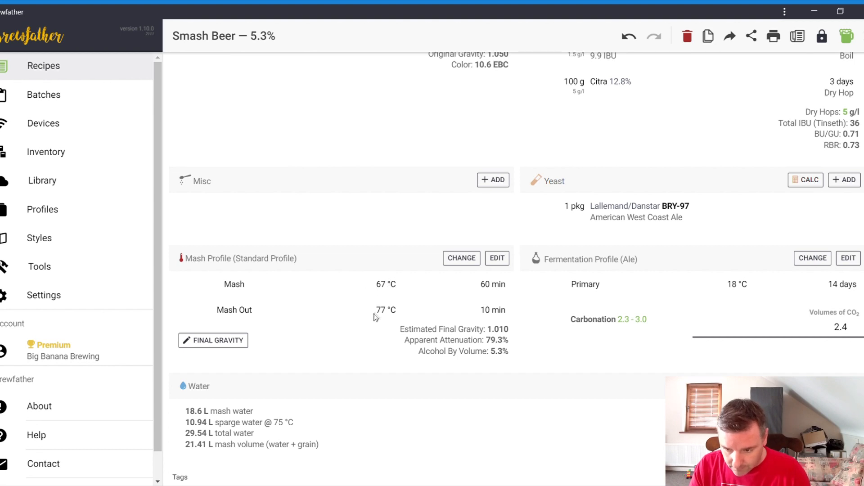
mouse_move(347, 371)
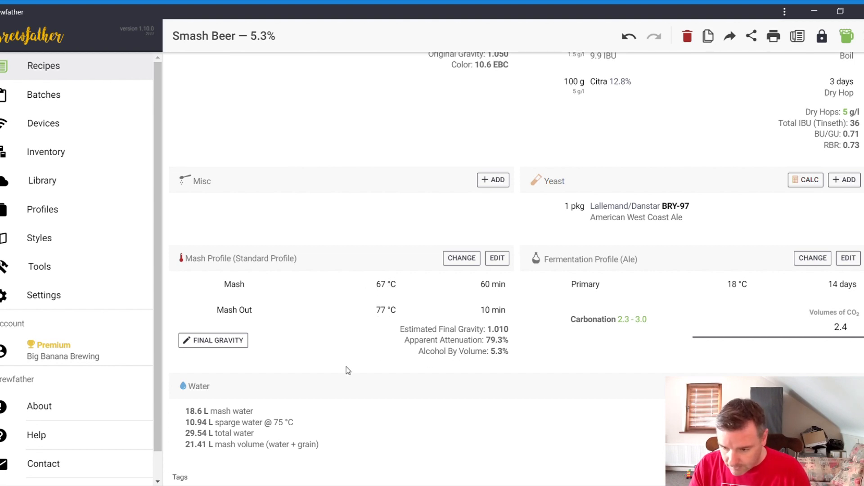
scroll(down, 3)
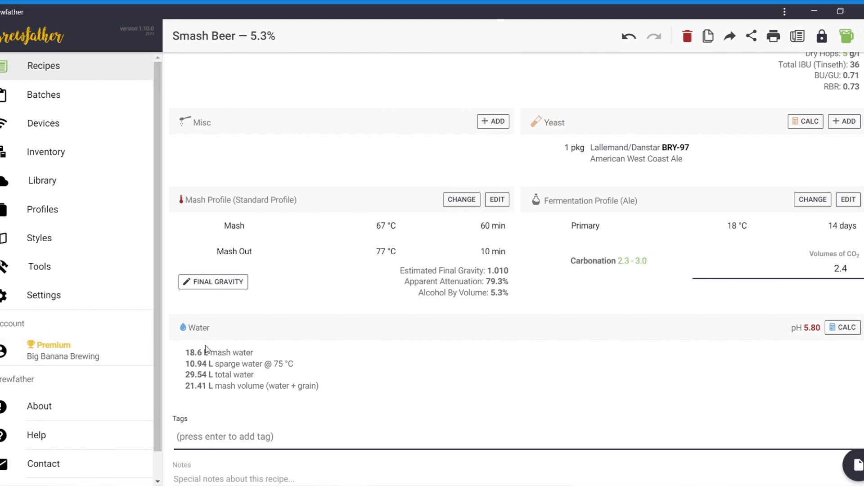
mouse_move(231, 385)
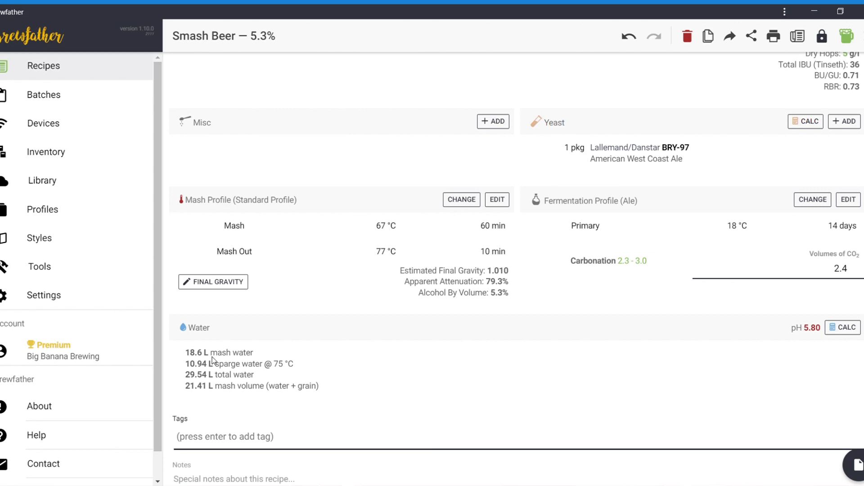
mouse_move(850, 345)
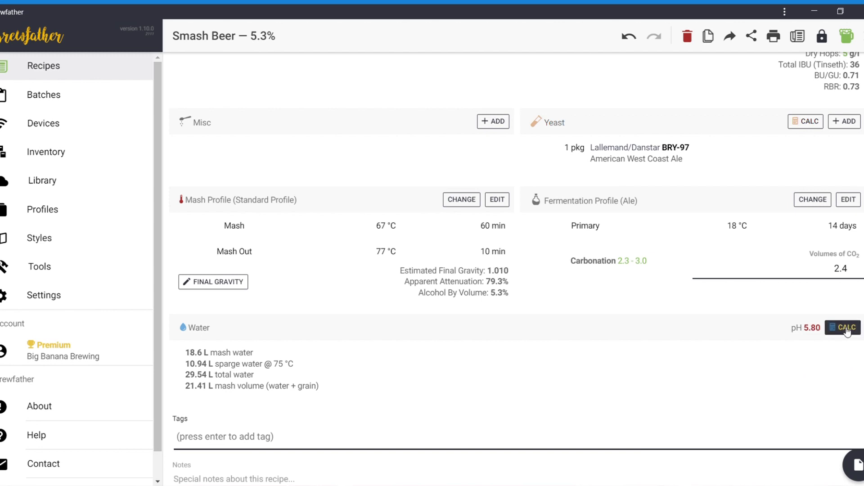
In the water calculator, set Reverse Osmosis Water as the source water
click(843, 328)
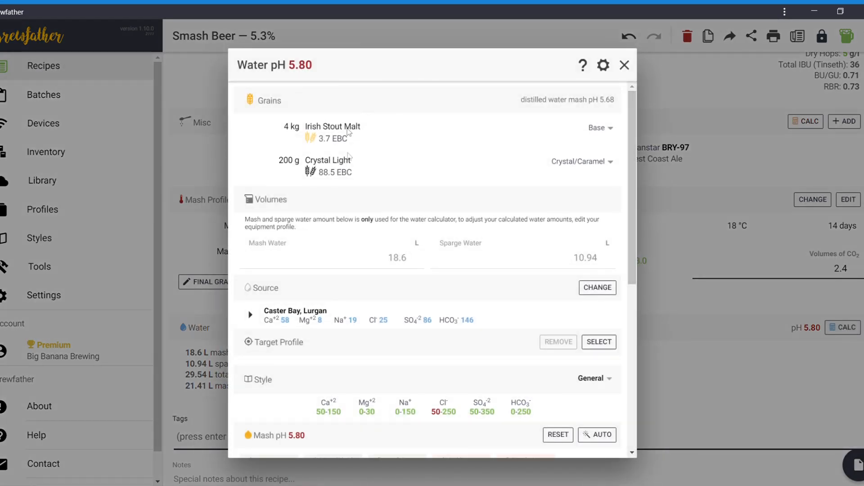
scroll(down, 3)
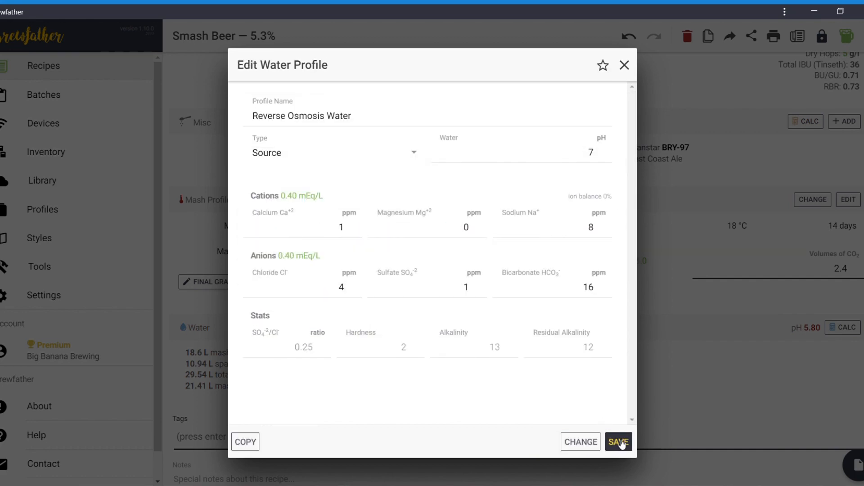
click(618, 441)
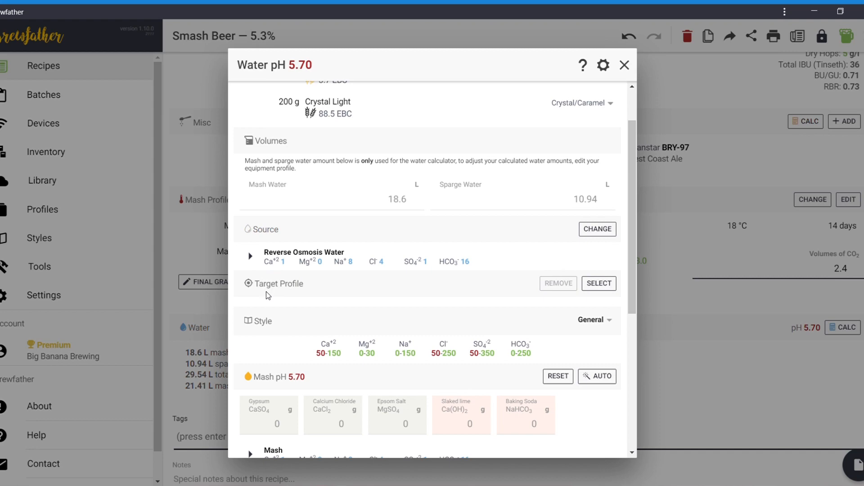
mouse_move(287, 298)
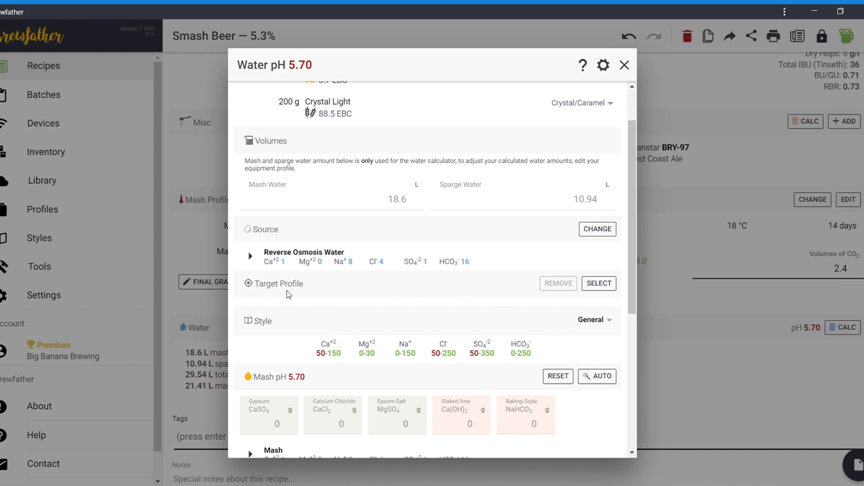
Select Hoppy as the target water profile, estimating mash pH 5.70
click(598, 282)
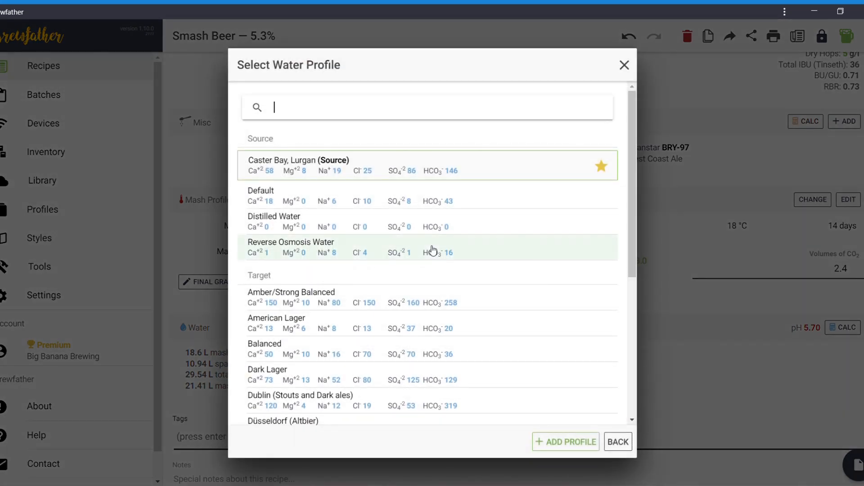
scroll(down, 3)
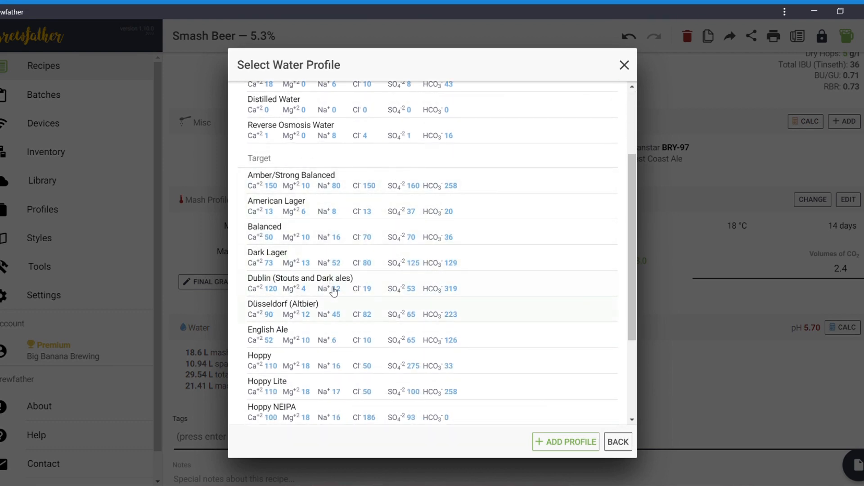
scroll(down, 3)
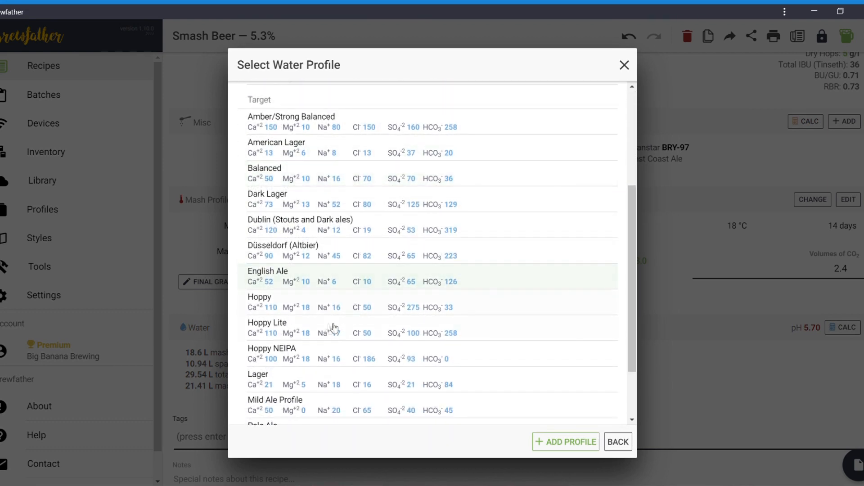
click(259, 297)
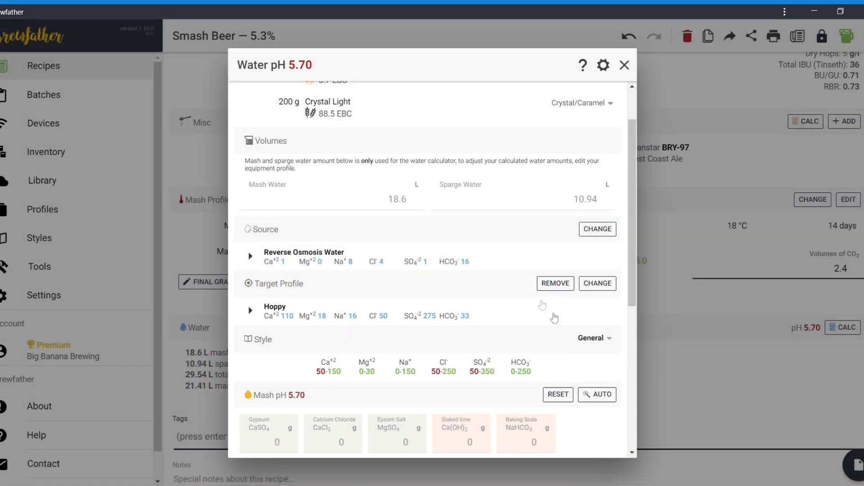
scroll(down, 3)
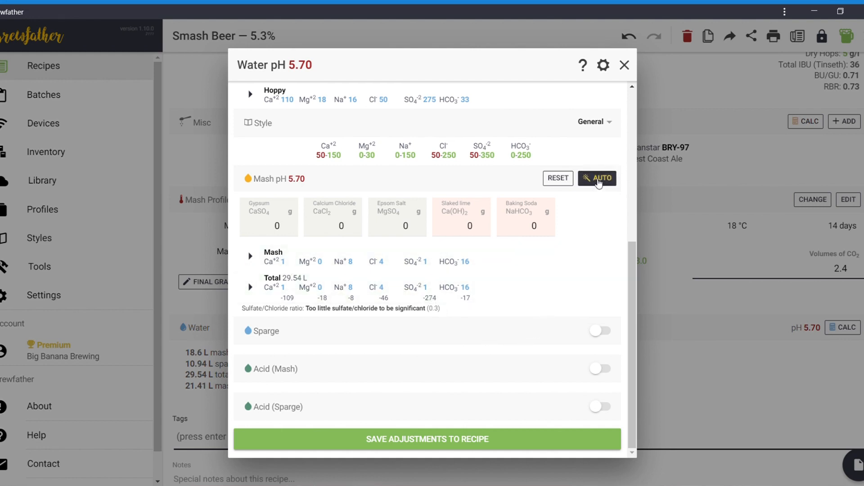
Auto-calculate salts (10.6 g gypsum, 2.8 g calcium chloride, 5.4 g Epsom) and save them to the mash
click(598, 178)
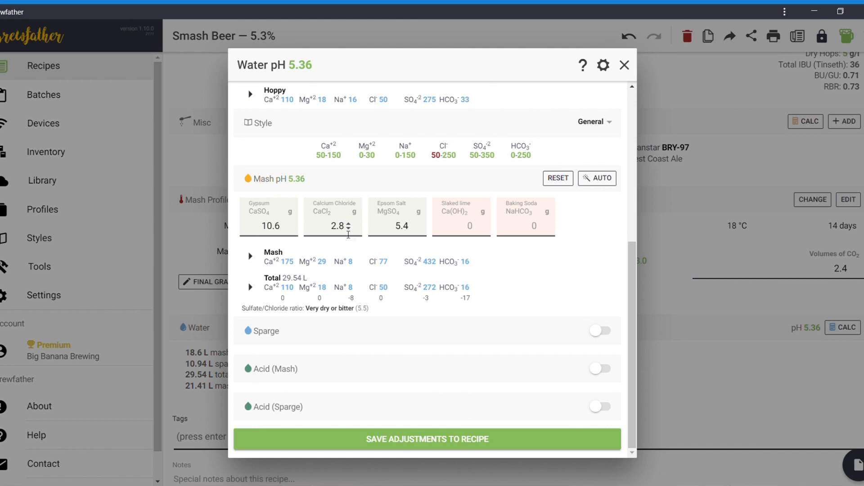
mouse_move(339, 252)
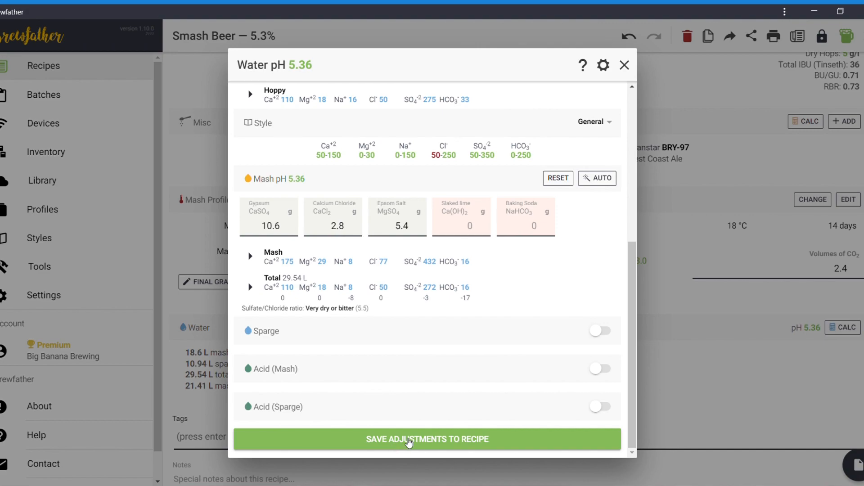
click(427, 439)
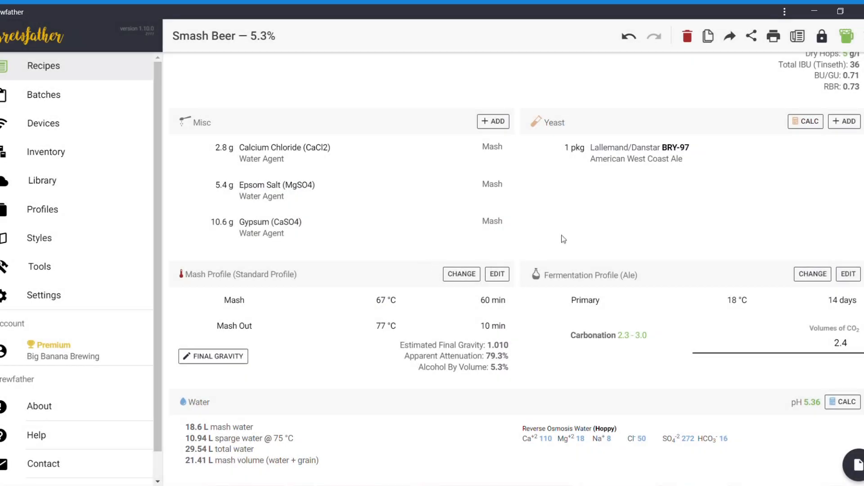
mouse_move(260, 174)
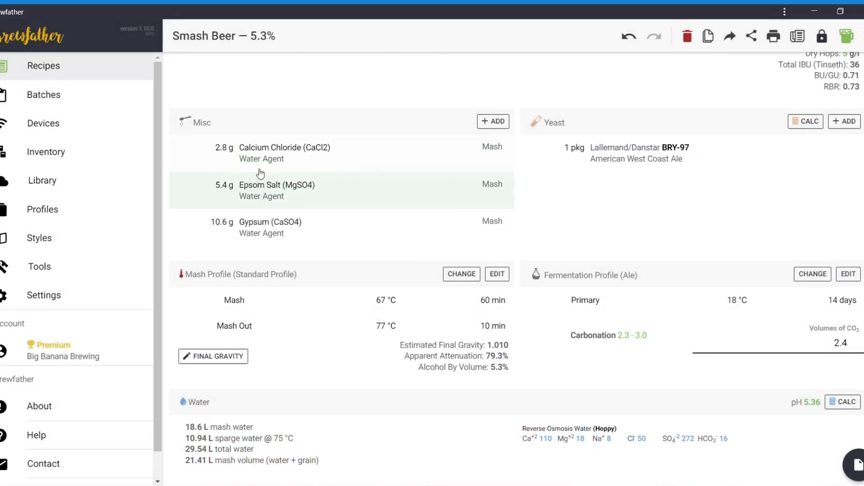
mouse_move(260, 174)
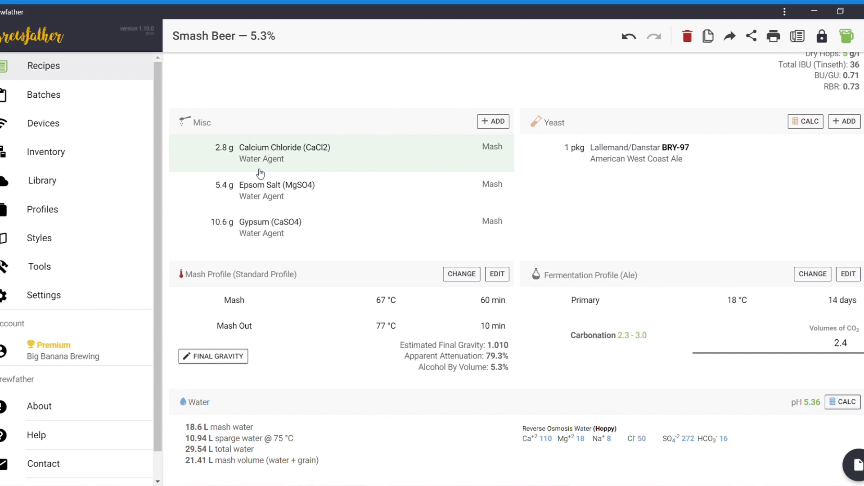
mouse_move(315, 239)
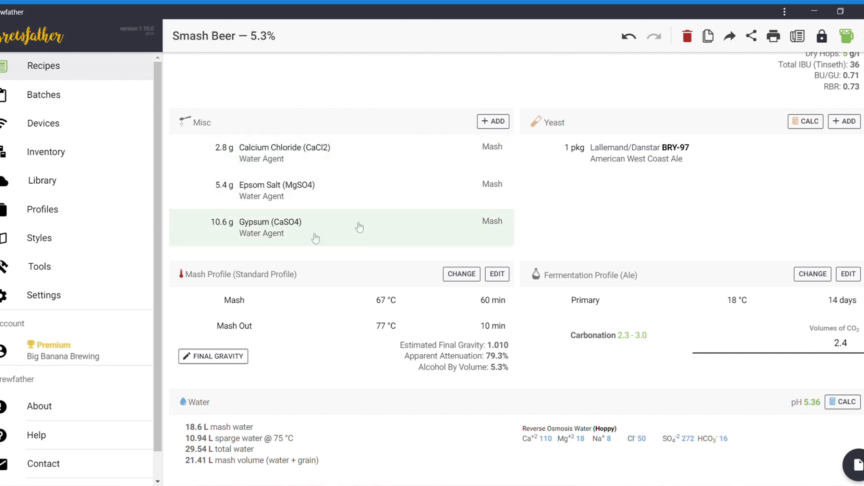
scroll(down, 3)
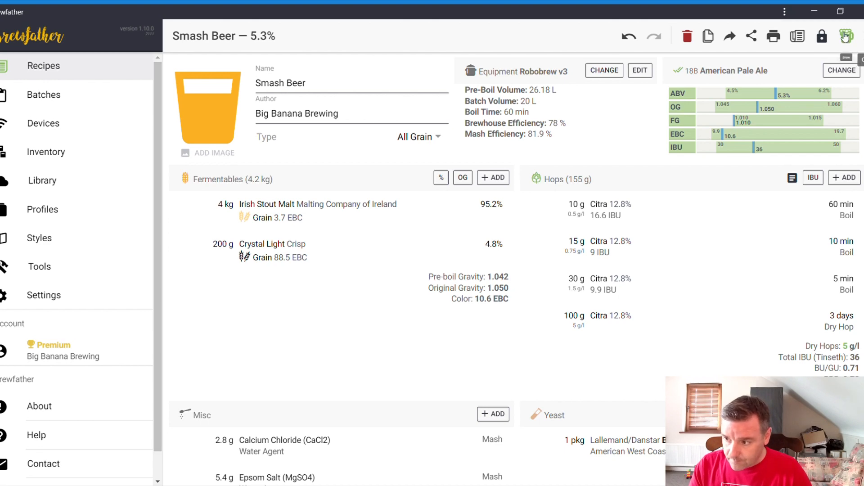
mouse_move(844, 36)
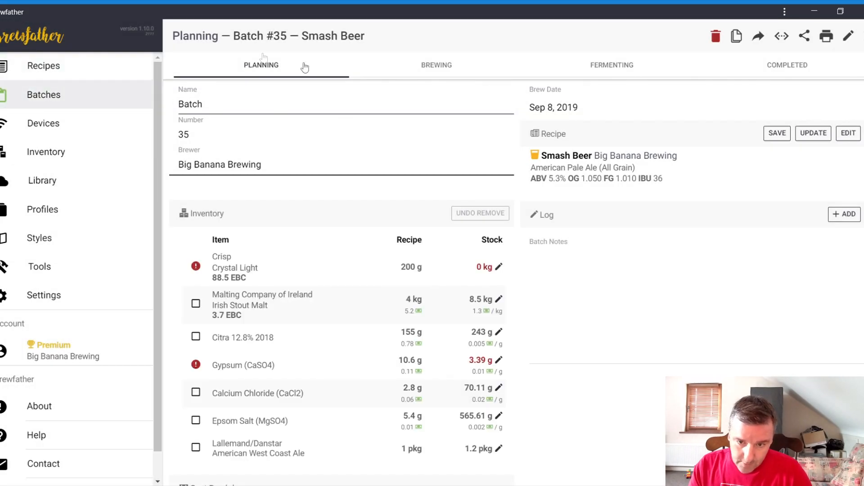
Review Batch #35's planning inventory and 6.15 total cost, then move to its Brewing stage
click(43, 65)
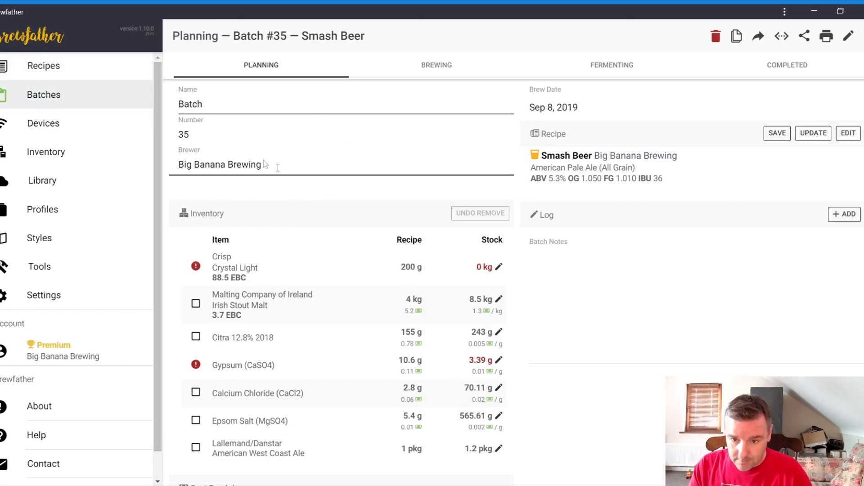
scroll(down, 3)
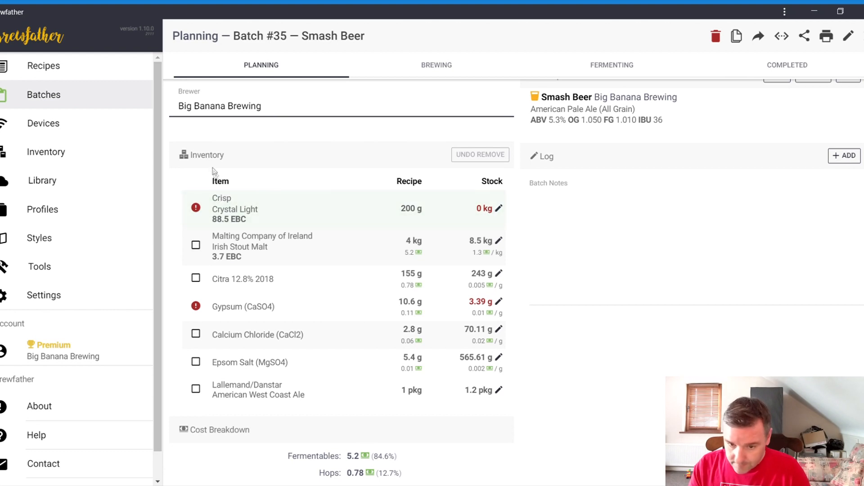
mouse_move(191, 217)
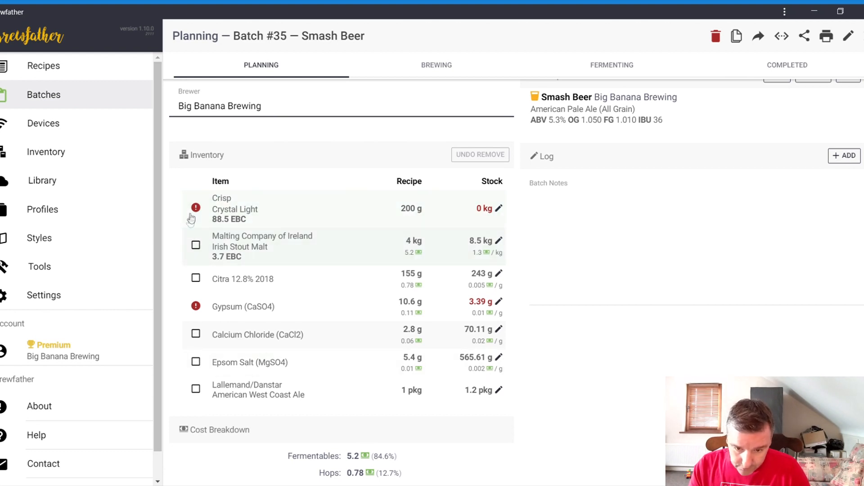
mouse_move(195, 207)
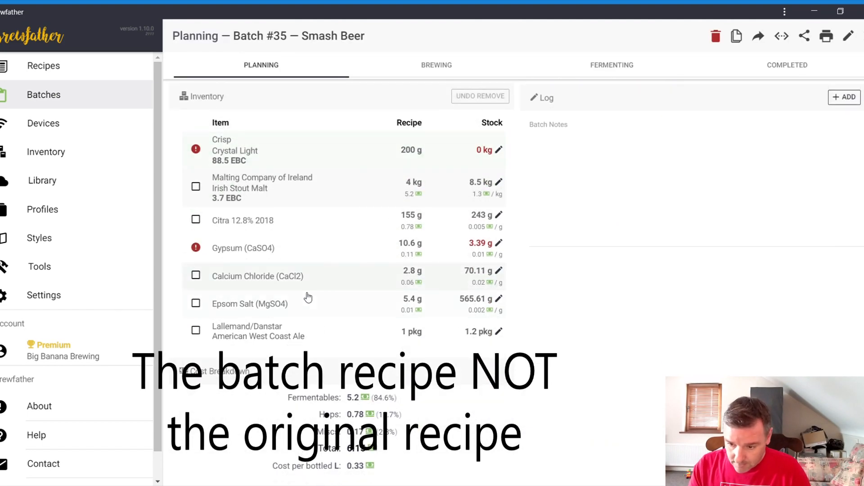
scroll(down, 3)
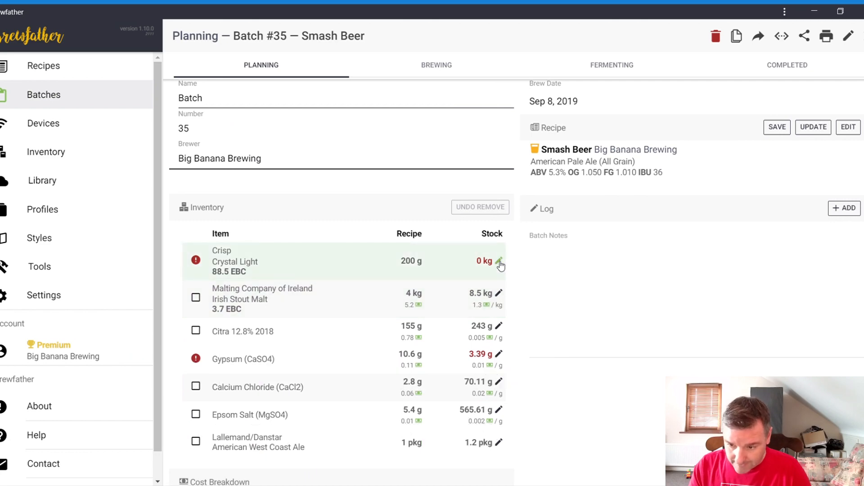
click(498, 262)
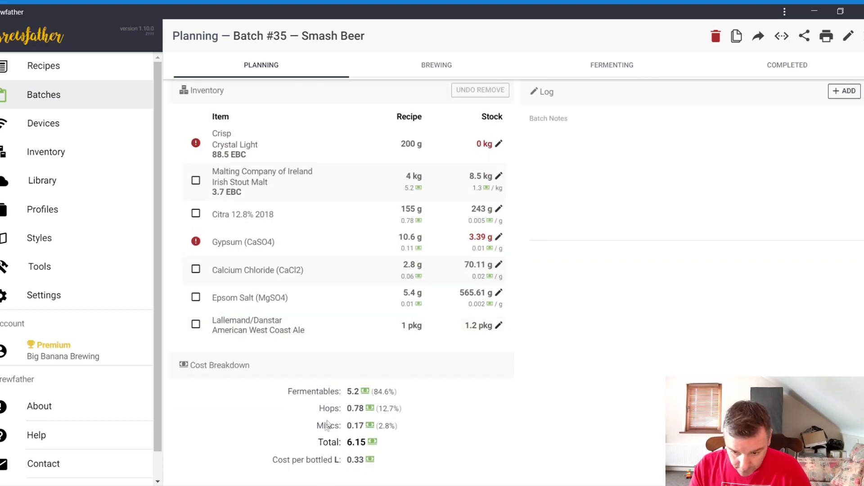
mouse_move(378, 475)
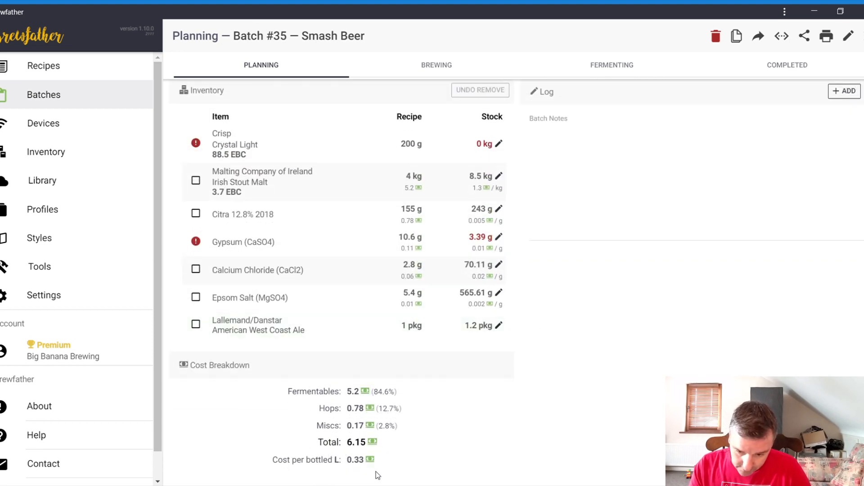
mouse_move(339, 466)
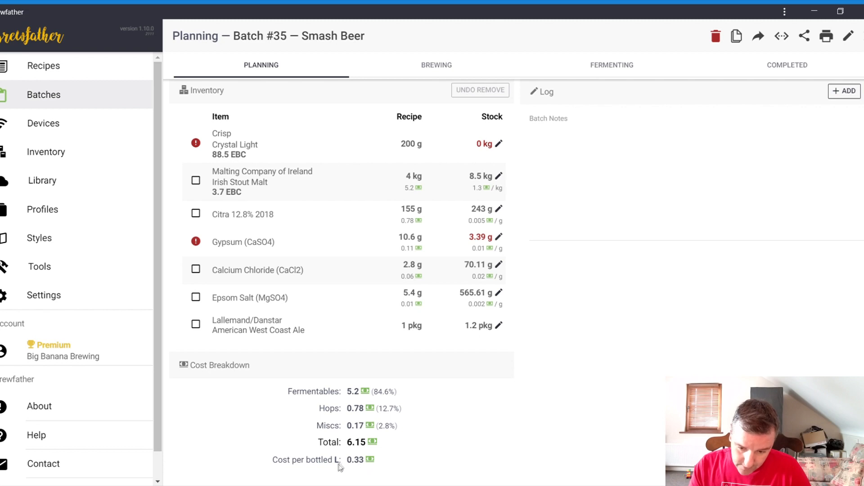
mouse_move(477, 405)
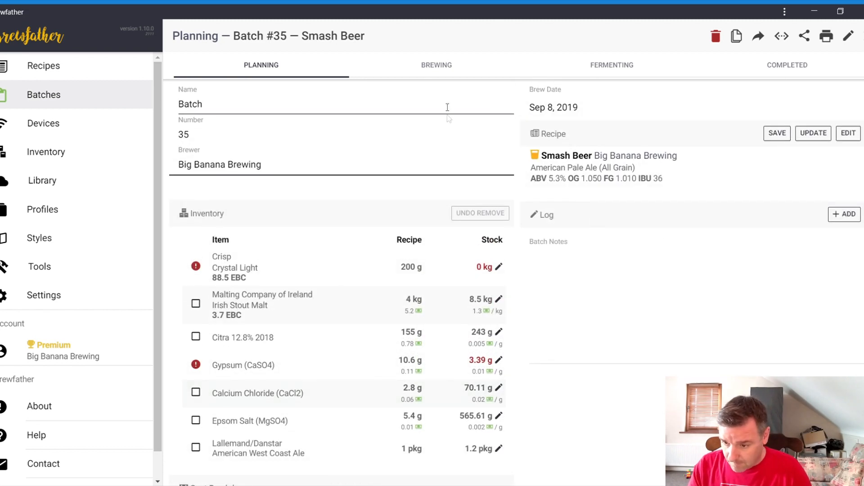
click(436, 65)
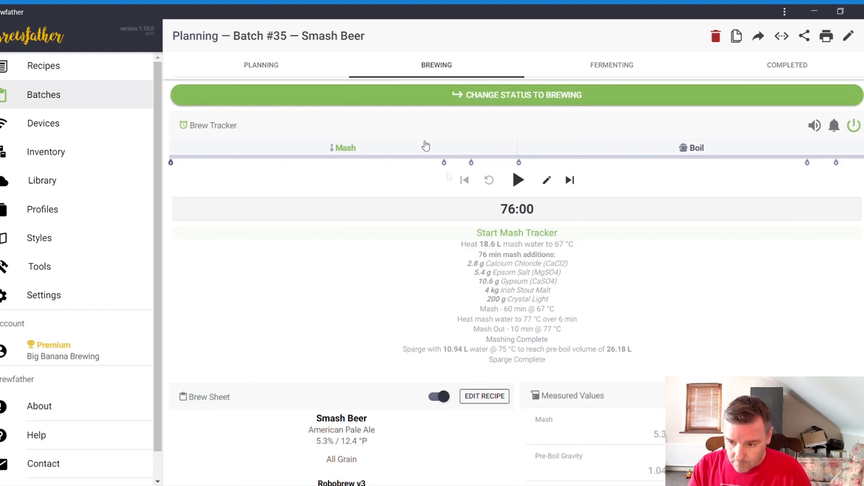
mouse_move(522, 103)
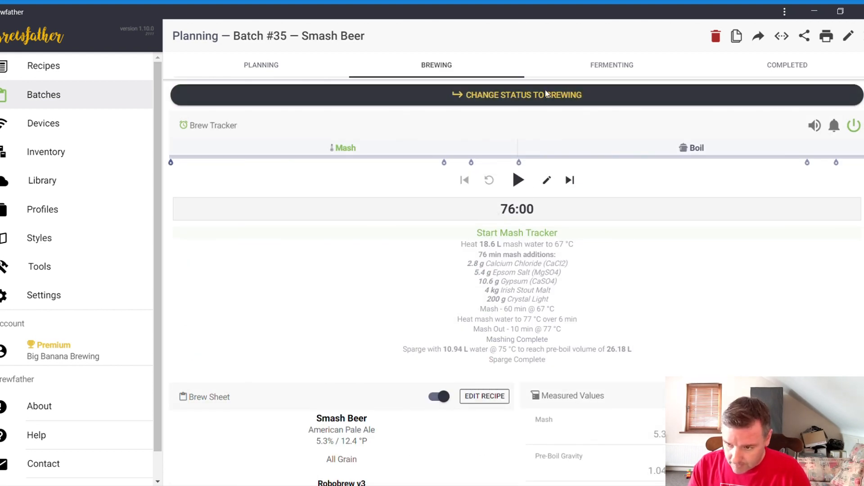
Mark Batch #35 as brewing, review the brew sheet, and move to the Fermenting stage
click(523, 94)
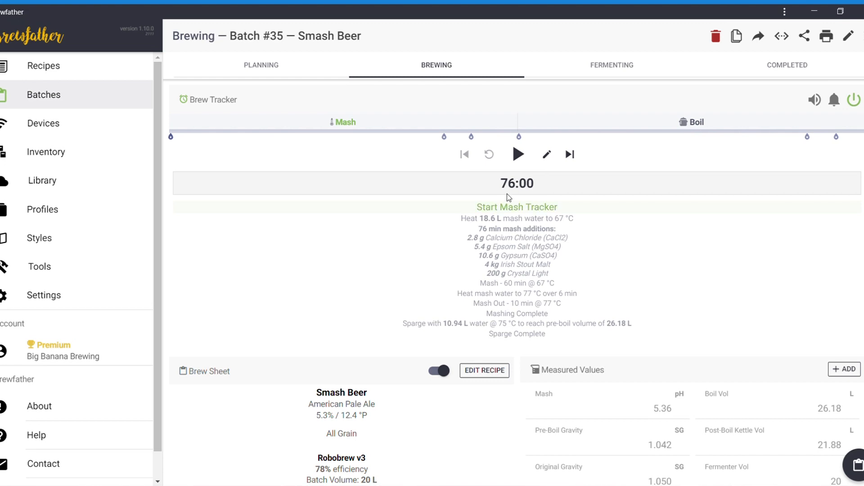
mouse_move(521, 191)
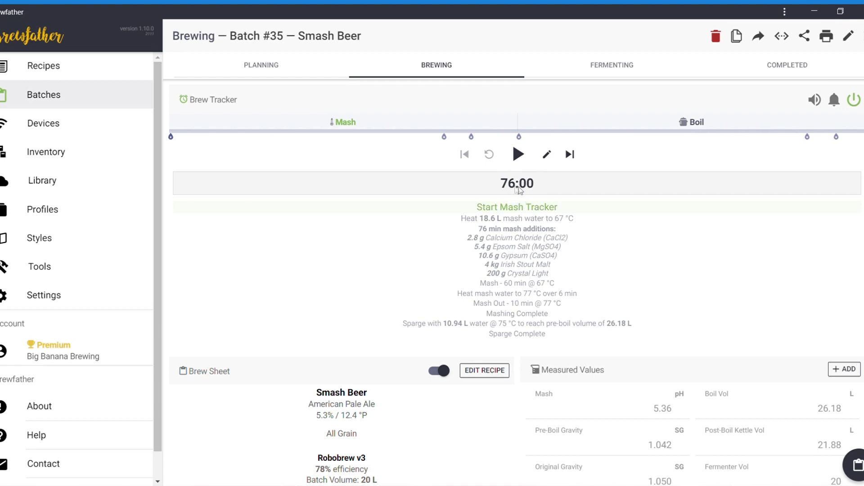
mouse_move(508, 211)
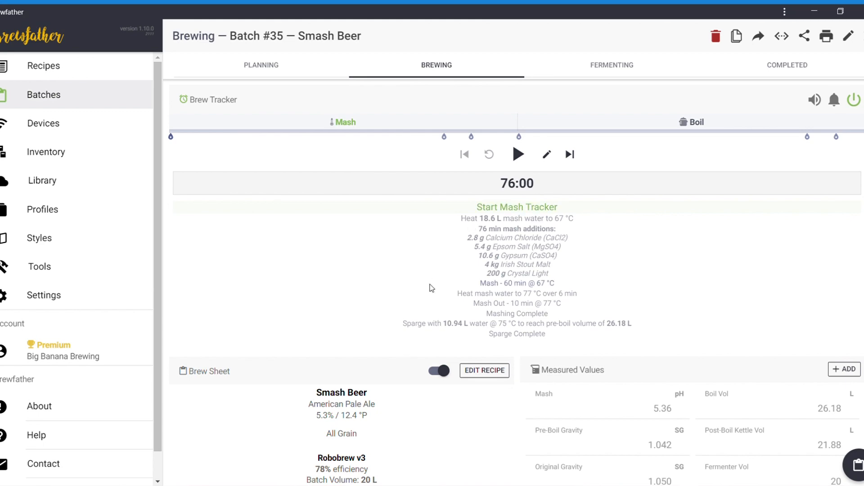
scroll(down, 3)
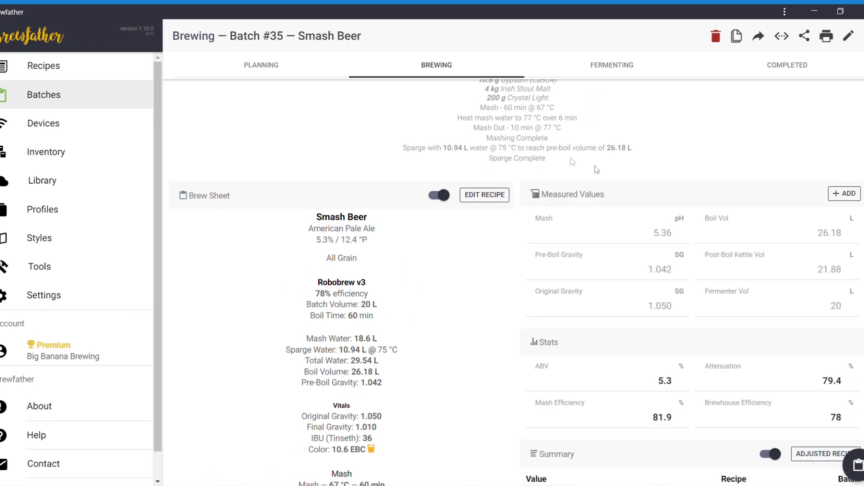
mouse_move(770, 230)
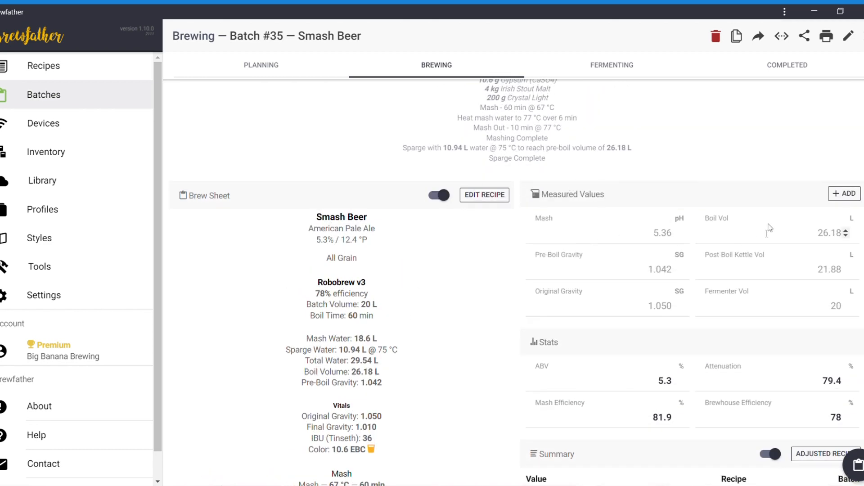
scroll(down, 3)
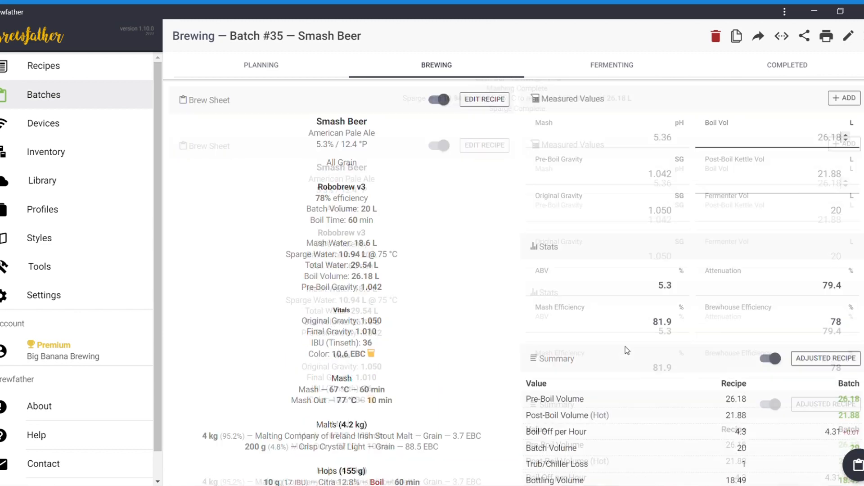
scroll(down, 3)
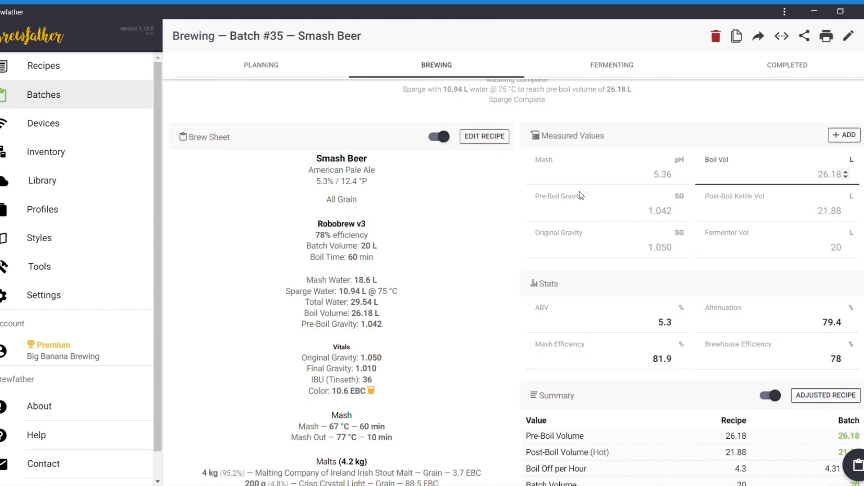
mouse_move(628, 223)
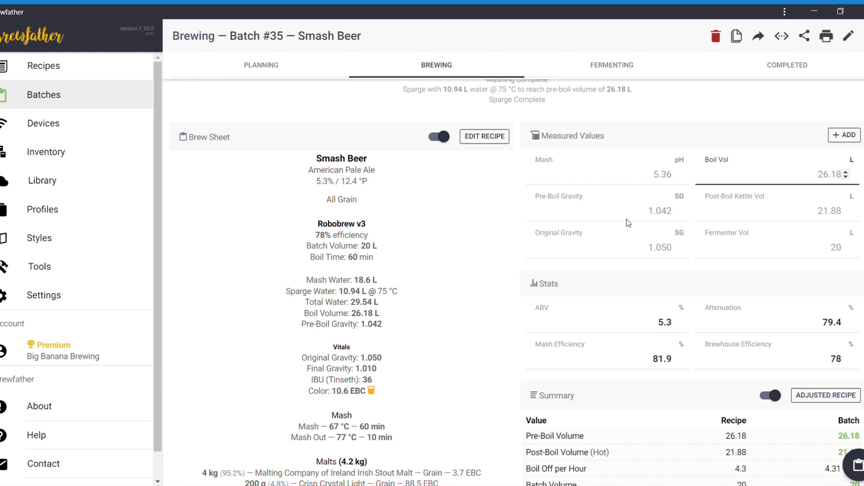
mouse_move(643, 327)
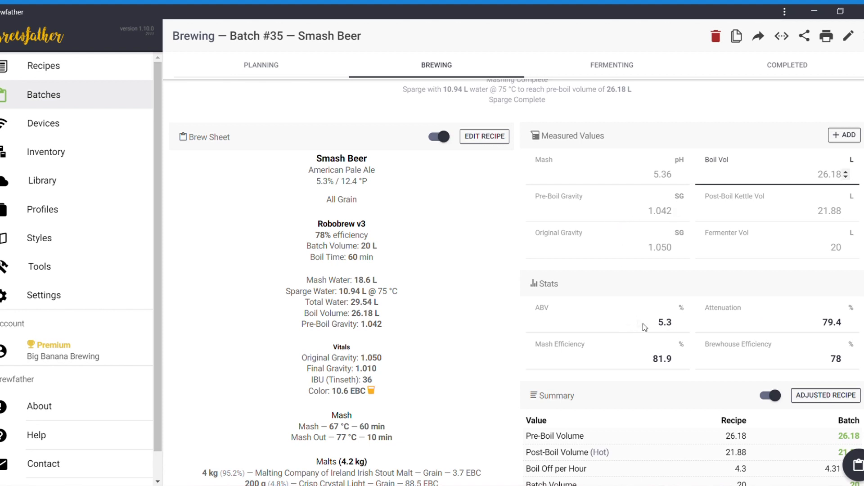
mouse_move(582, 268)
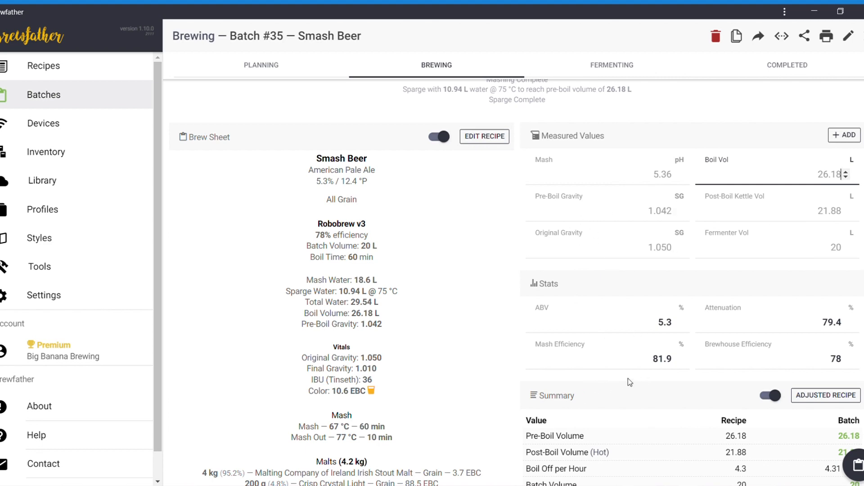
scroll(down, 3)
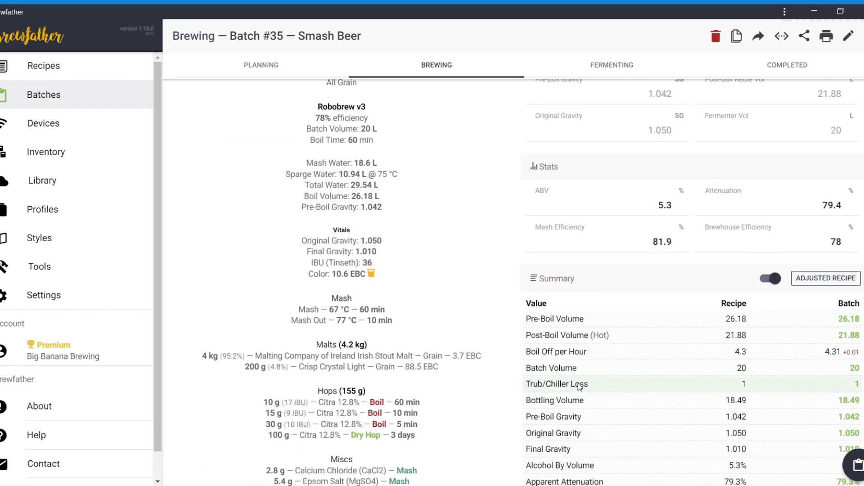
scroll(down, 3)
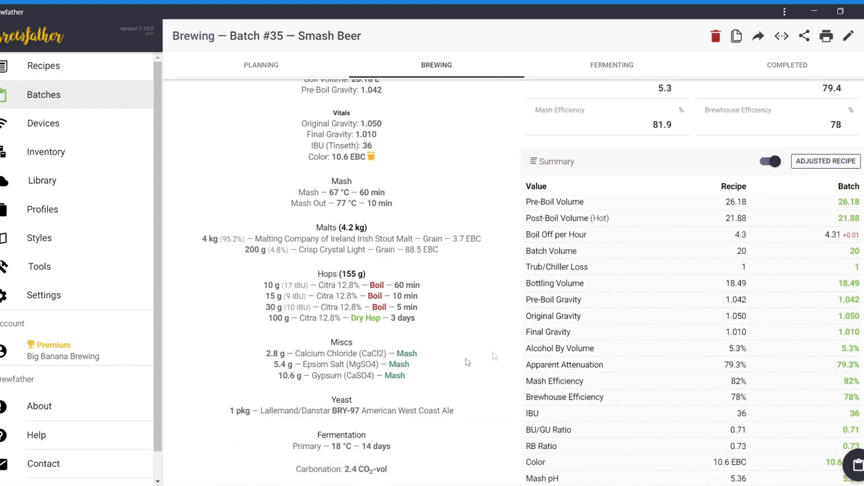
mouse_move(728, 207)
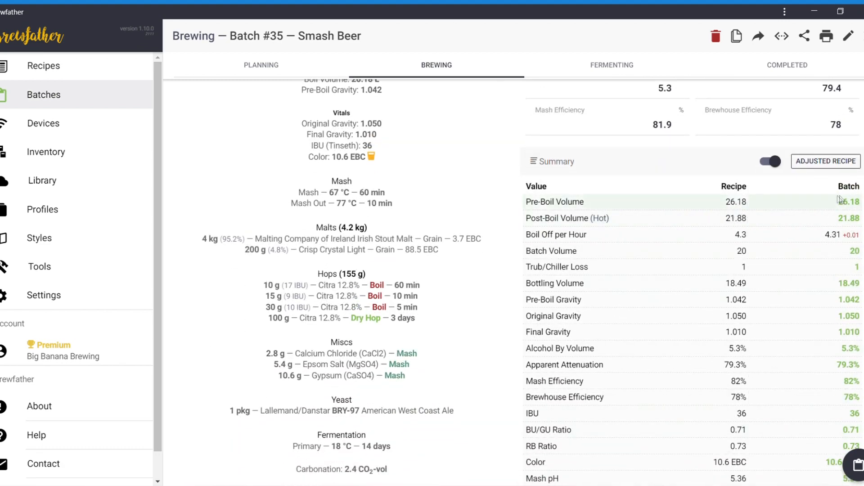
mouse_move(640, 324)
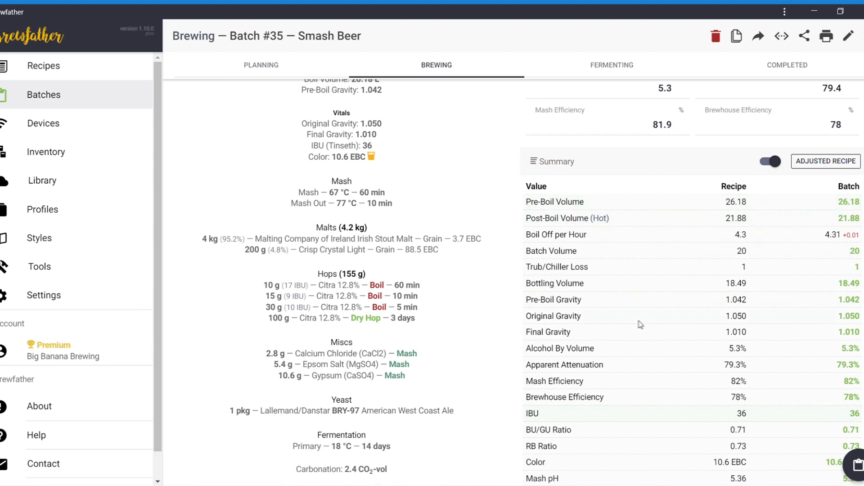
scroll(down, 3)
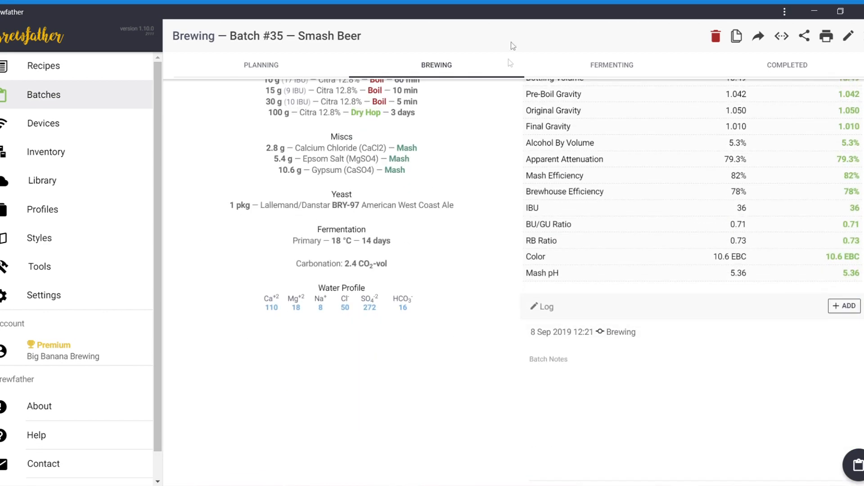
click(612, 64)
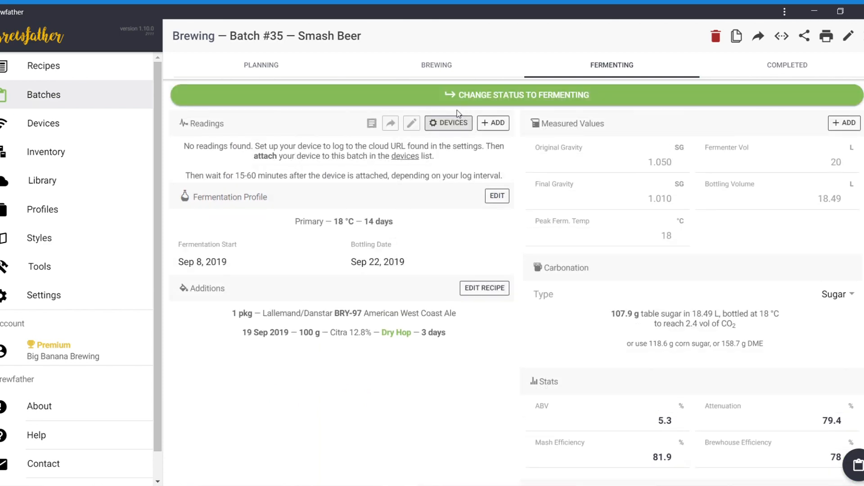
Move Batch #35 to Fermenting, review the Tilt Hydrometer device list, then dismiss it
click(516, 94)
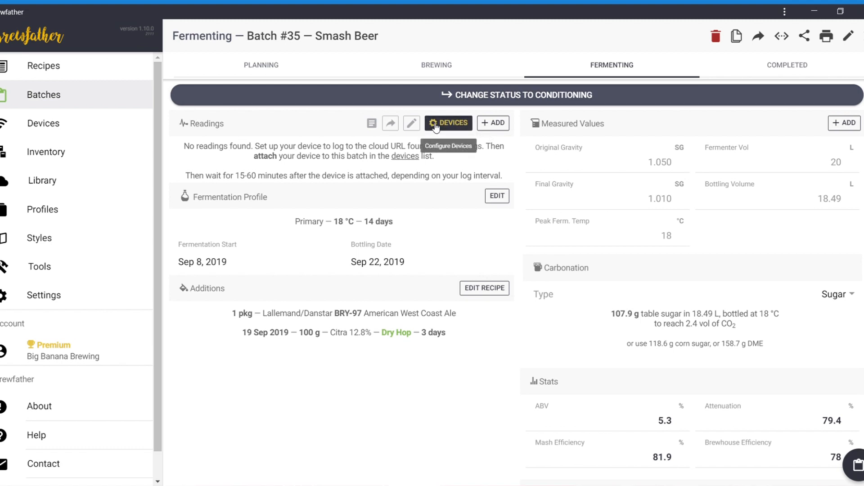
mouse_move(443, 124)
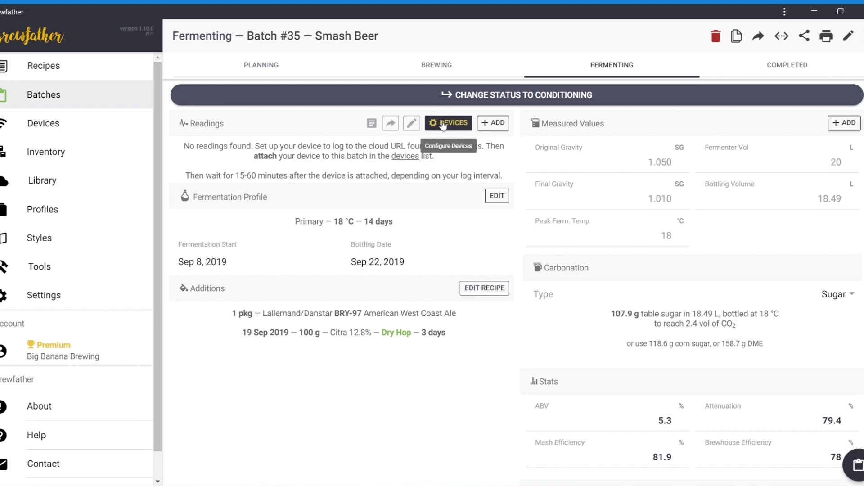
click(448, 123)
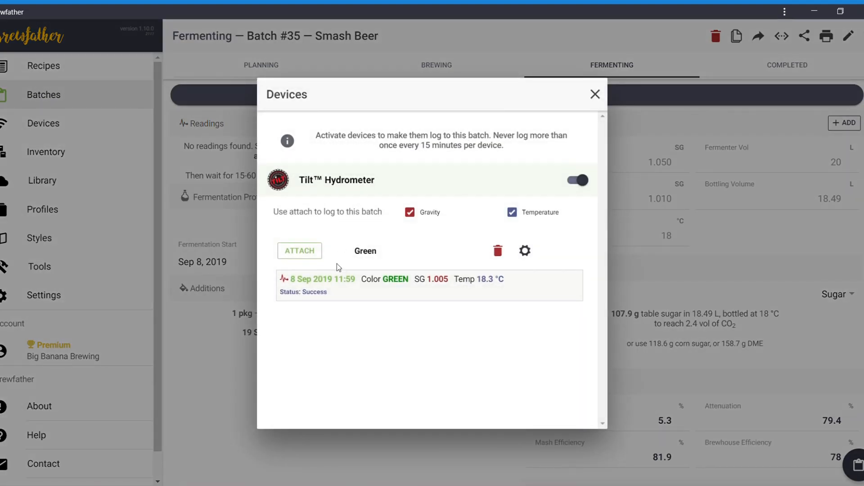
mouse_move(578, 99)
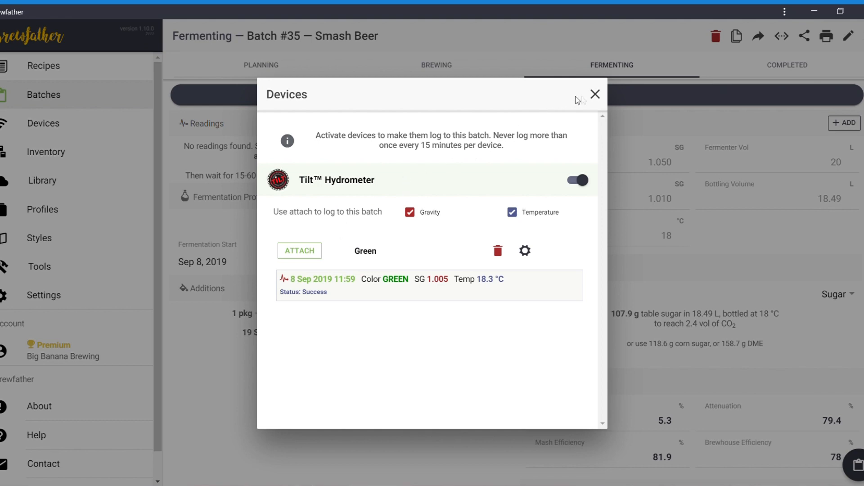
mouse_move(594, 94)
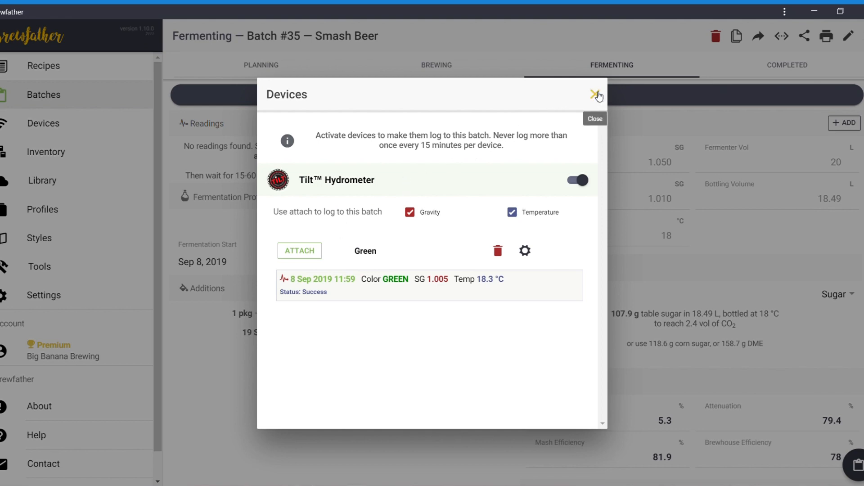
mouse_move(567, 123)
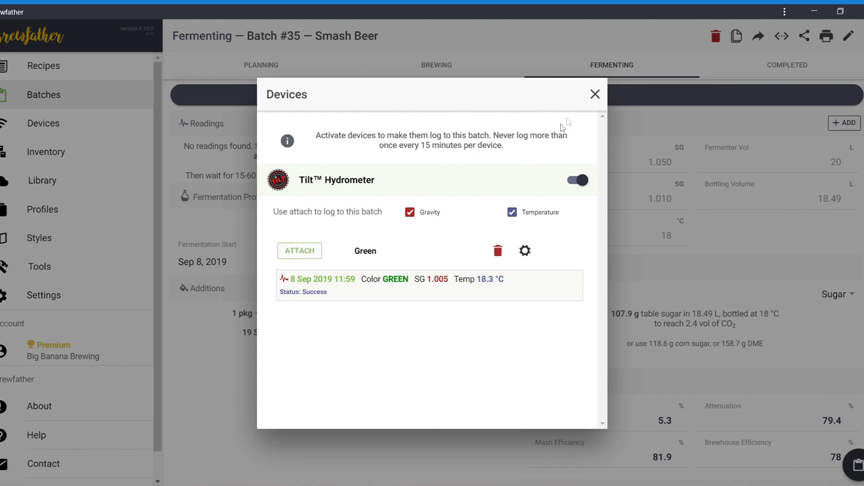
click(595, 94)
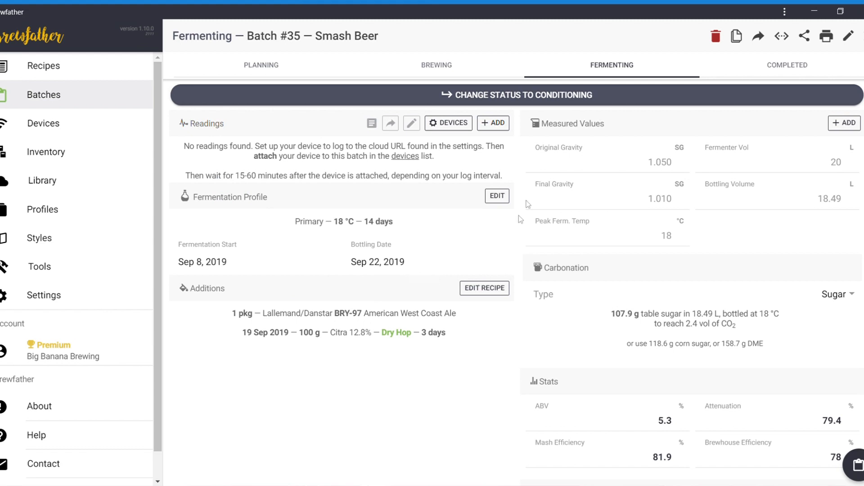
mouse_move(665, 263)
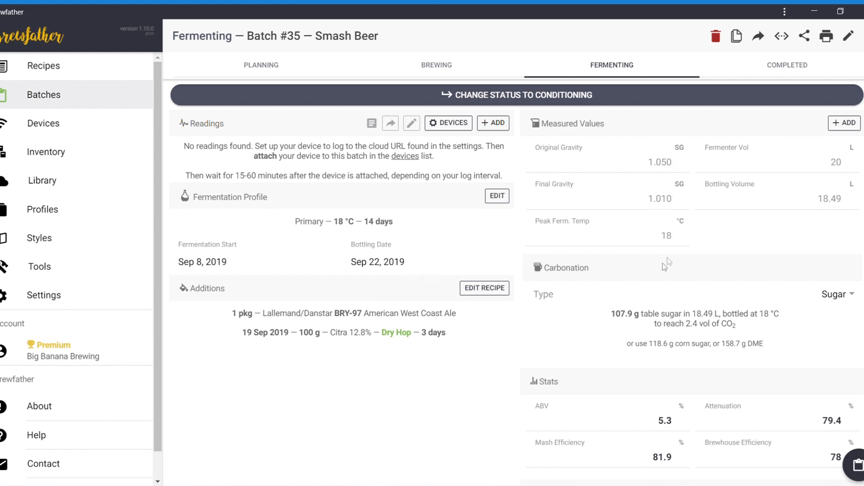
Return to the Batches list showing Smash Beer as Batch #35 under Fermenting at Day 0
scroll(down, 3)
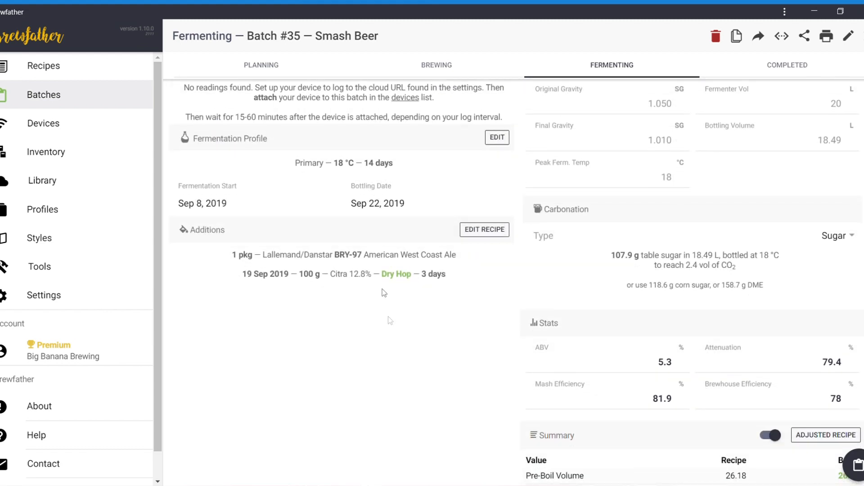
mouse_move(640, 233)
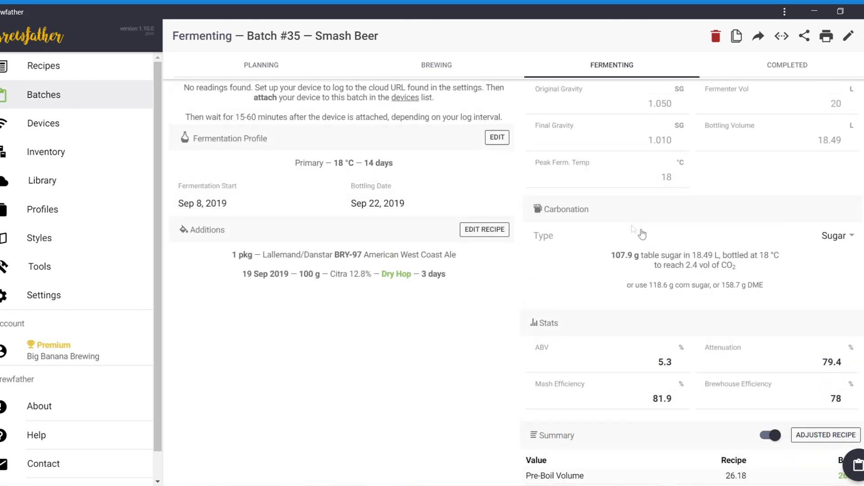
mouse_move(691, 281)
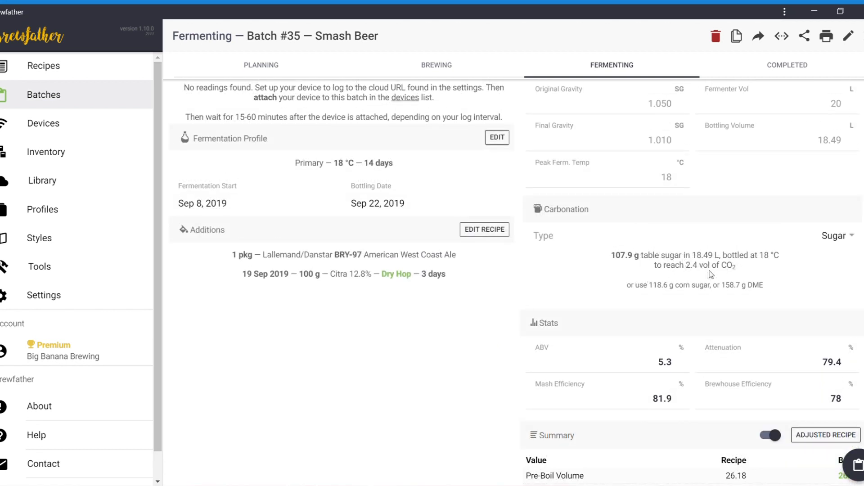
mouse_move(765, 317)
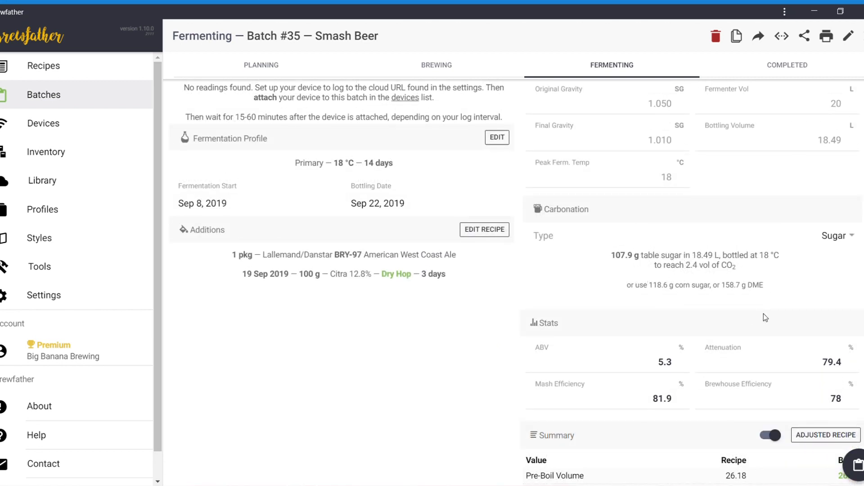
mouse_move(830, 242)
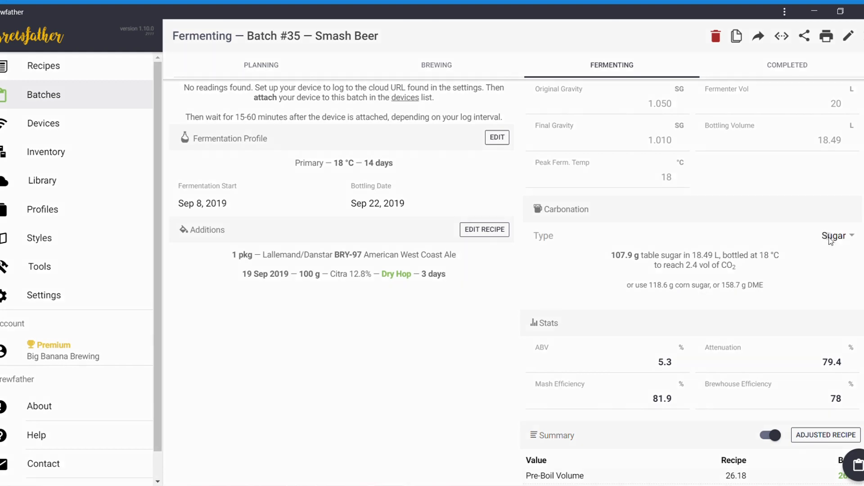
click(836, 236)
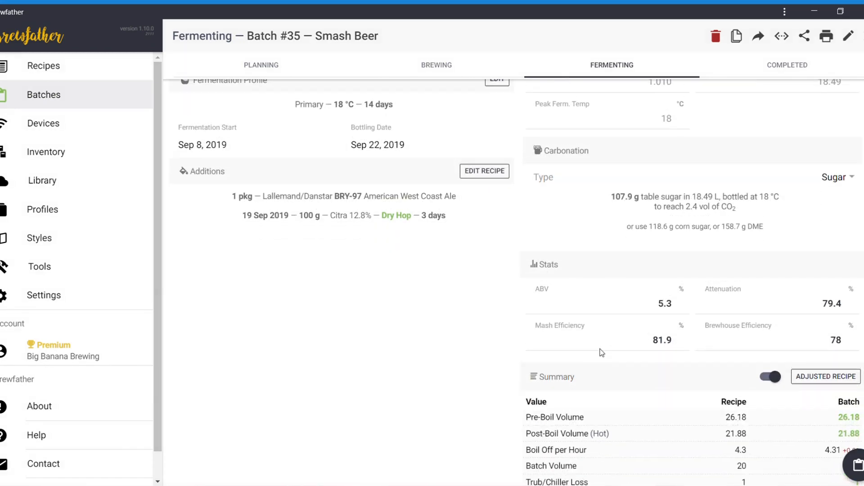
scroll(down, 3)
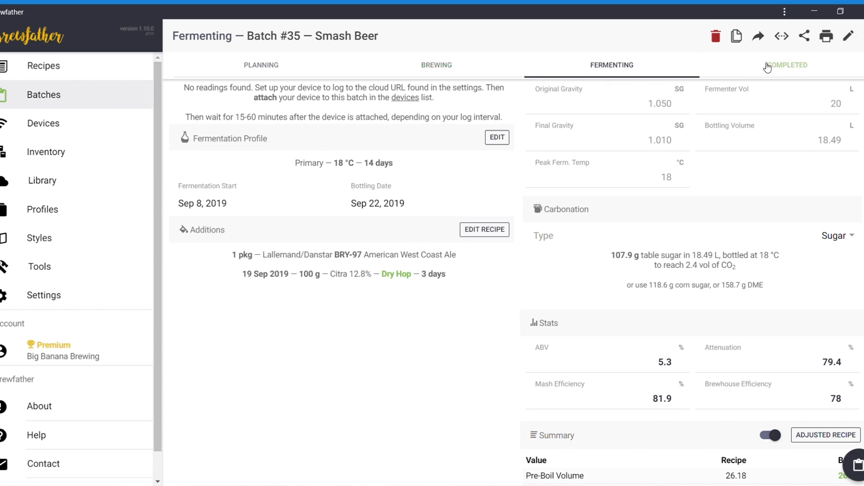
click(788, 65)
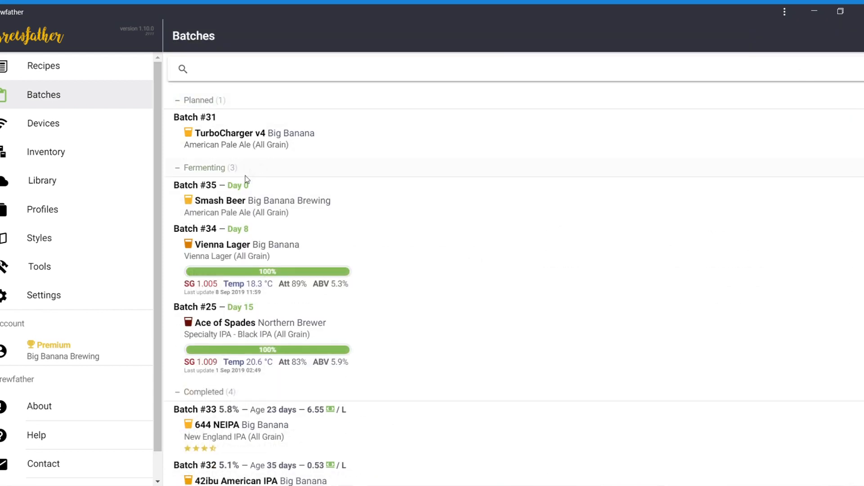
scroll(down, 3)
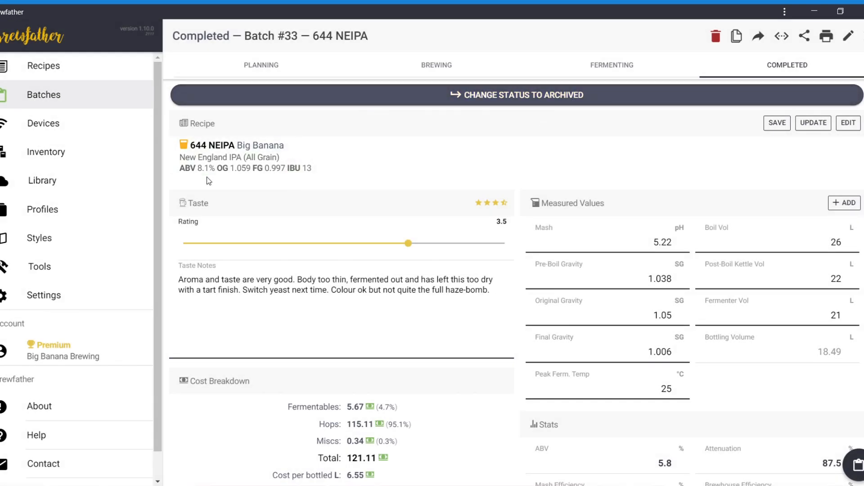
mouse_move(209, 177)
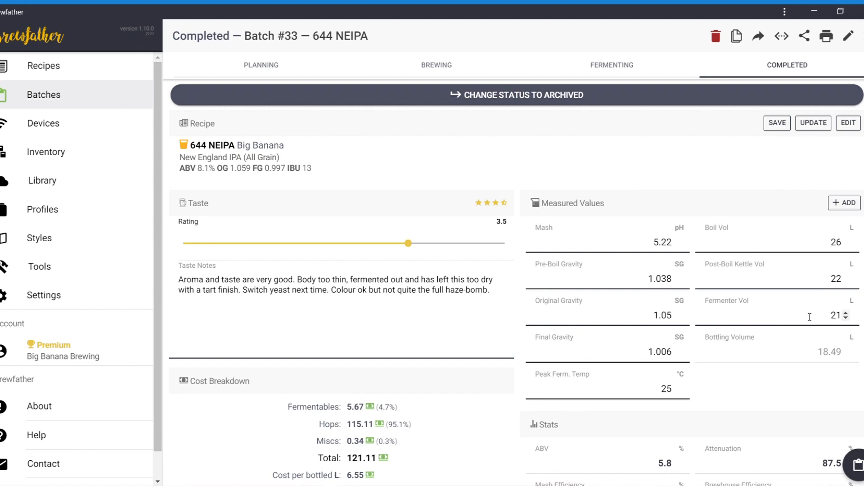
scroll(down, 3)
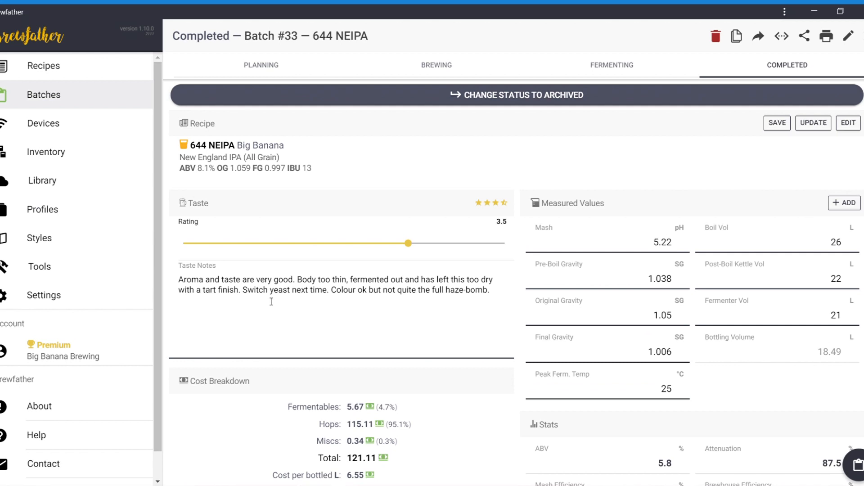
mouse_move(302, 279)
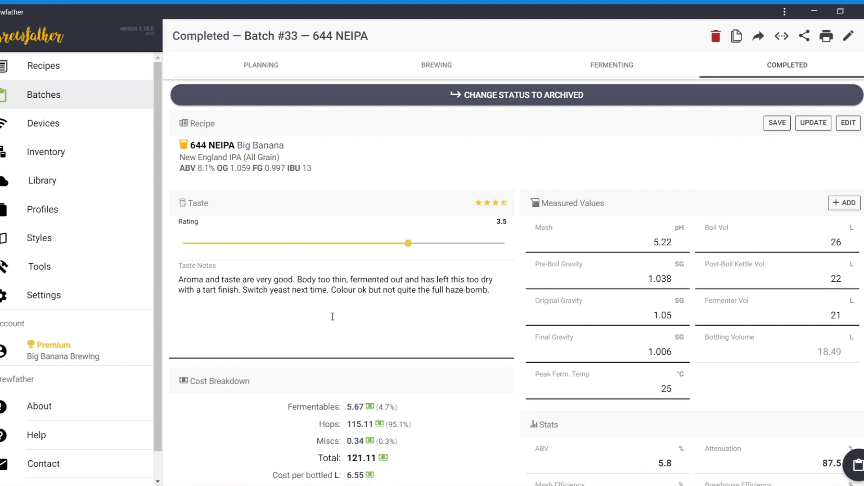
mouse_move(335, 316)
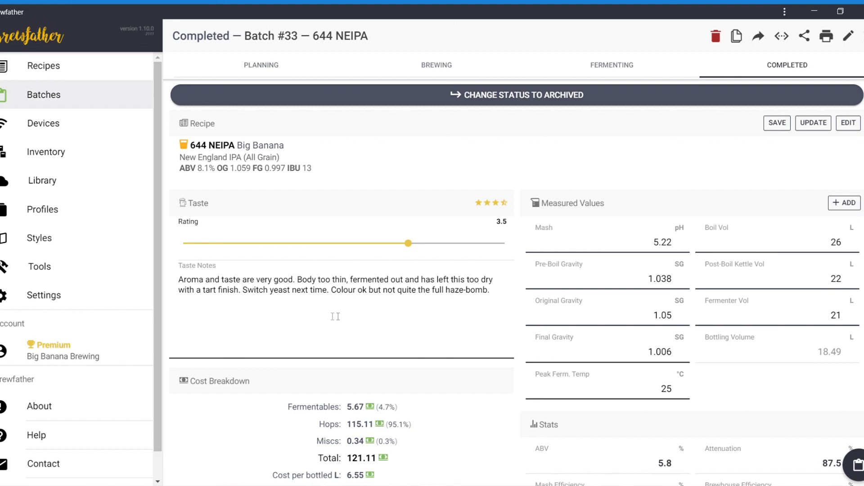
mouse_move(339, 309)
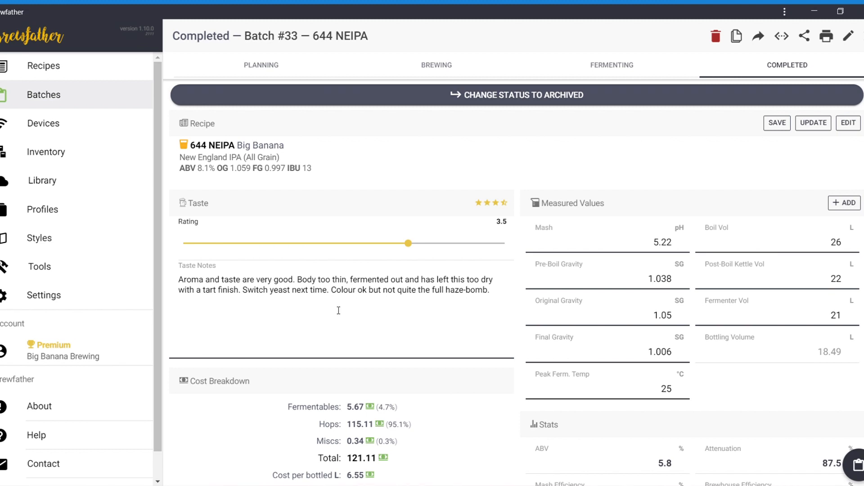
mouse_move(273, 270)
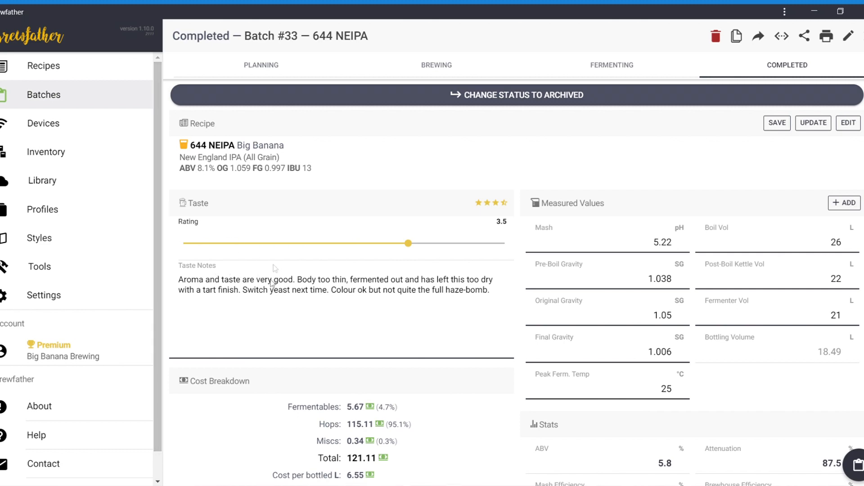
scroll(down, 3)
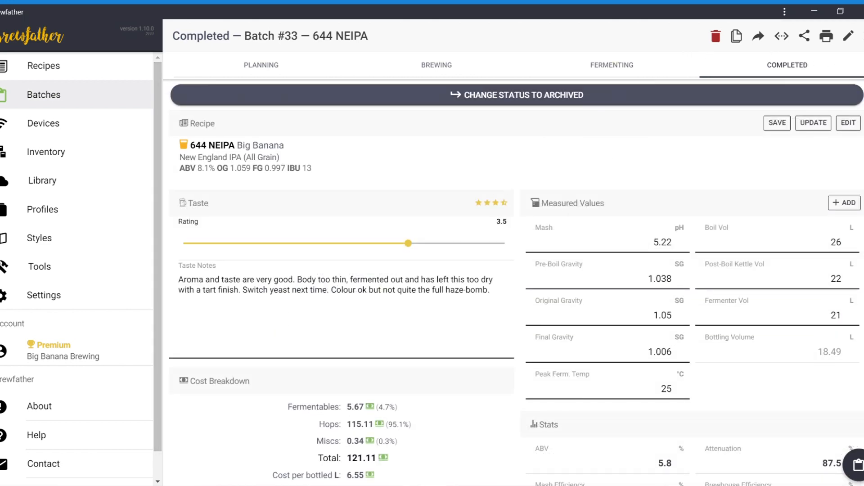
click(44, 94)
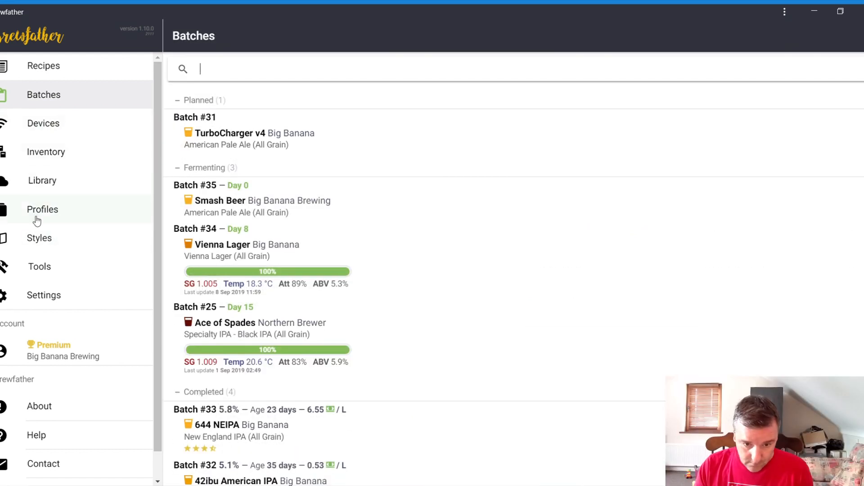
mouse_move(43, 243)
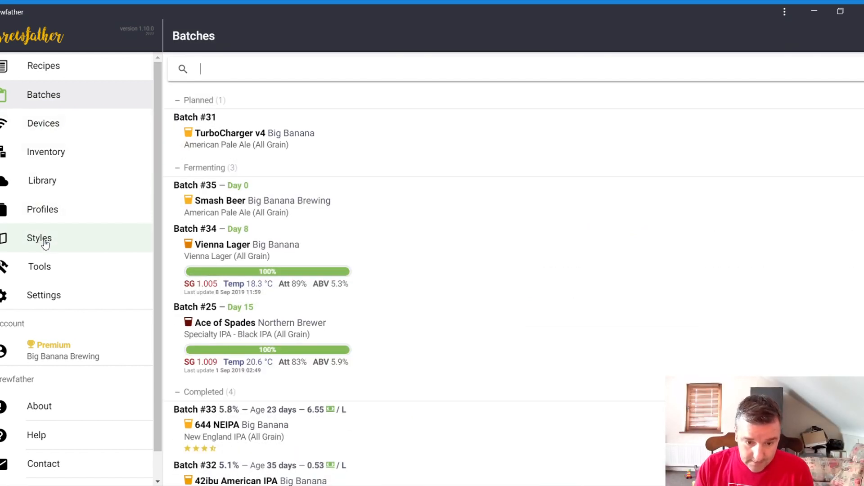
mouse_move(36, 353)
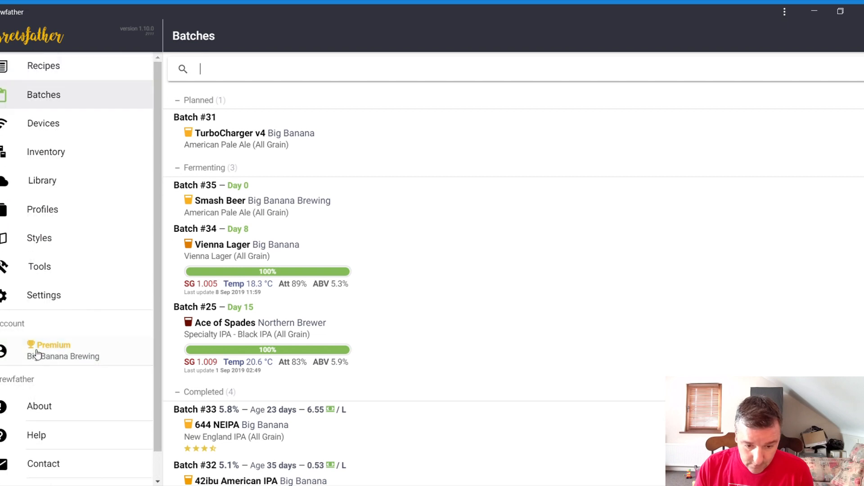
mouse_move(48, 180)
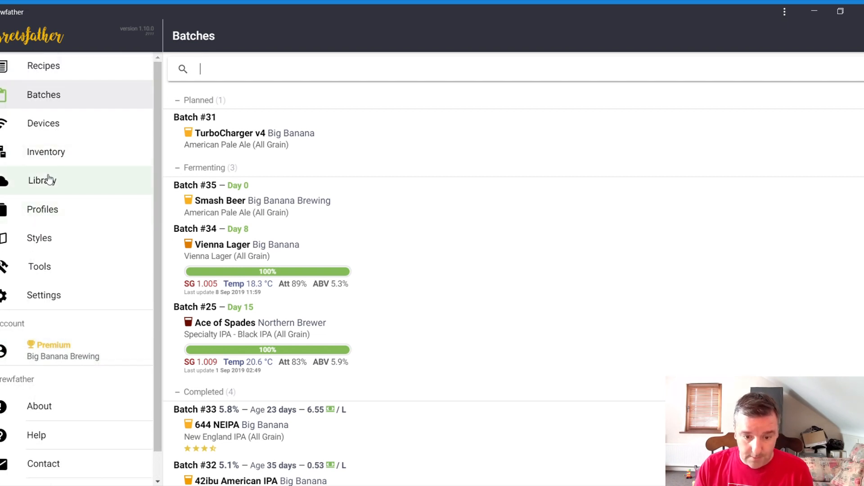
Switch from batches to the shared Recipe Library listing 478 recipes
click(41, 180)
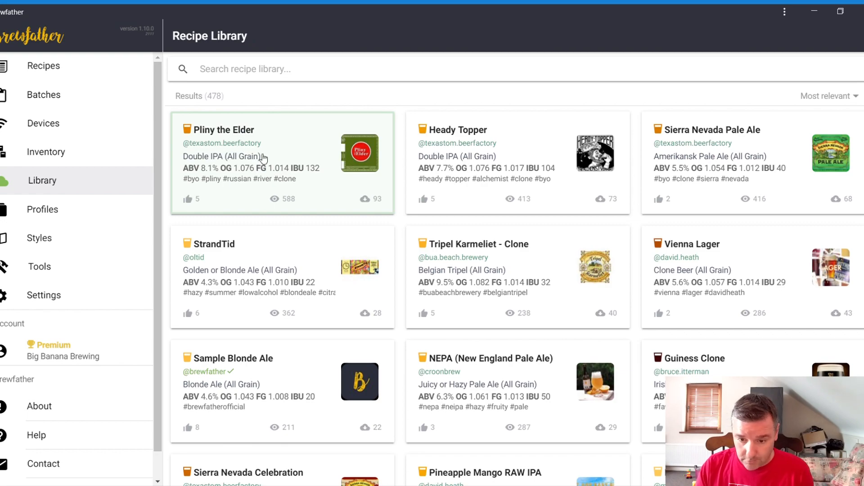
Copy Pliny the Elder from the library into my recipes and close its details
scroll(down, 3)
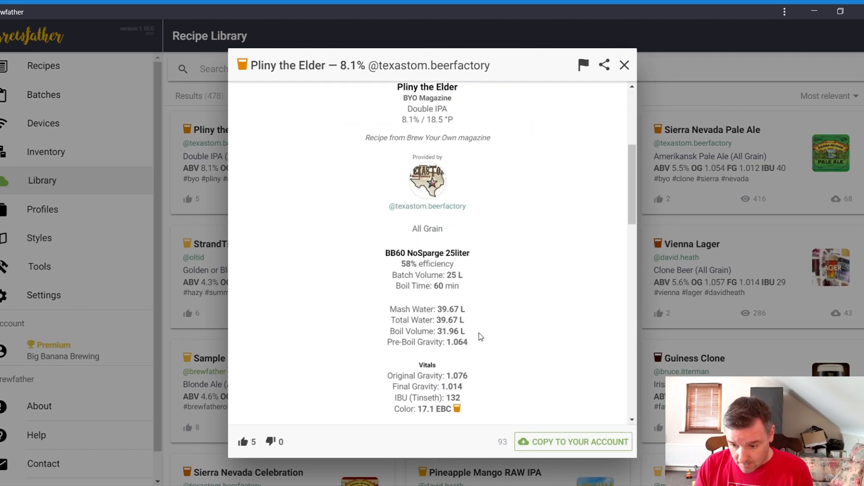
scroll(down, 3)
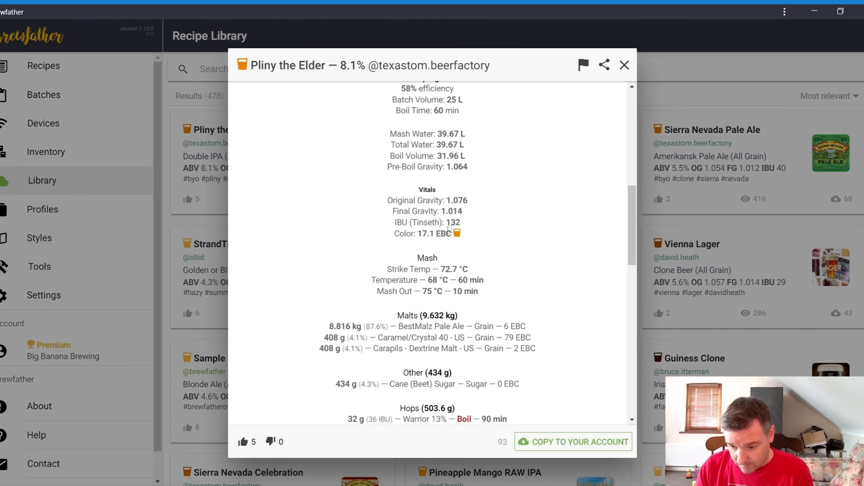
scroll(down, 3)
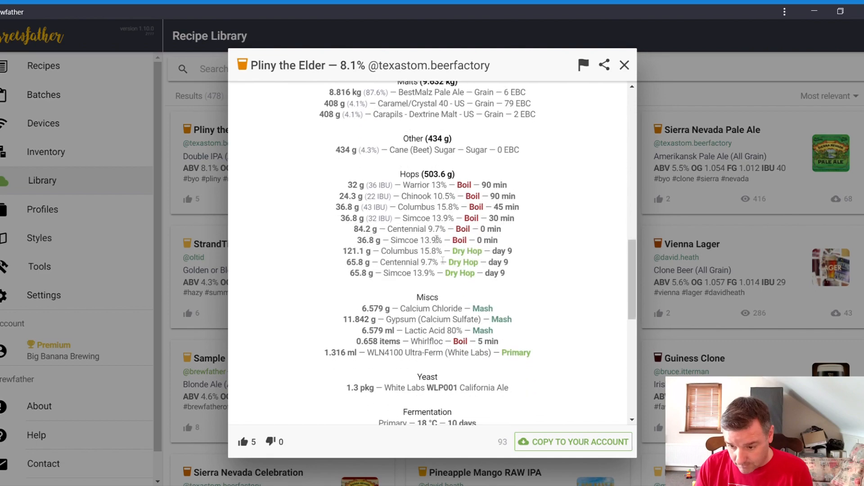
mouse_move(382, 232)
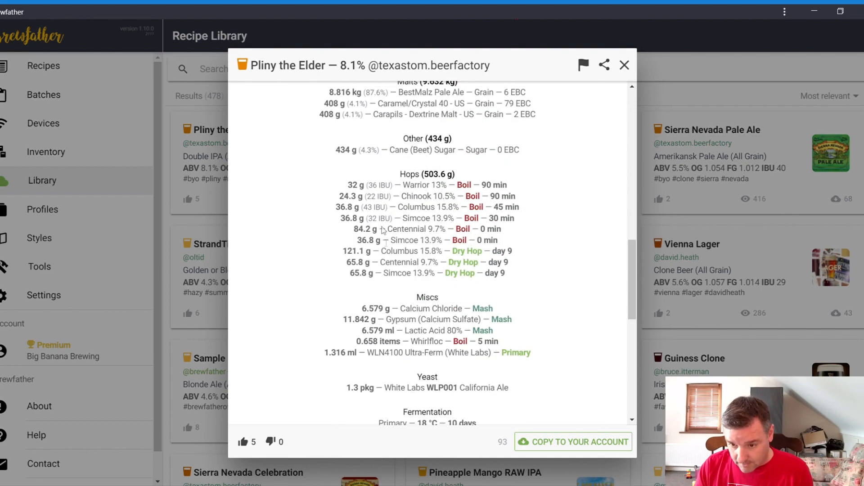
scroll(down, 3)
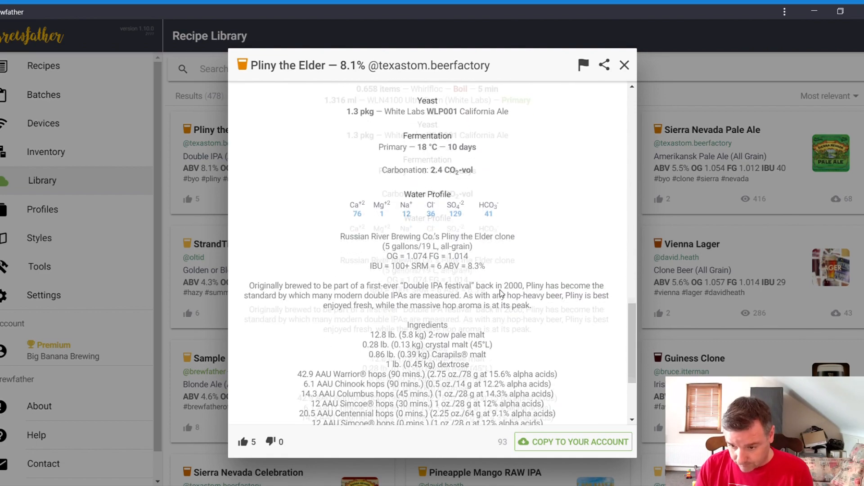
click(573, 441)
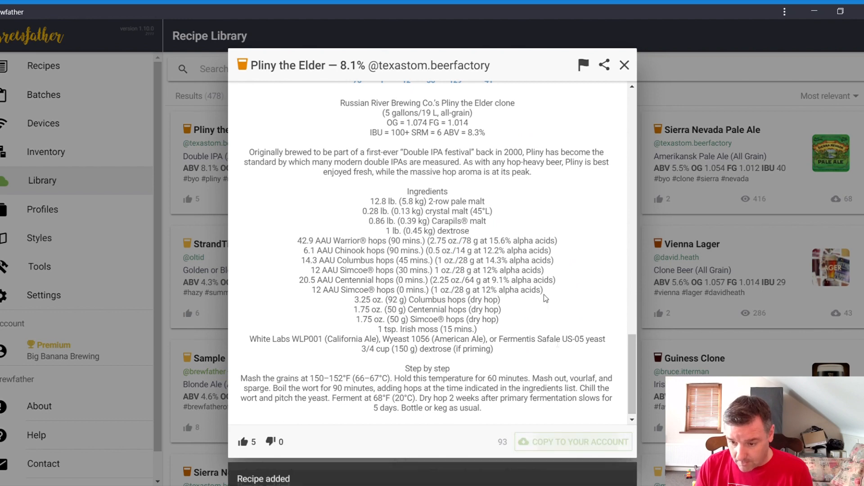
mouse_move(625, 65)
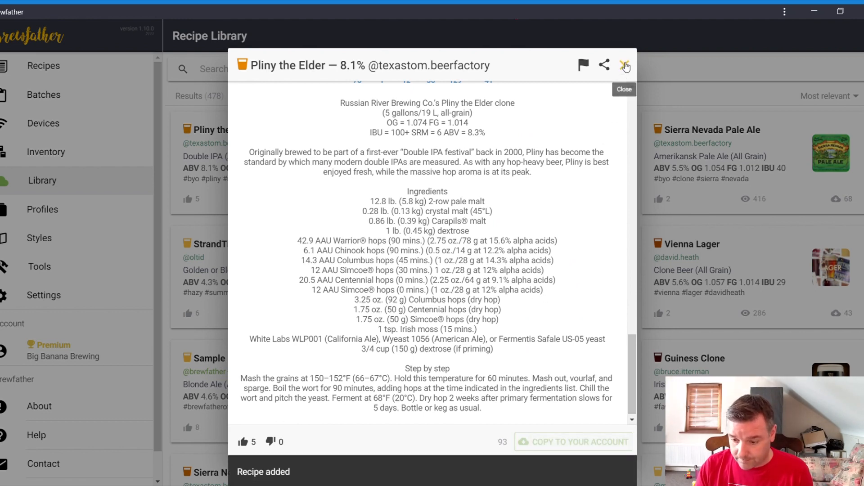
click(625, 65)
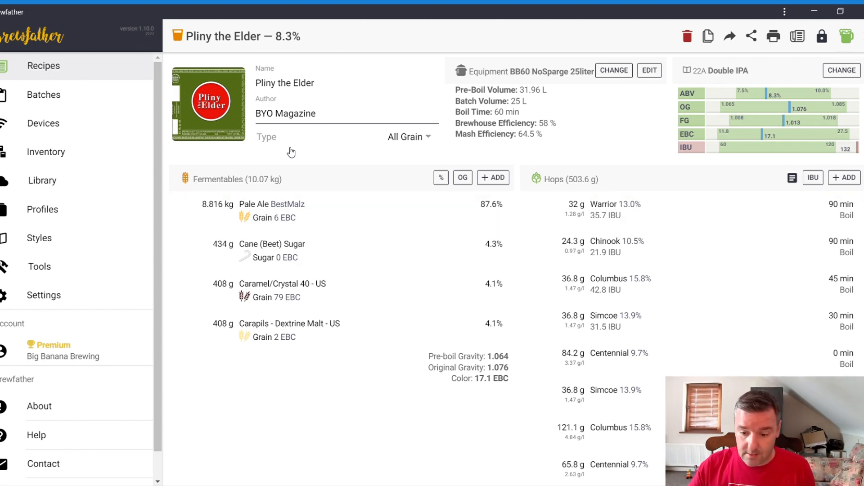
mouse_move(530, 246)
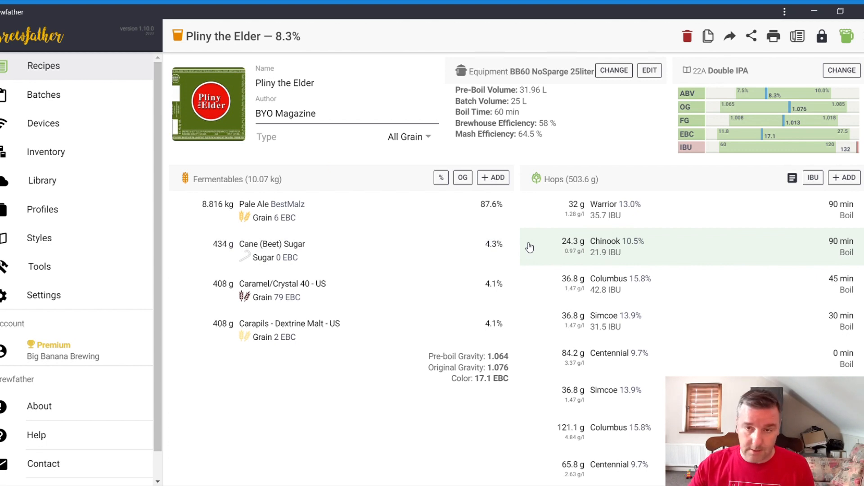
mouse_move(286, 219)
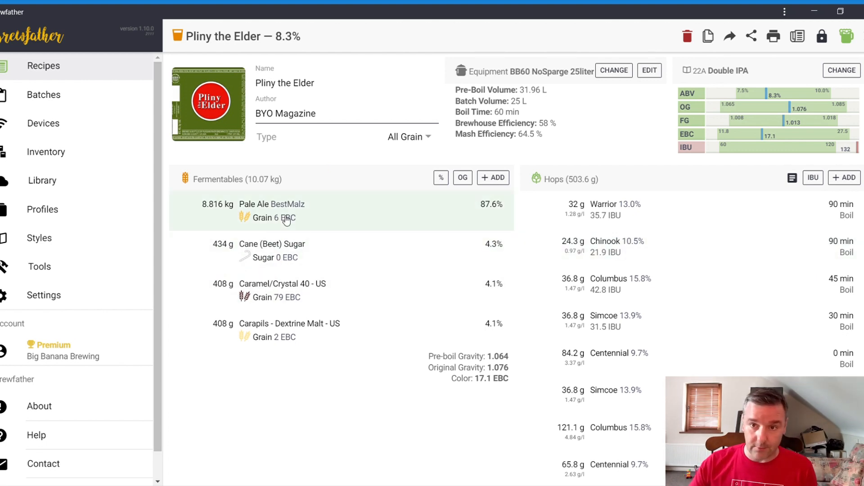
Go to Profiles listing Equipment, Mash, Fermentation, Water and Custom Styles
click(42, 209)
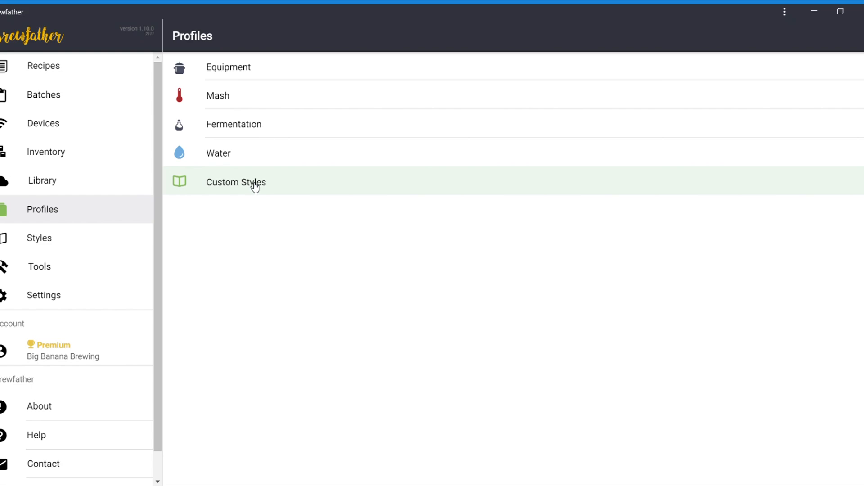
click(236, 182)
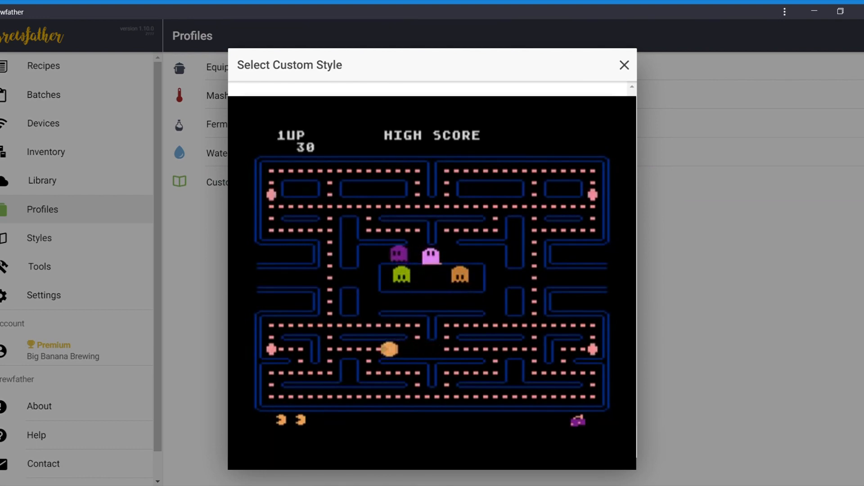
mouse_move(624, 65)
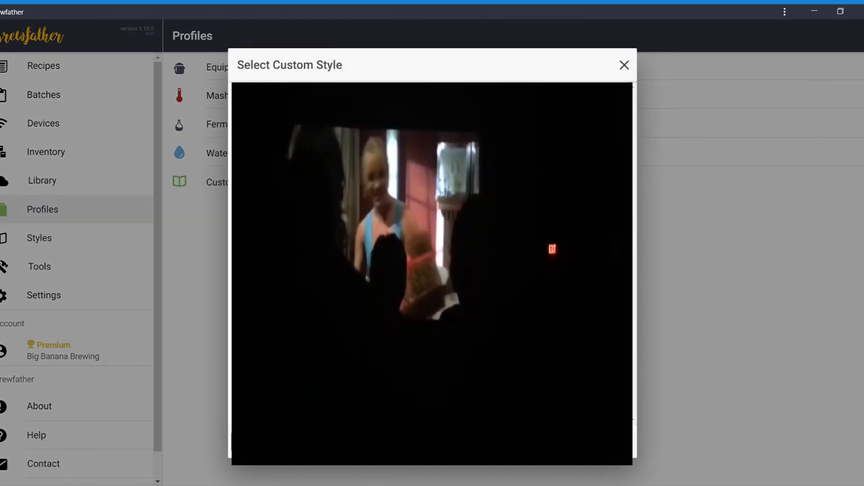
click(624, 65)
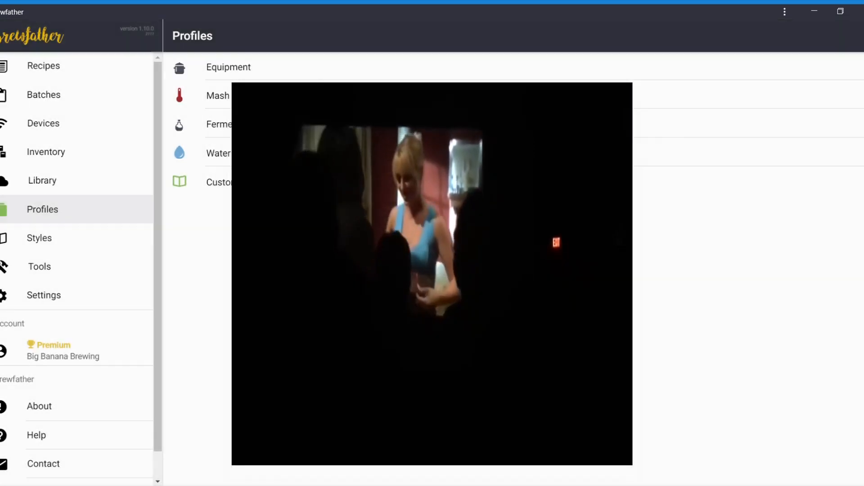